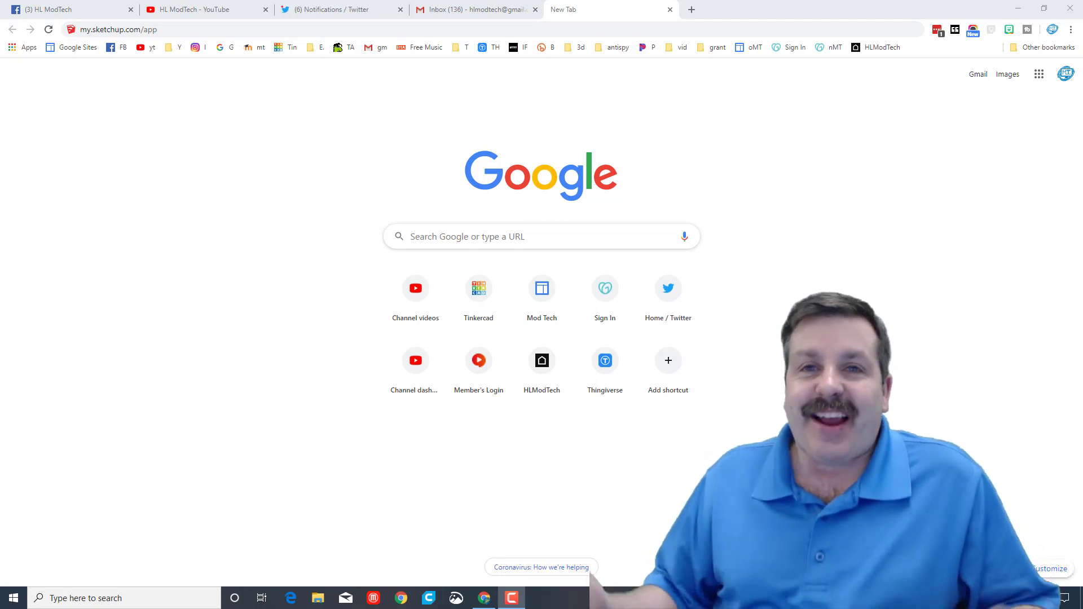
Step: Load my.sketchup.com/app and choose Sign in with Google on the Trimble page
{"action": "left_click", "coordinate": [114, 29]}
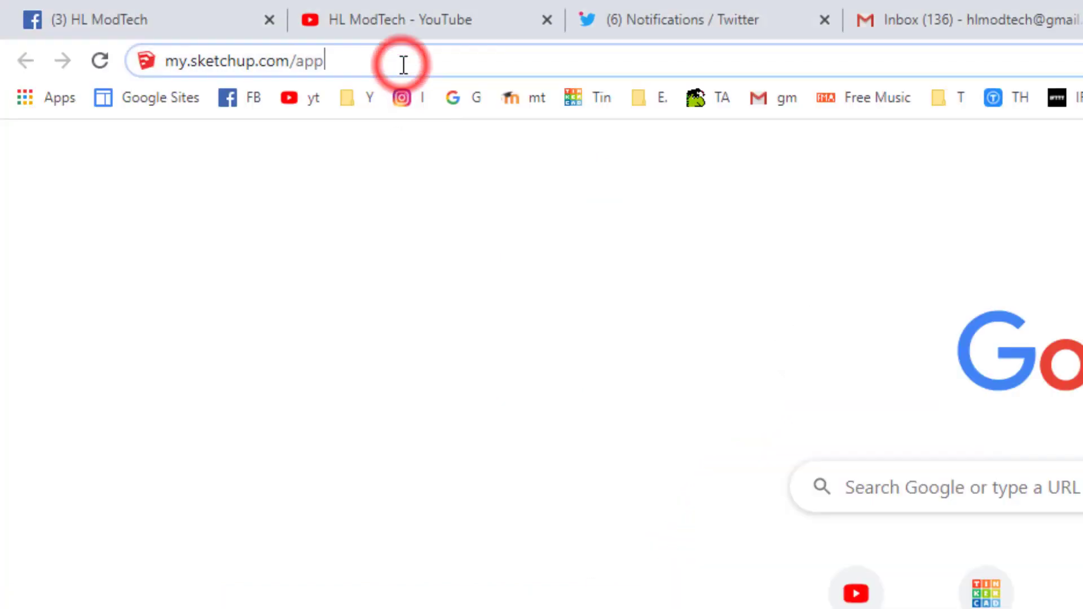
{"action": "key", "text": "Return"}
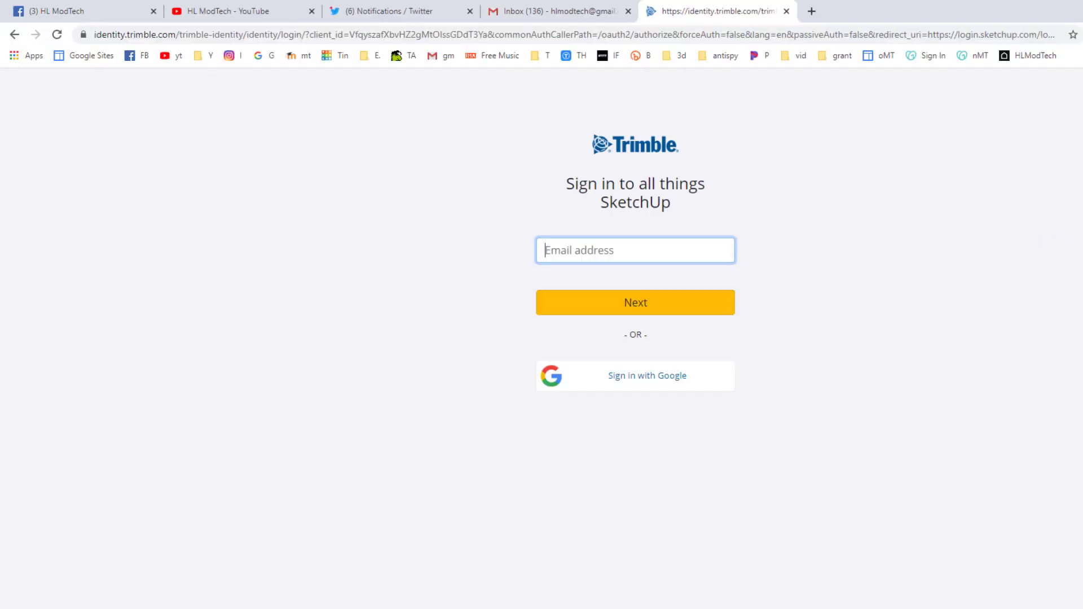
{"action": "mouse_move", "coordinate": [890, 546]}
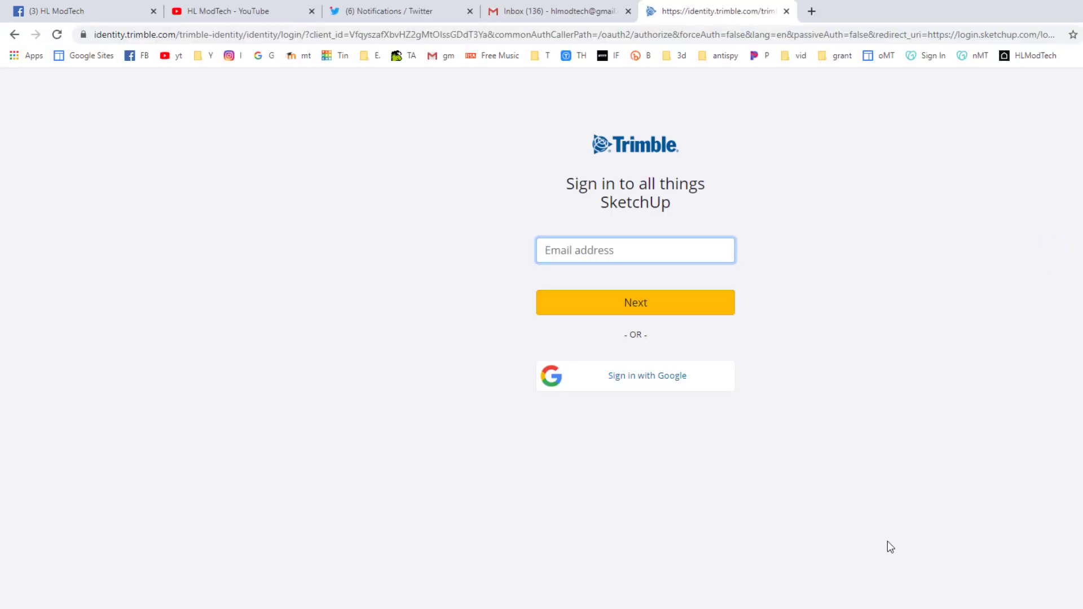
{"action": "left_click", "coordinate": [635, 375]}
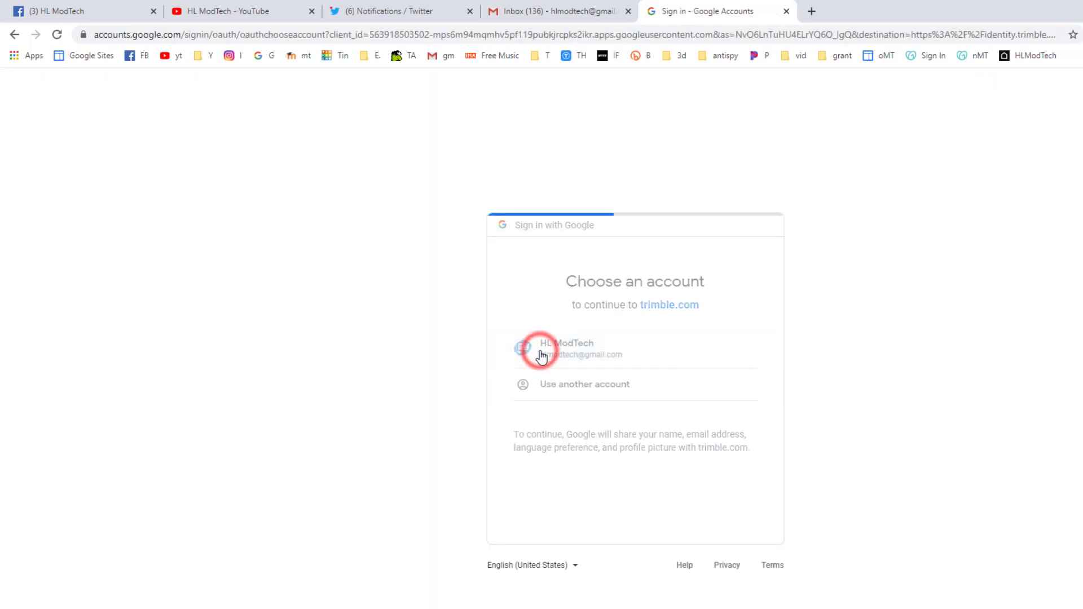
Step: Sign in with the Google account and start a new model from Simple Template - Millimeters
{"action": "left_click", "coordinate": [566, 349]}
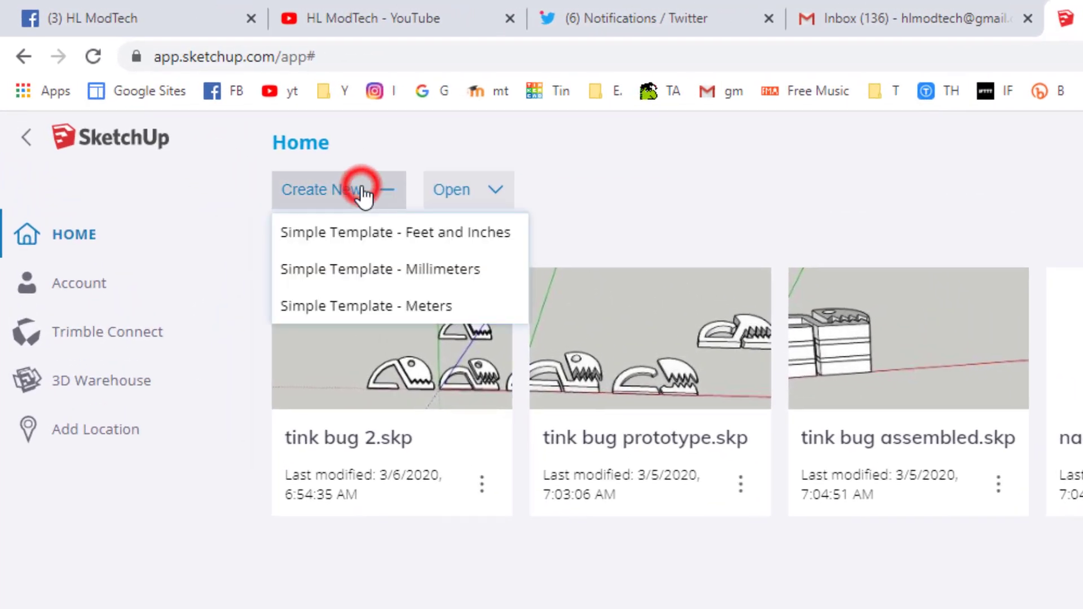
{"action": "mouse_move", "coordinate": [417, 276]}
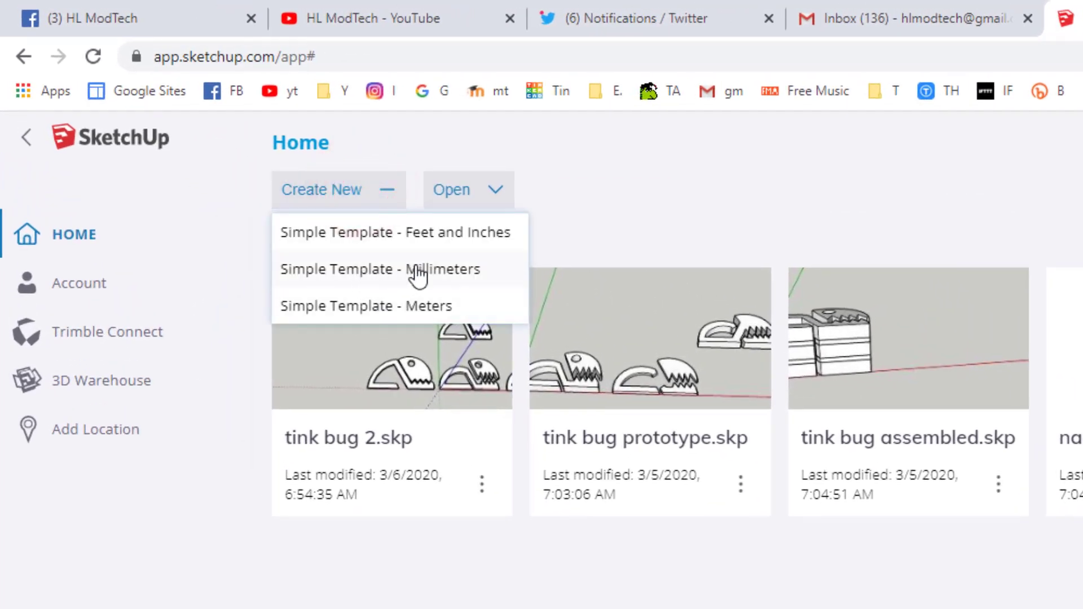
{"action": "left_click", "coordinate": [380, 269]}
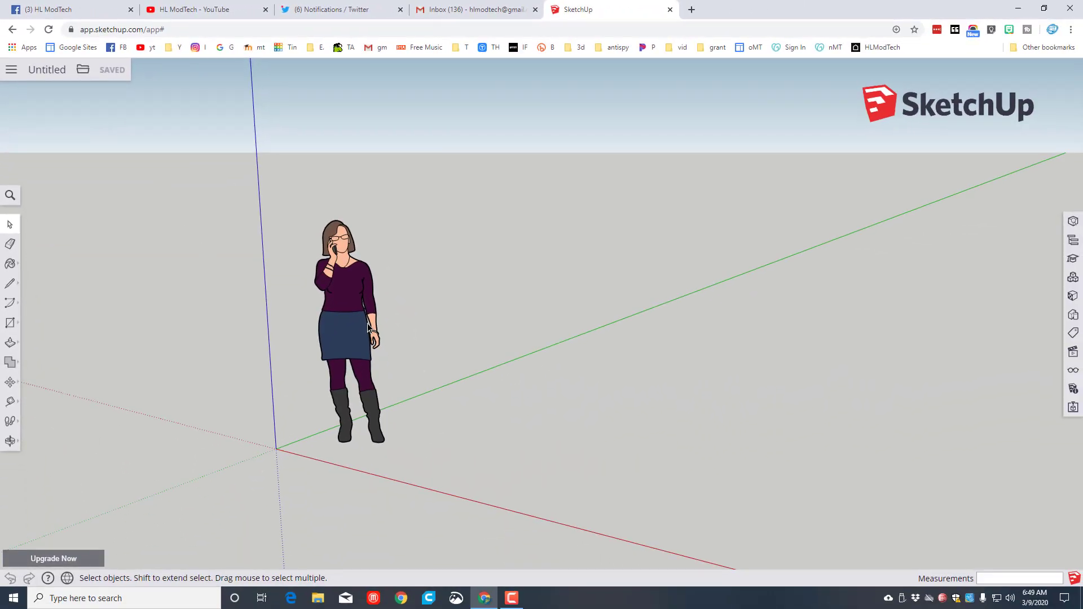
{"action": "mouse_move", "coordinate": [309, 388]}
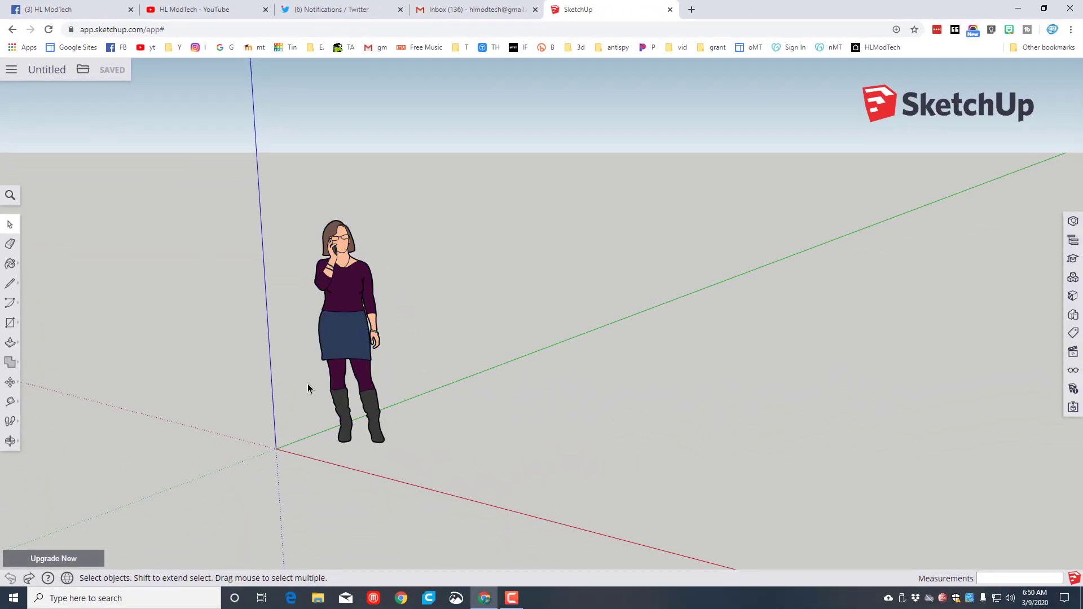
Step: Delete the default person figure and draw a 150 mm radius polygon centred at the origin
{"action": "left_click", "coordinate": [339, 325]}
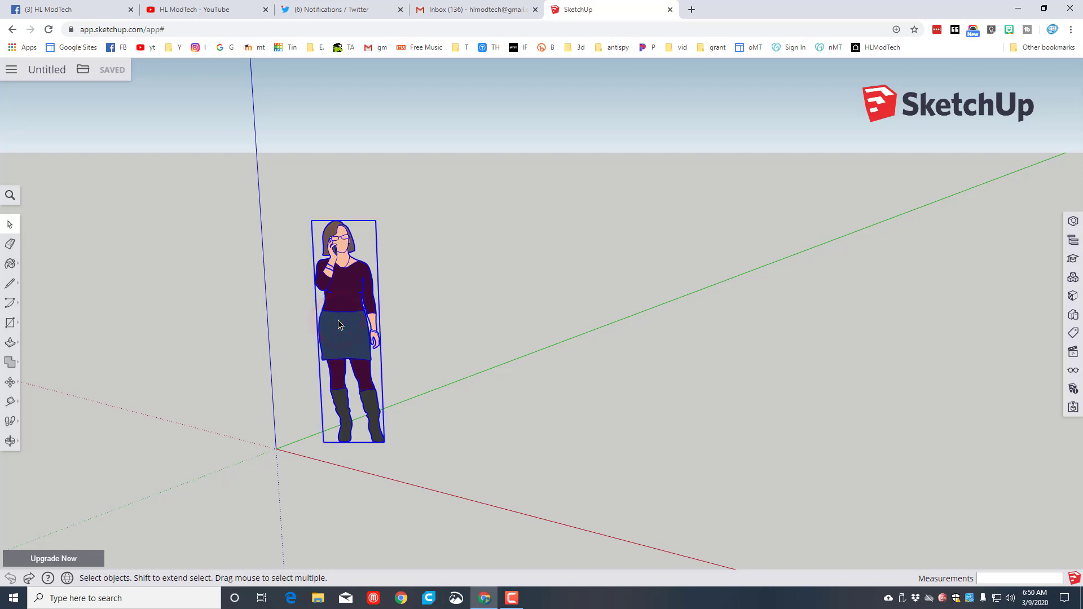
{"action": "left_click", "coordinate": [11, 324]}
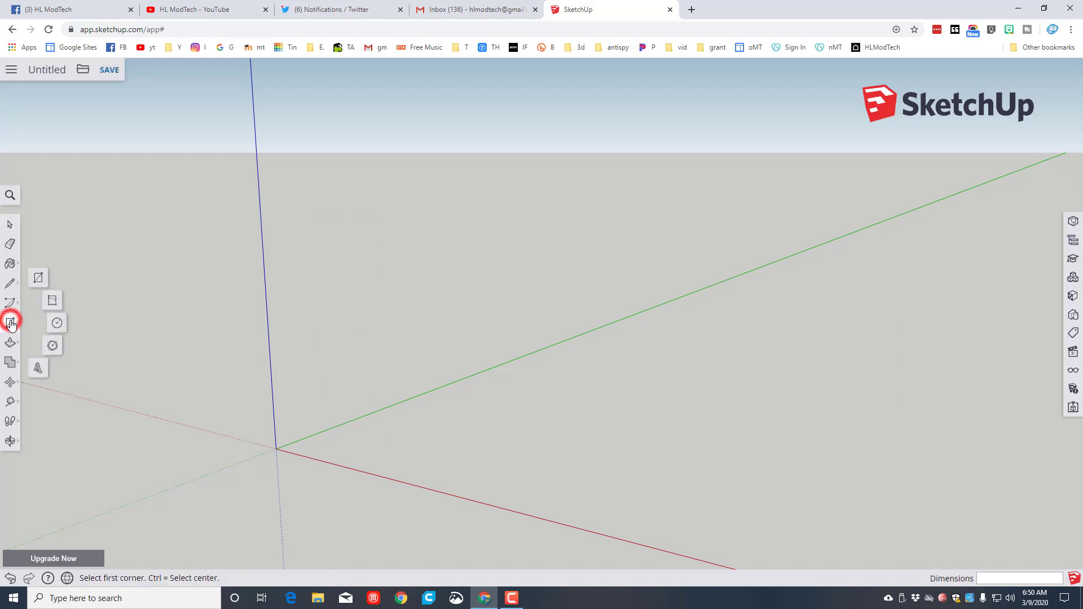
{"action": "mouse_move", "coordinate": [59, 343]}
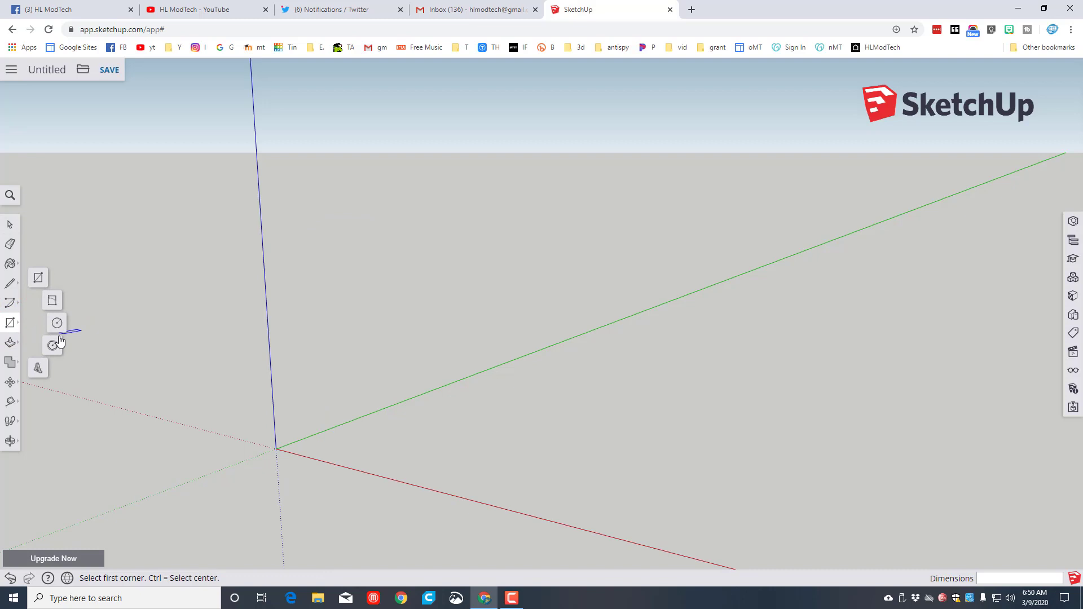
{"action": "left_click", "coordinate": [52, 345]}
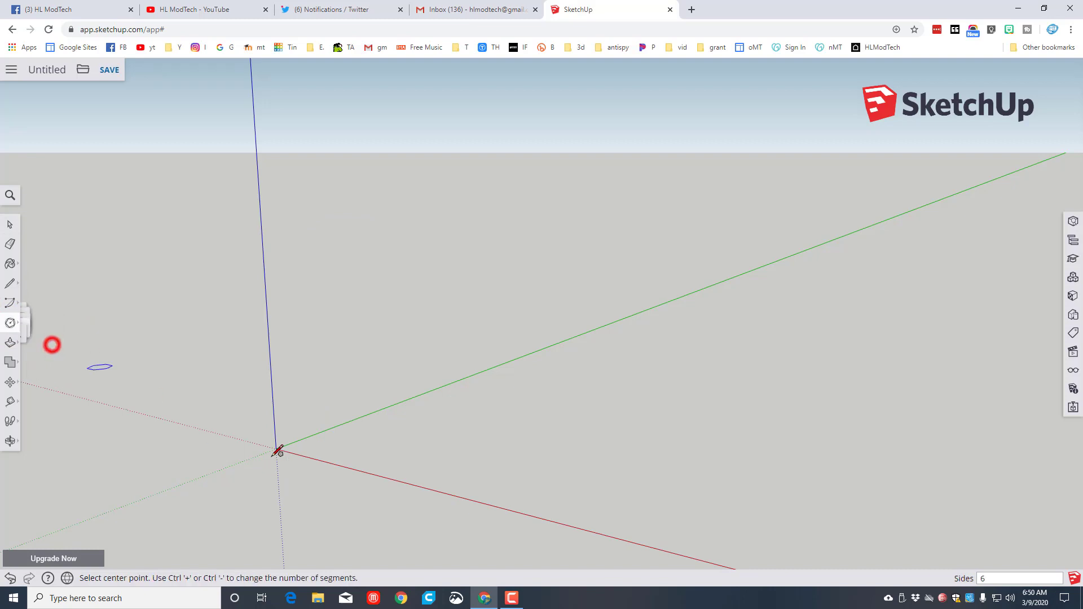
{"action": "left_click", "coordinate": [279, 447]}
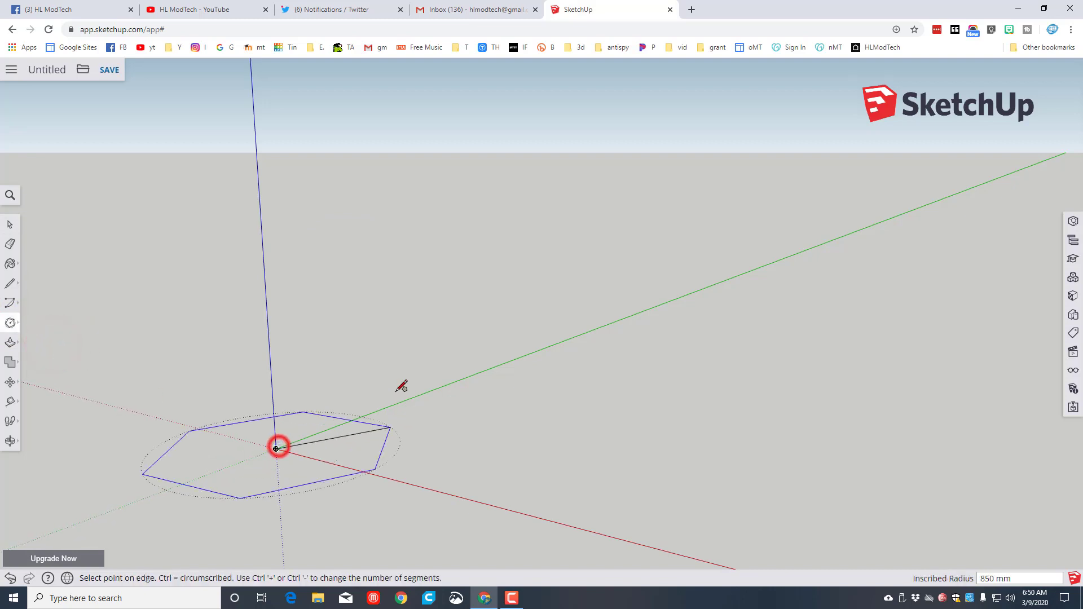
{"action": "mouse_move", "coordinate": [403, 391]}
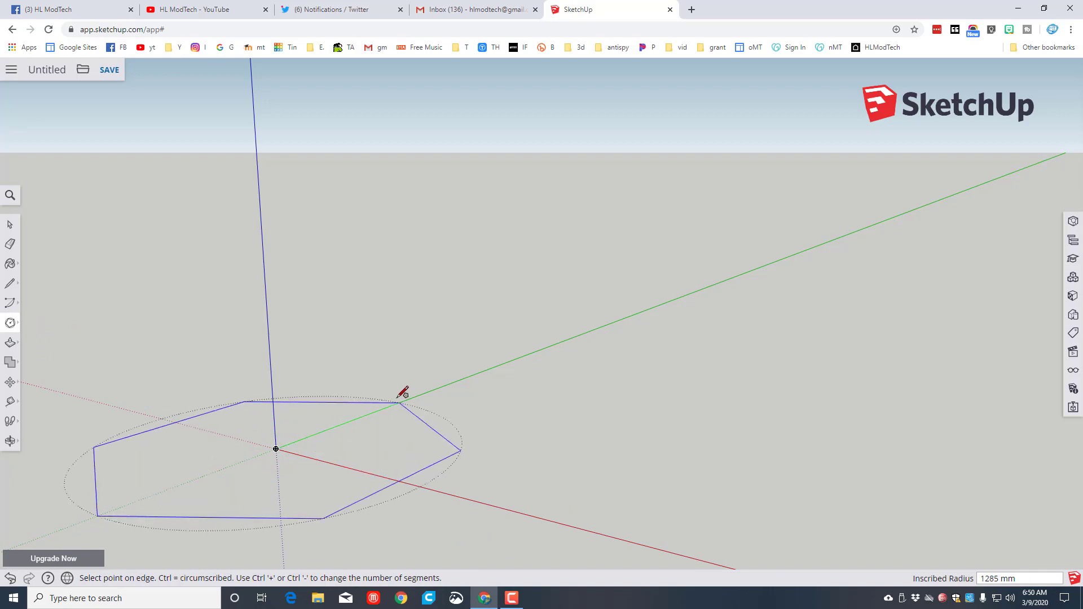
{"action": "mouse_move", "coordinate": [406, 399]}
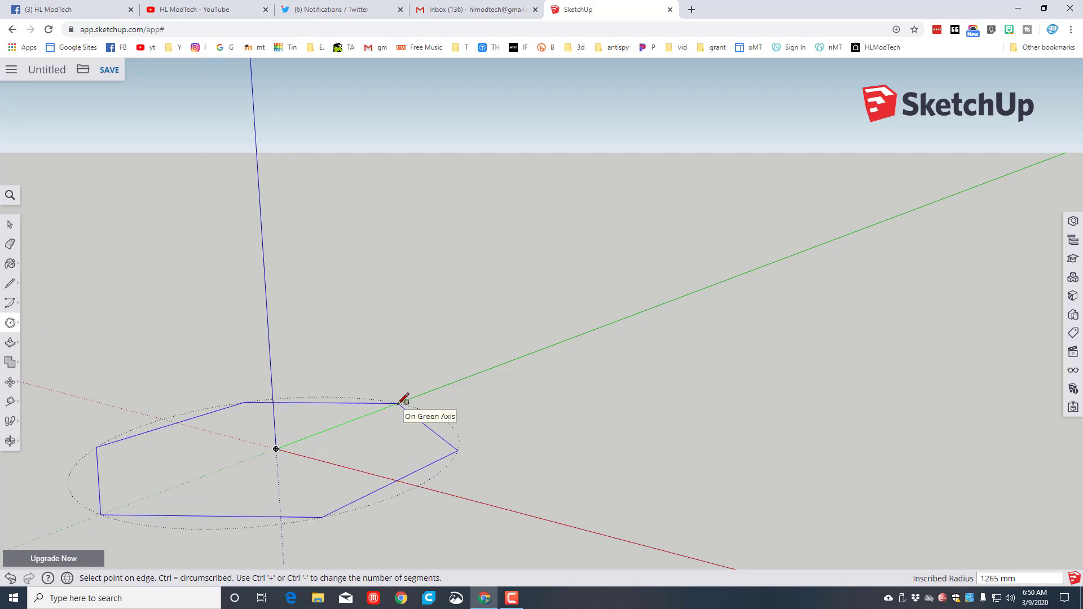
{"action": "type", "text": "150"}
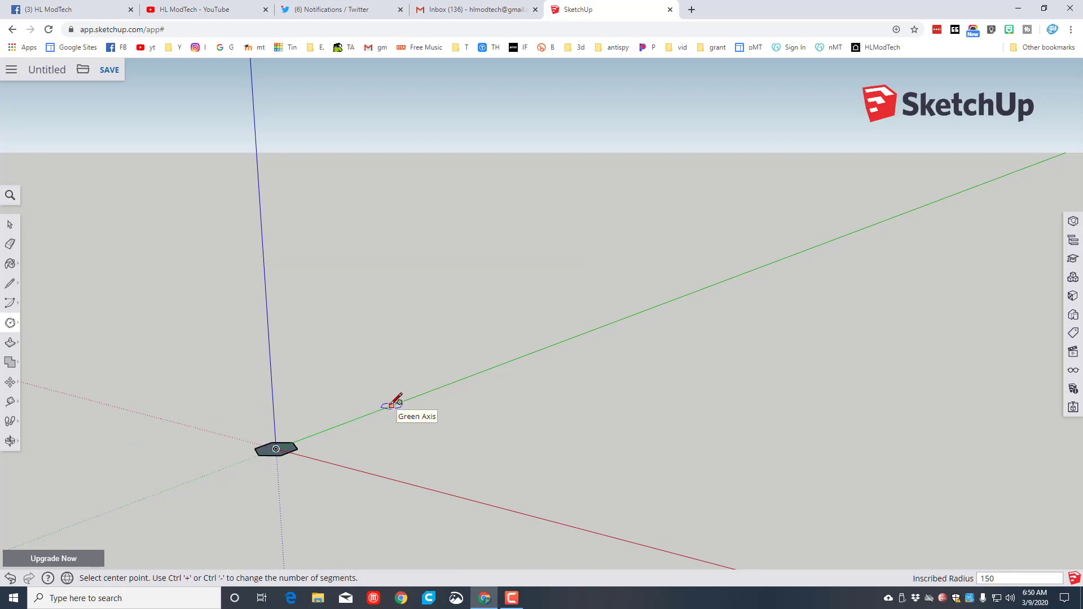
{"action": "mouse_move", "coordinate": [319, 484]}
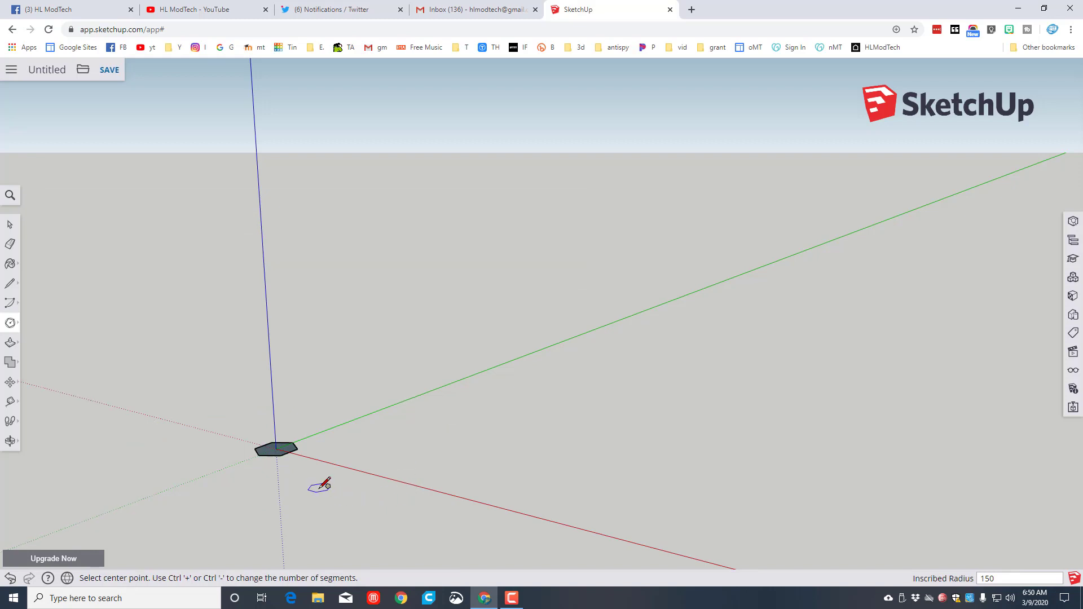
{"action": "mouse_move", "coordinate": [715, 49]}
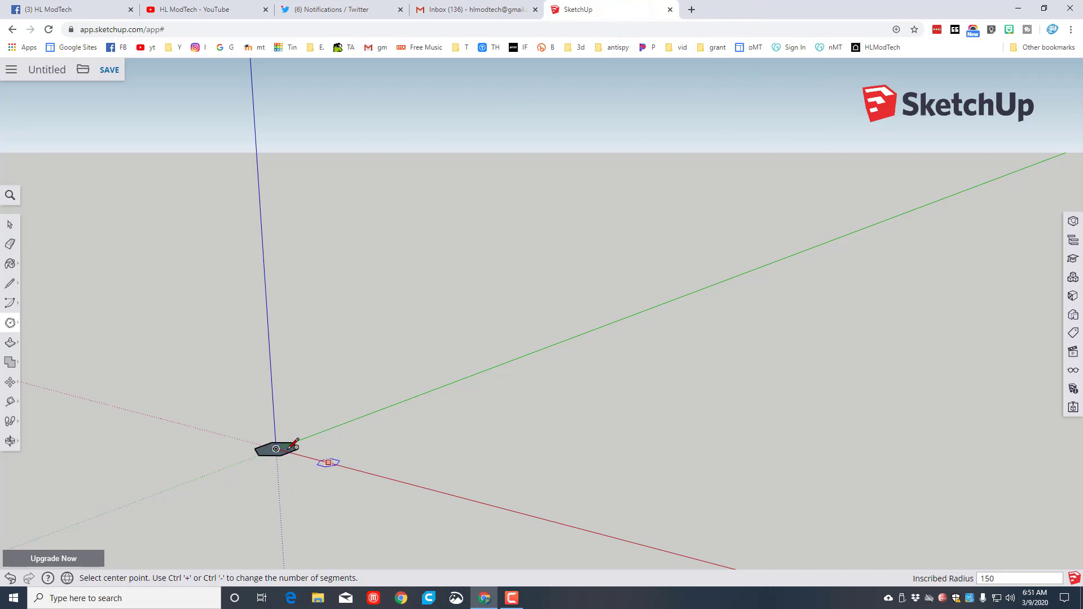
{"action": "mouse_move", "coordinate": [315, 459]}
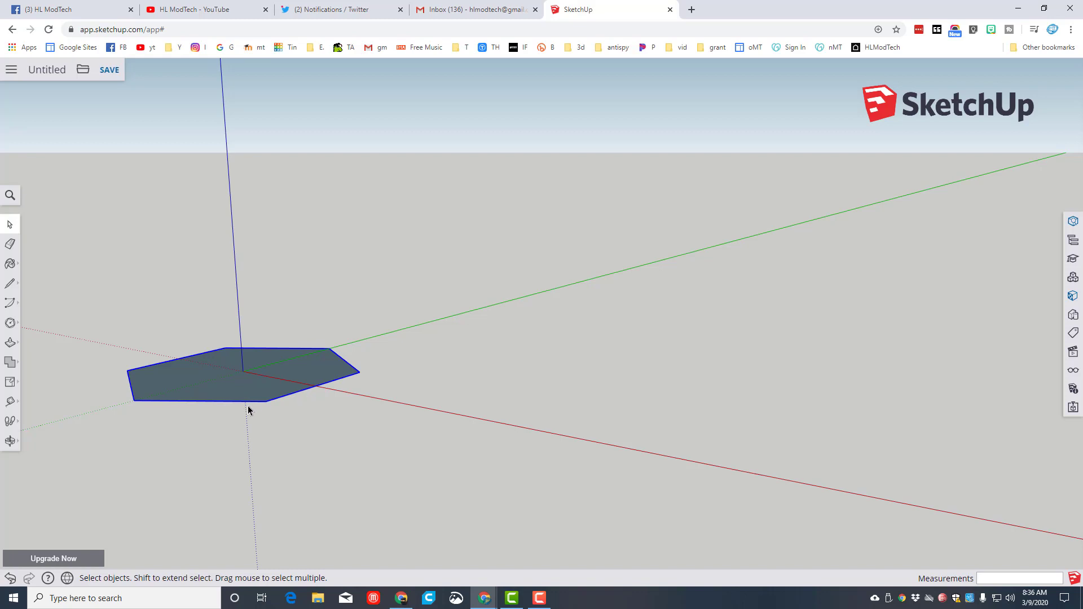
Step: Set the polygon's Segments value to 7 in Entity Info, making it a heptagon
{"action": "left_click", "coordinate": [348, 383]}
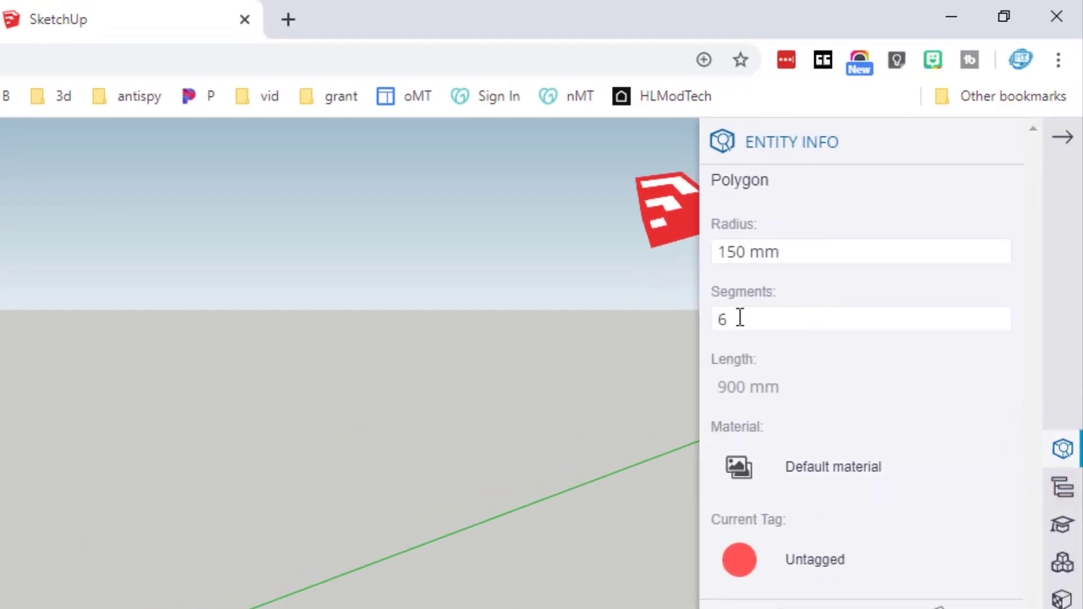
{"action": "triple_click", "coordinate": [860, 318]}
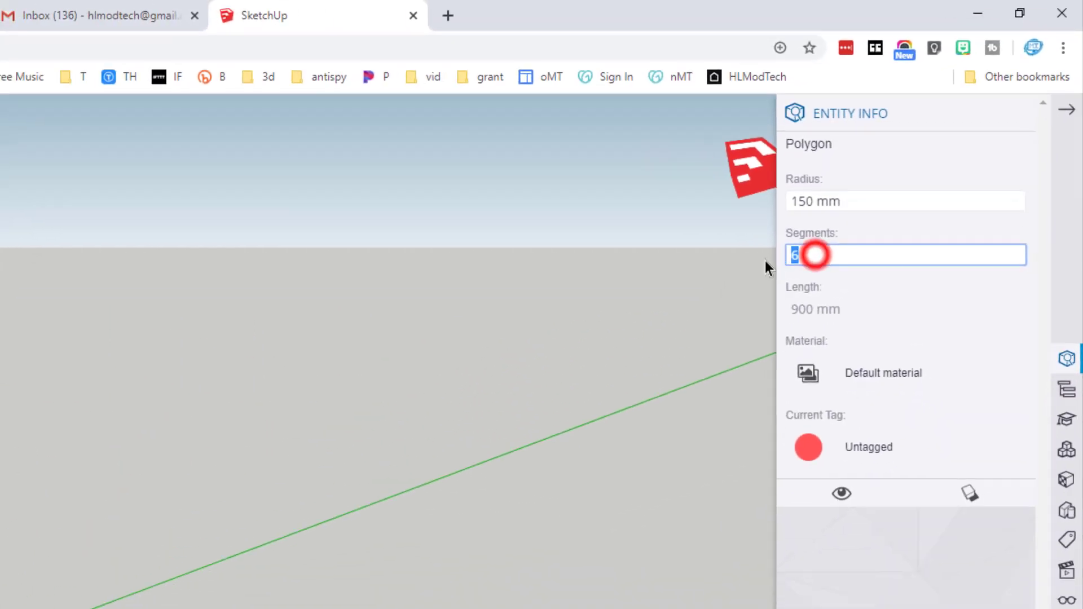
{"action": "type", "text": "7"}
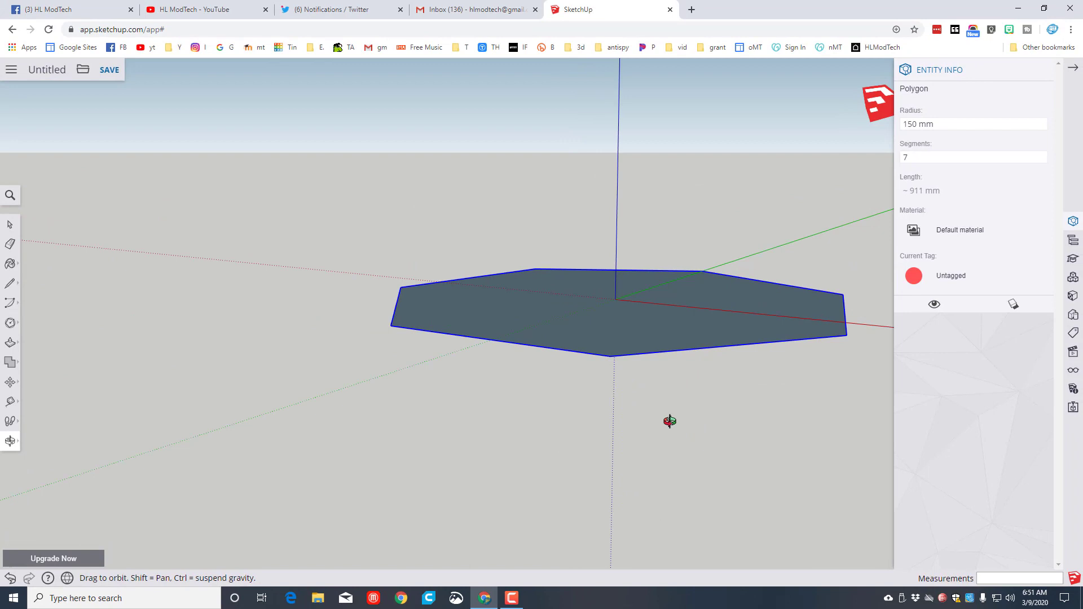
{"action": "mouse_move", "coordinate": [359, 291]}
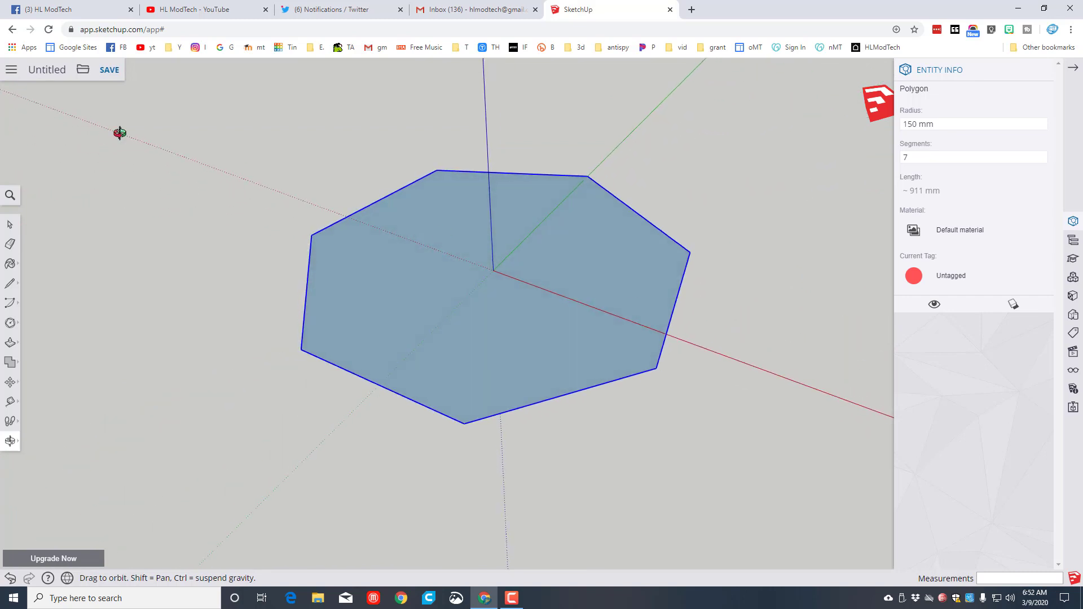
Step: Draw short edges outward from the heptagon's corners with the Line tool
{"action": "key", "text": "l"}
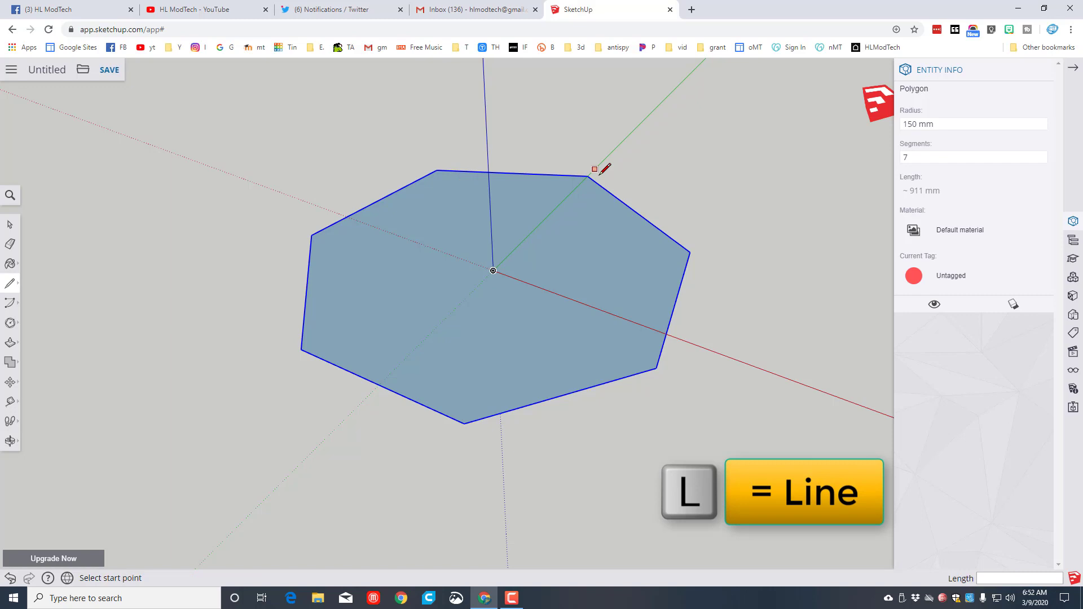
{"action": "mouse_move", "coordinate": [589, 176]}
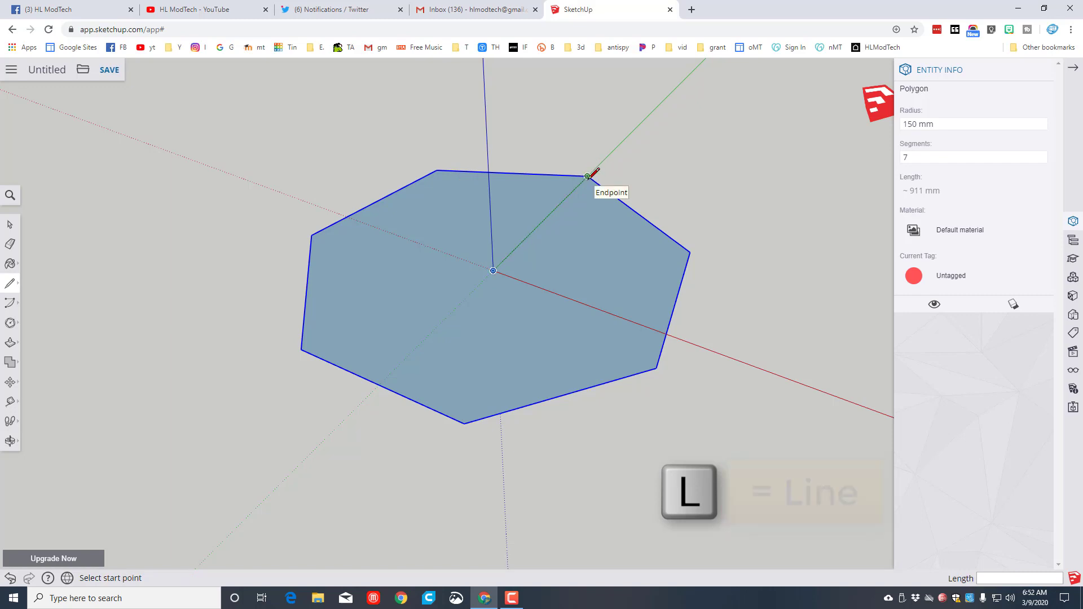
{"action": "left_click", "coordinate": [587, 176]}
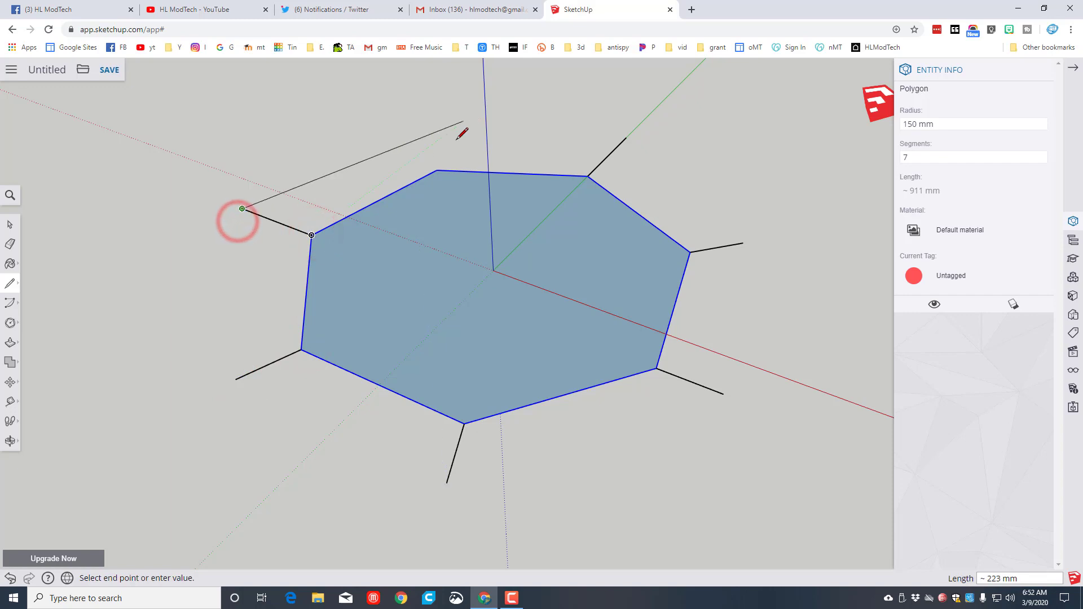
{"action": "mouse_move", "coordinate": [403, 128]}
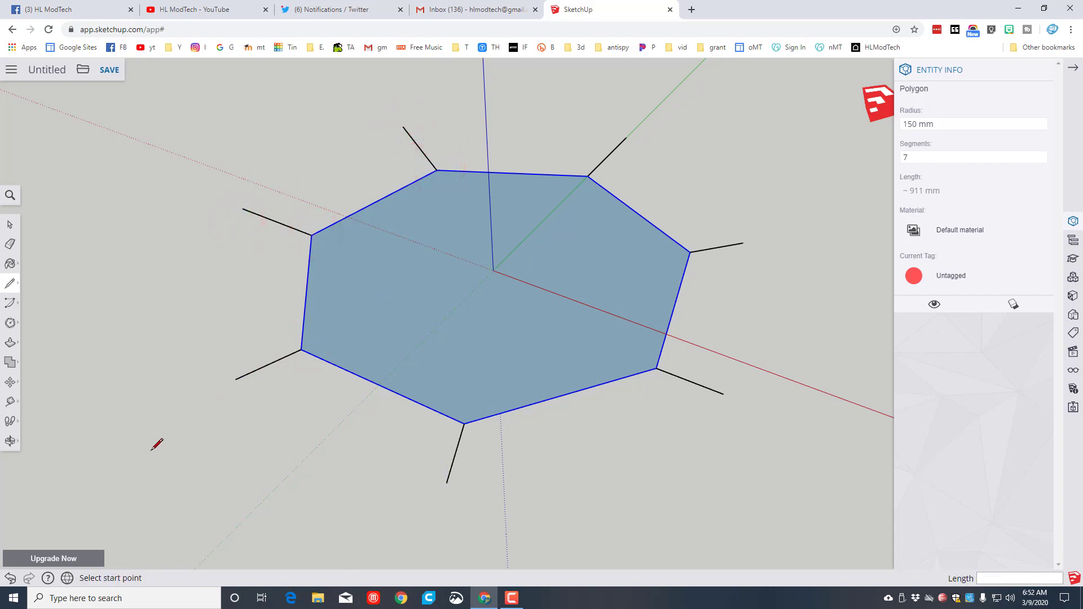
{"action": "key", "text": "o"}
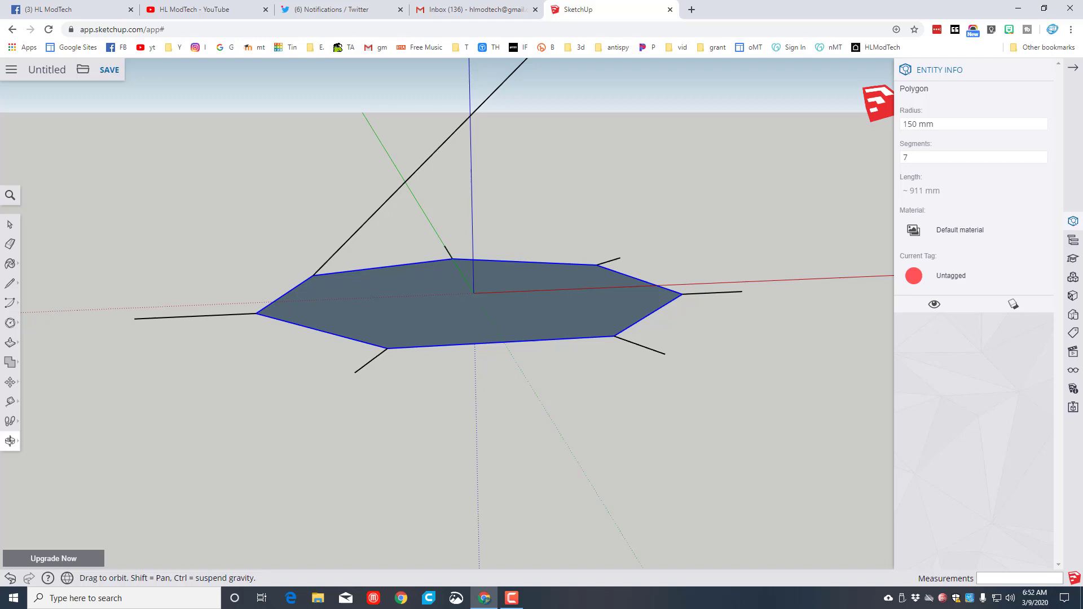
Step: Erase the long stray line and redraw the short edge from that heptagon corner
{"action": "key", "text": "e"}
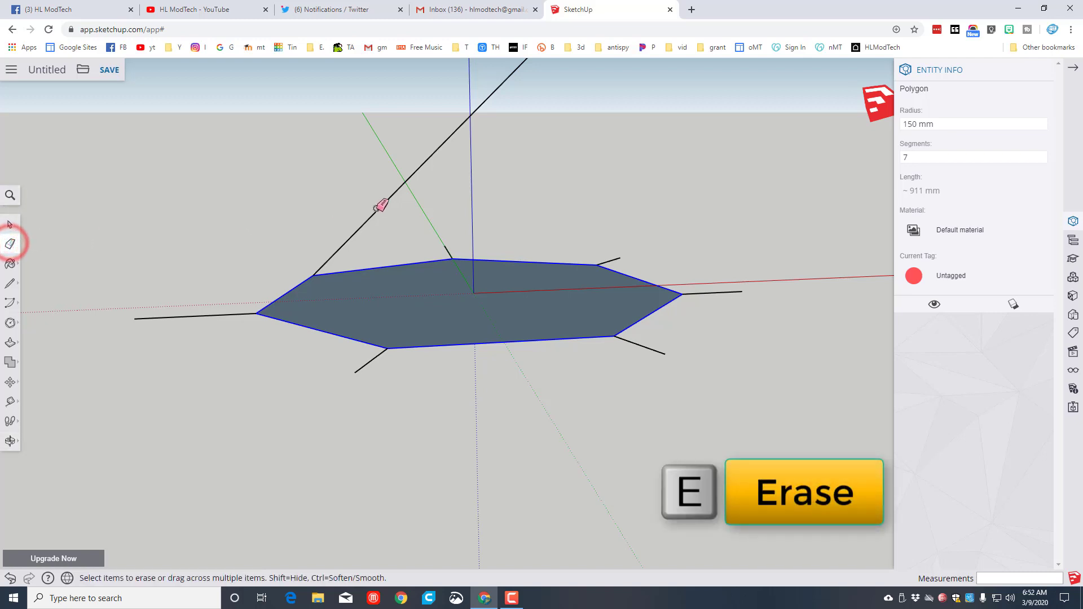
{"action": "left_click", "coordinate": [379, 206]}
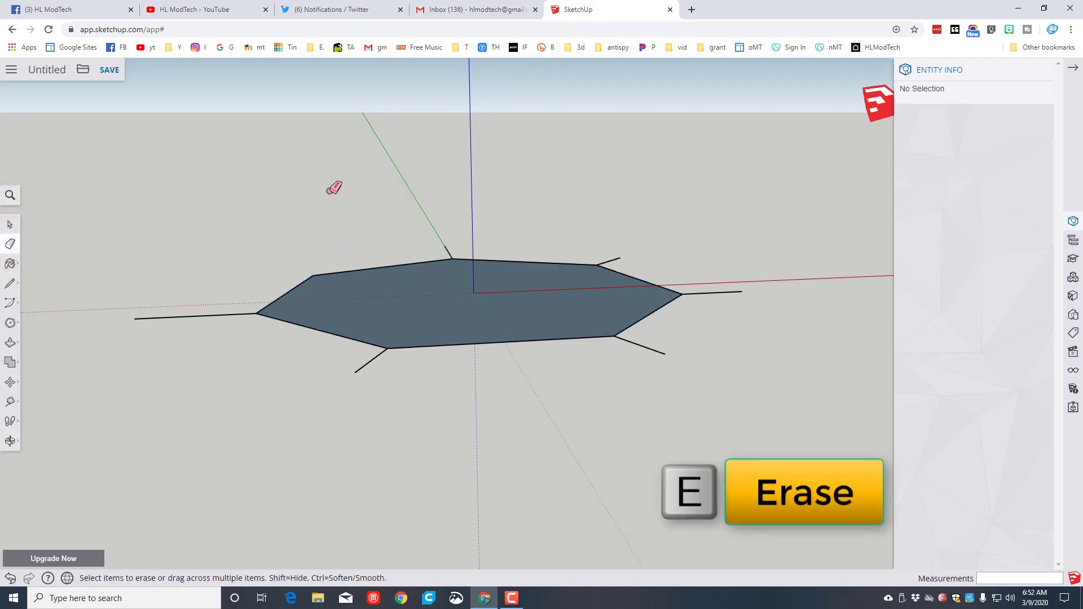
{"action": "mouse_move", "coordinate": [454, 158]}
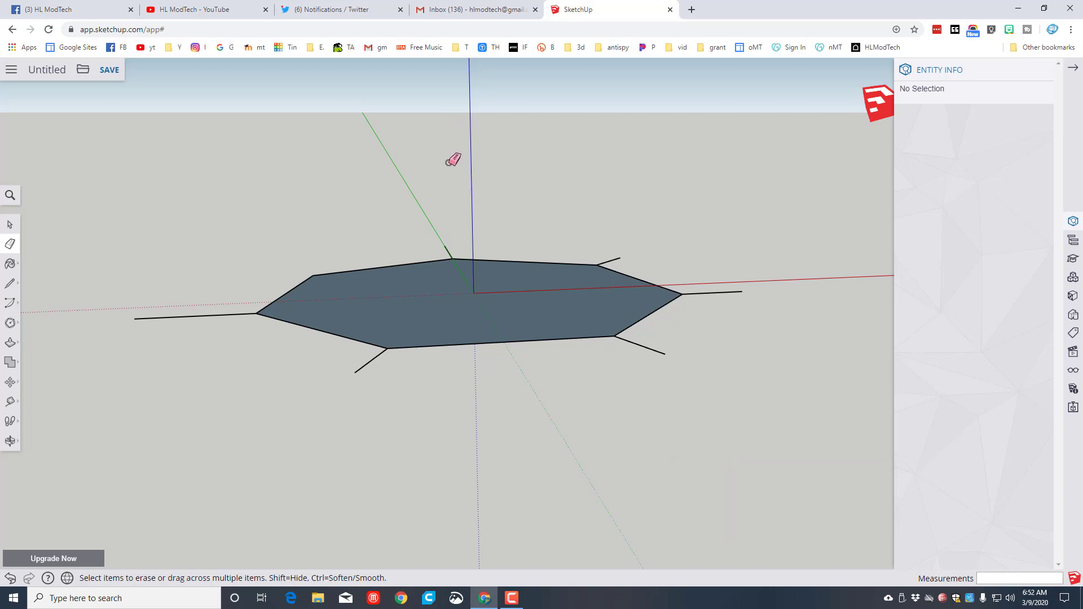
{"action": "left_click", "coordinate": [10, 282]}
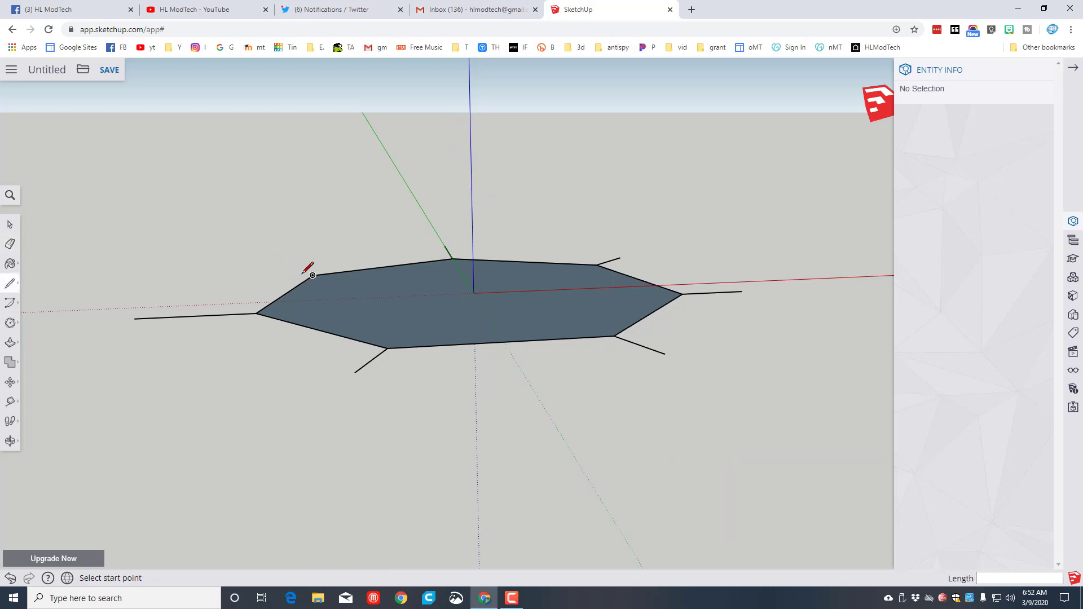
{"action": "left_click", "coordinate": [312, 276]}
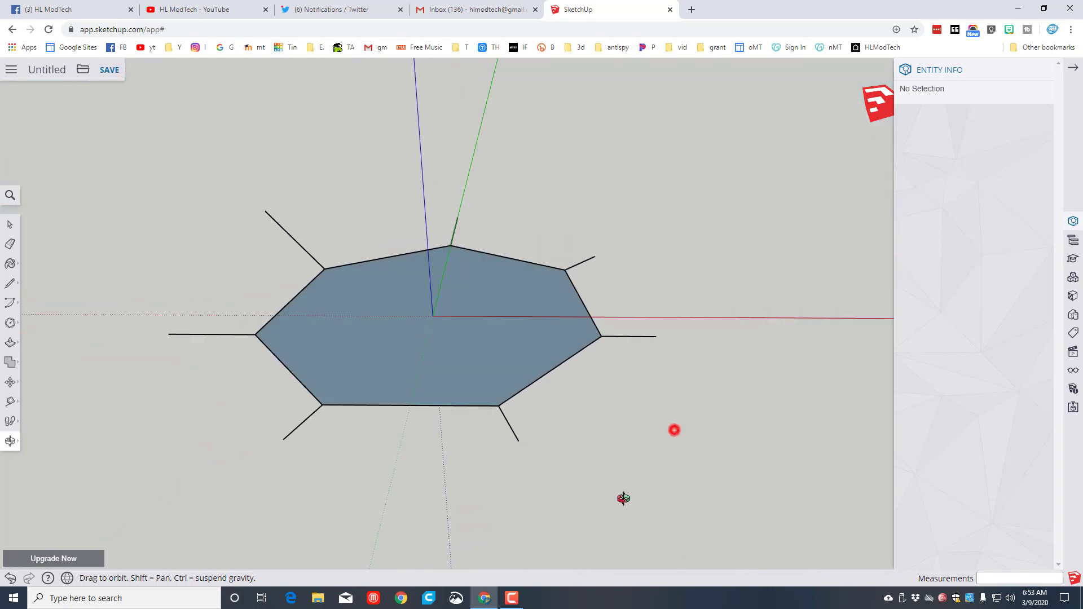
{"action": "left_click", "coordinate": [10, 283]}
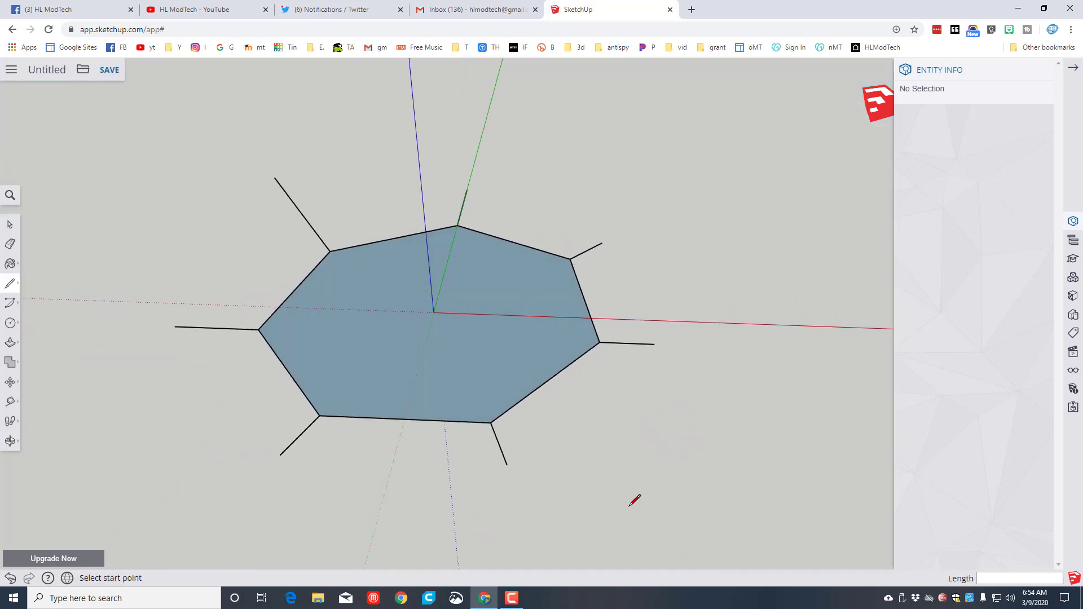
Step: Draw a small square at the end of the heptagon's right spoke
{"action": "key", "text": "r"}
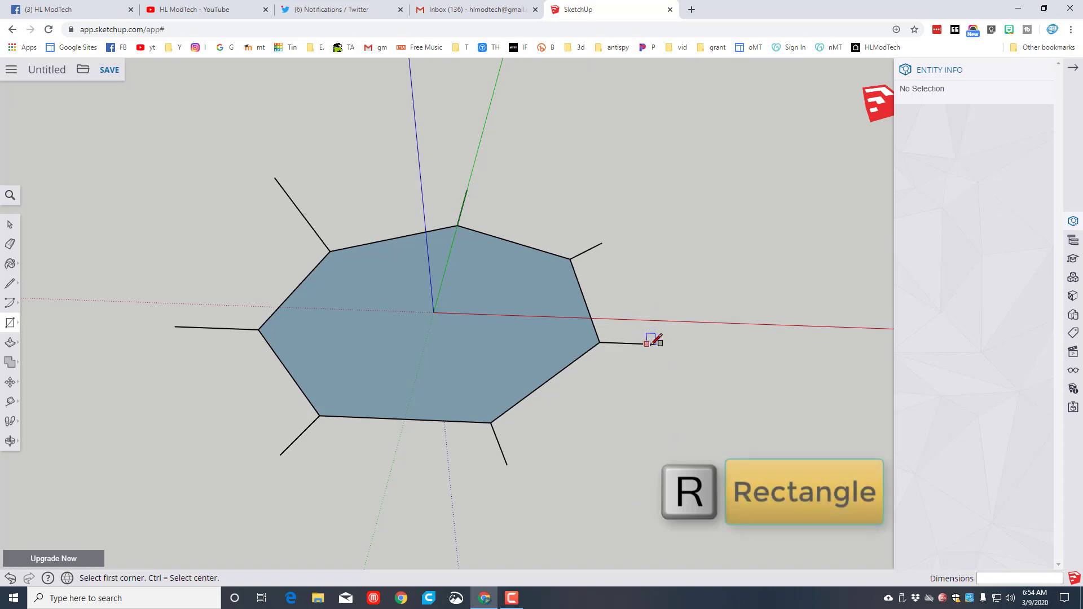
{"action": "left_click", "coordinate": [652, 343]}
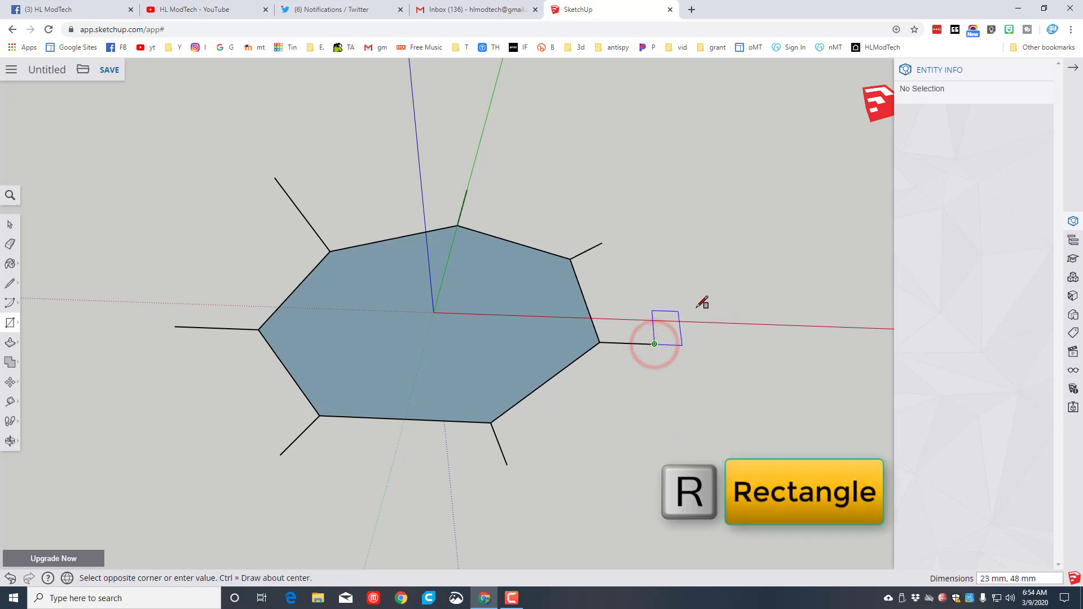
{"action": "mouse_move", "coordinate": [682, 360]}
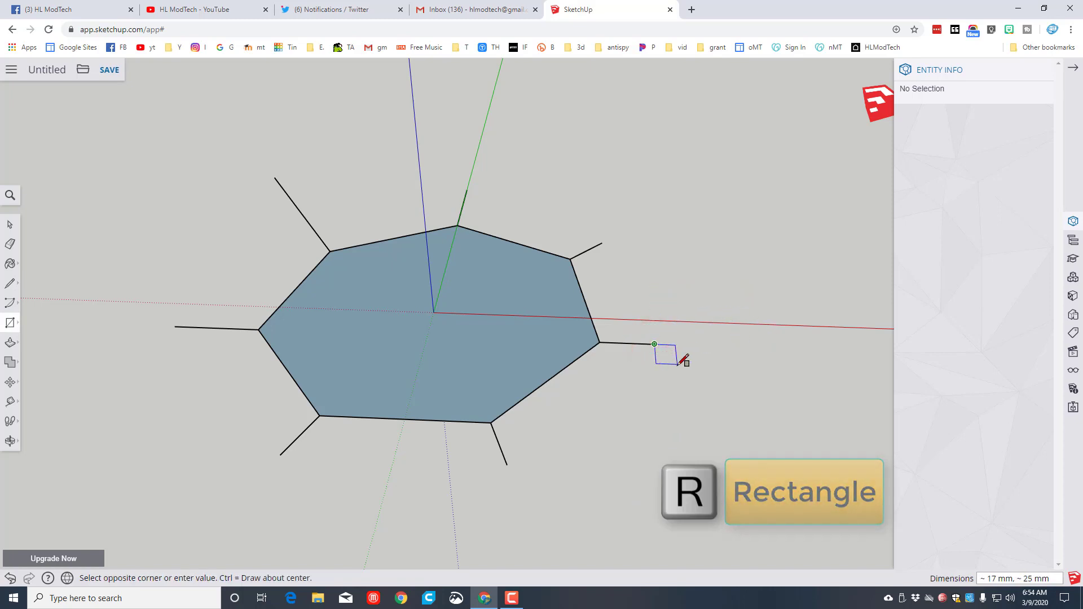
{"action": "left_click", "coordinate": [737, 292]}
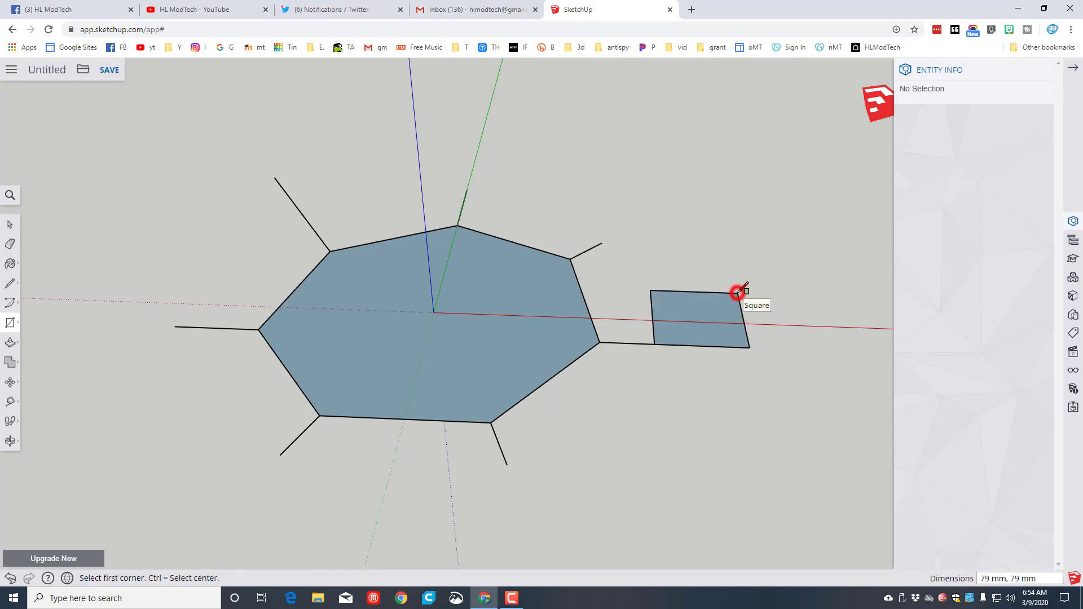
{"action": "key", "text": "ctrl"}
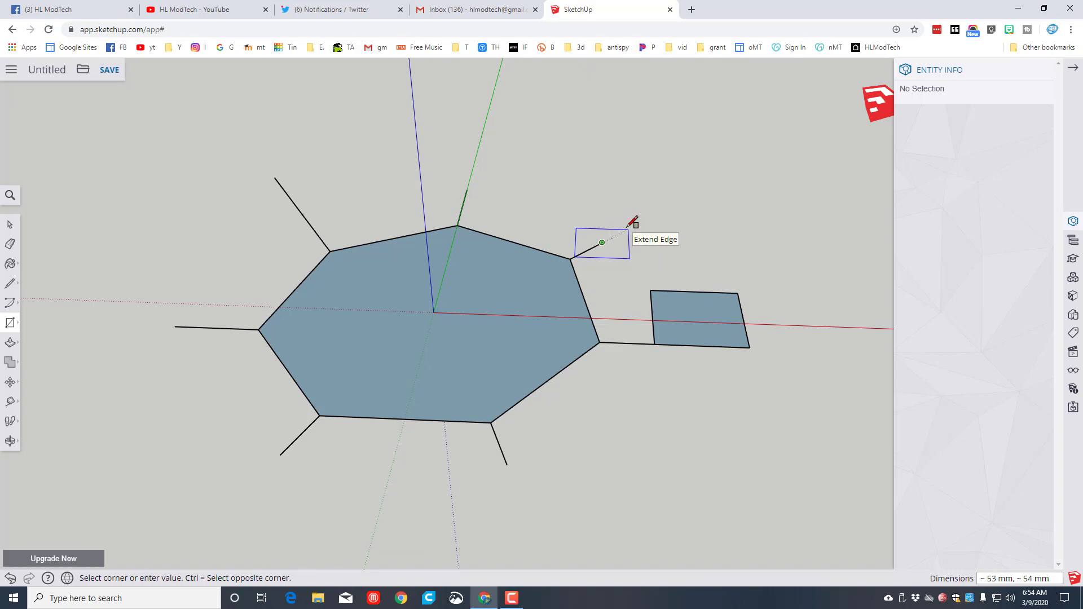
{"action": "mouse_move", "coordinate": [636, 224]}
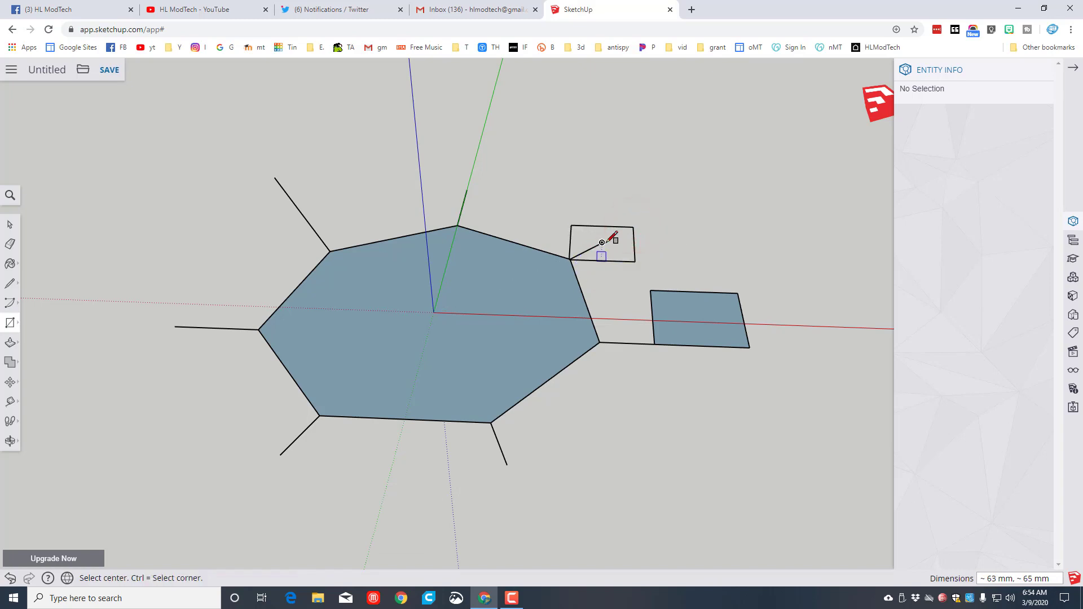
Step: Close the second small rectangle with a line so it fills, erasing leftover edges
{"action": "key", "text": "e"}
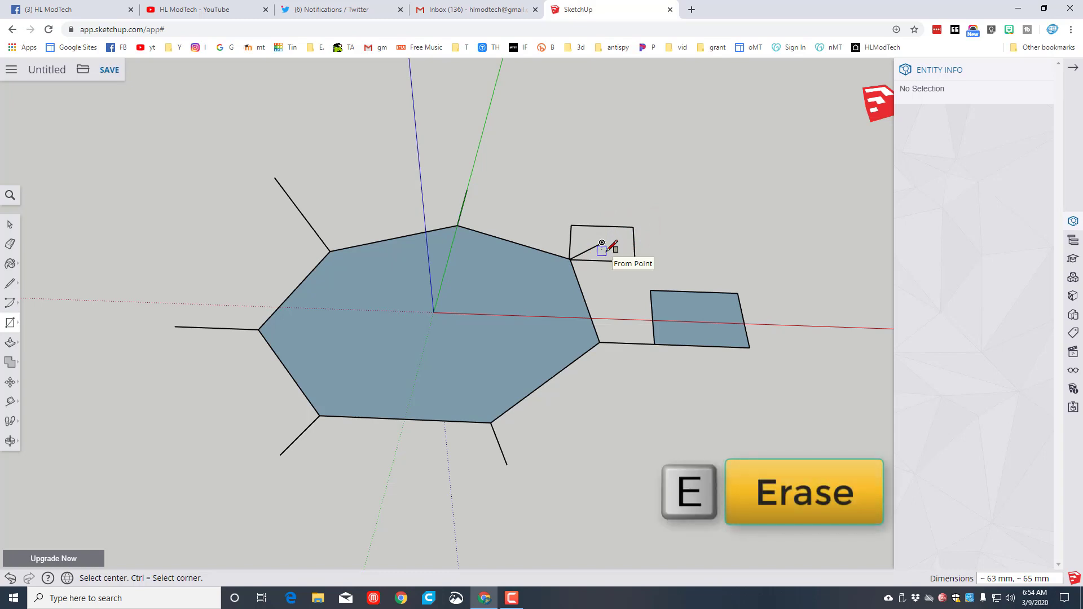
{"action": "key", "text": "e"}
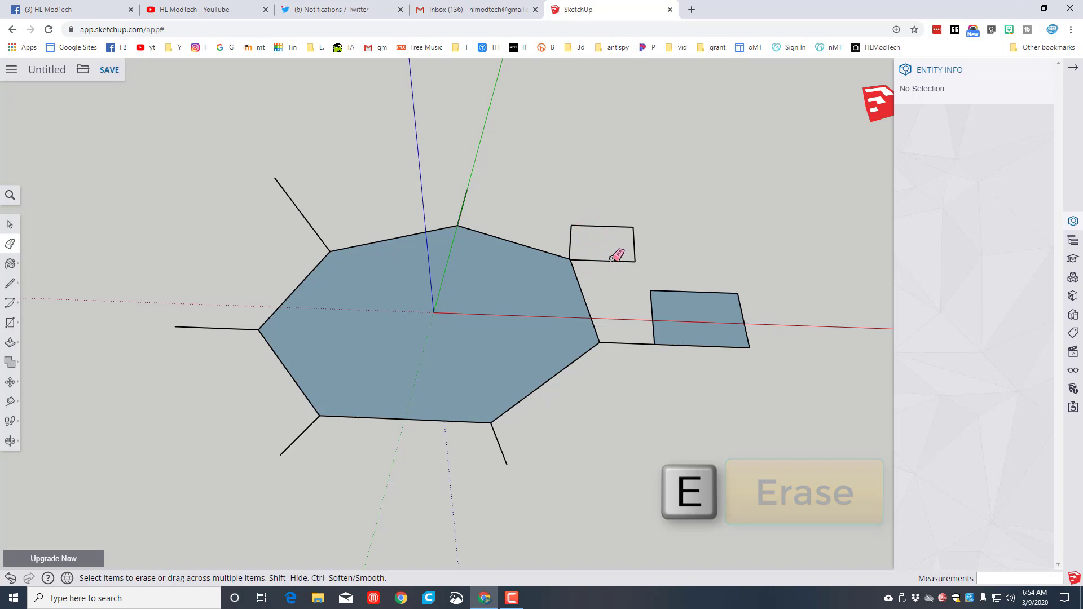
{"action": "key", "text": "l"}
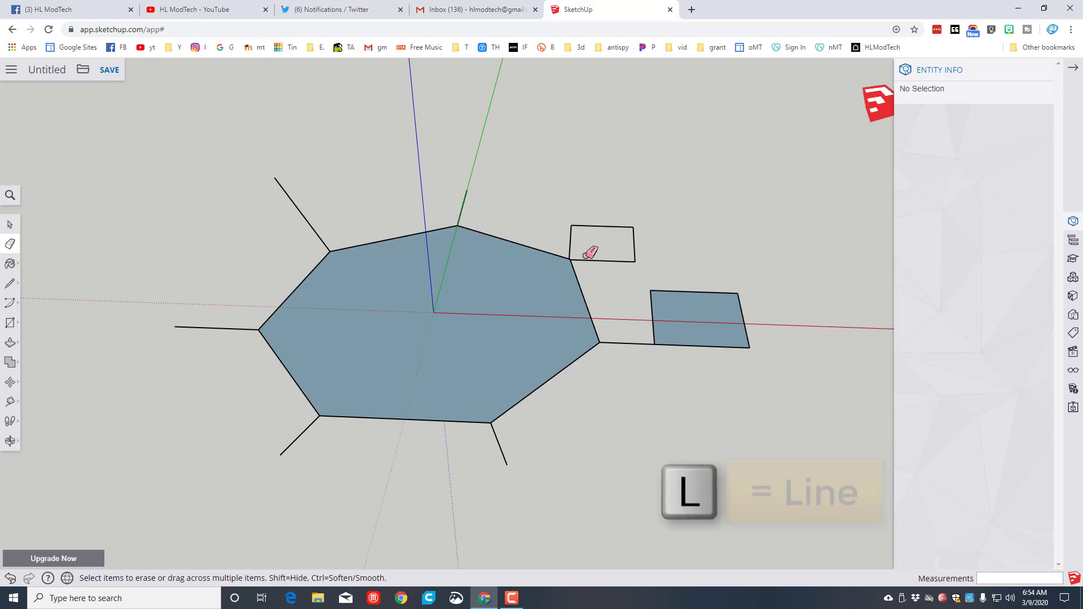
{"action": "key", "text": "l"}
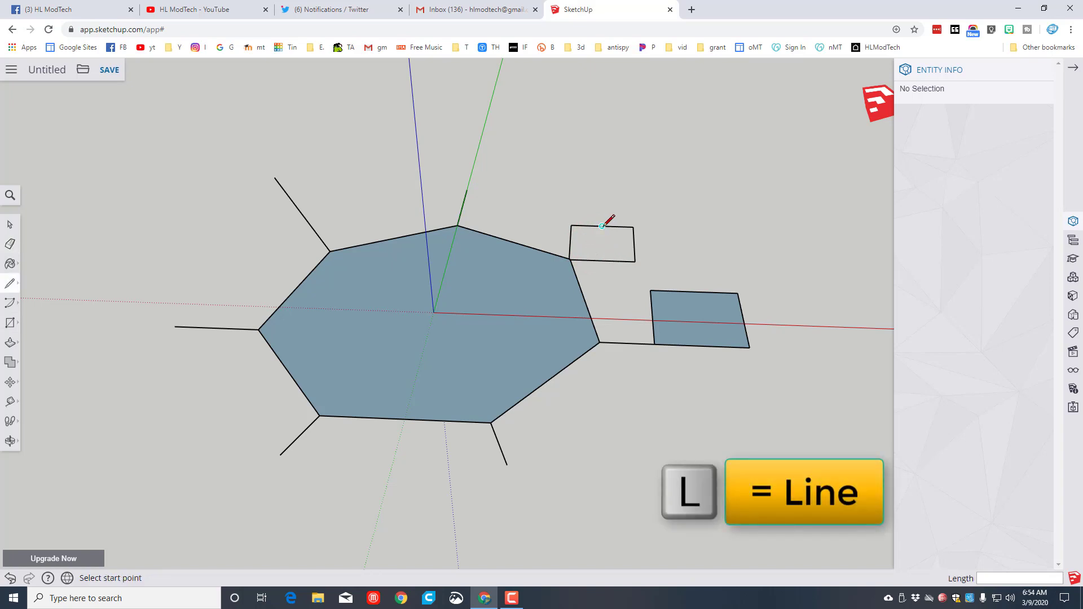
{"action": "left_click", "coordinate": [601, 225]}
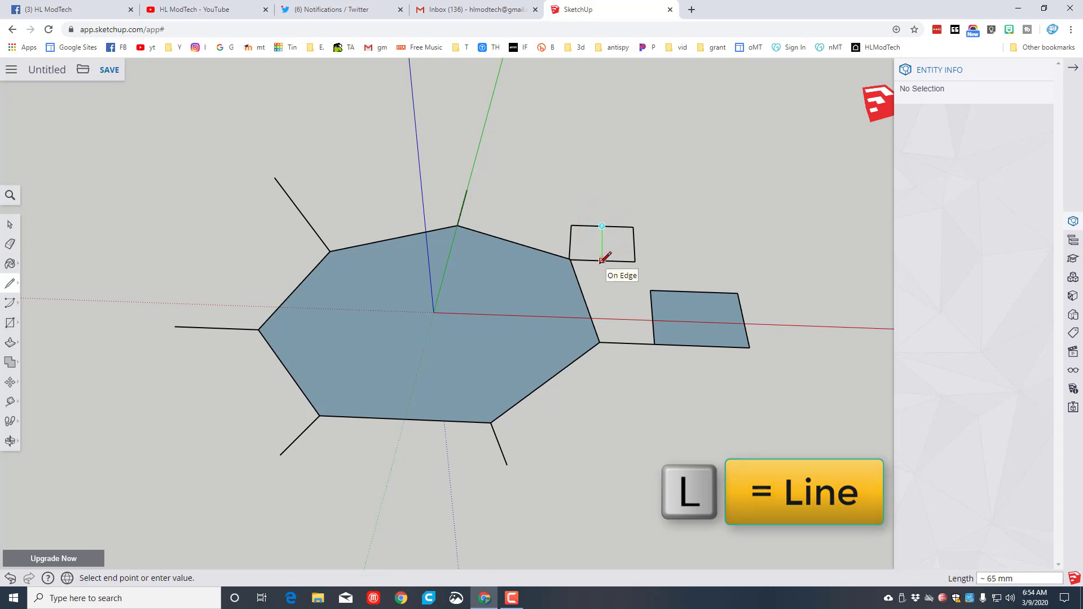
{"action": "left_click", "coordinate": [601, 261]}
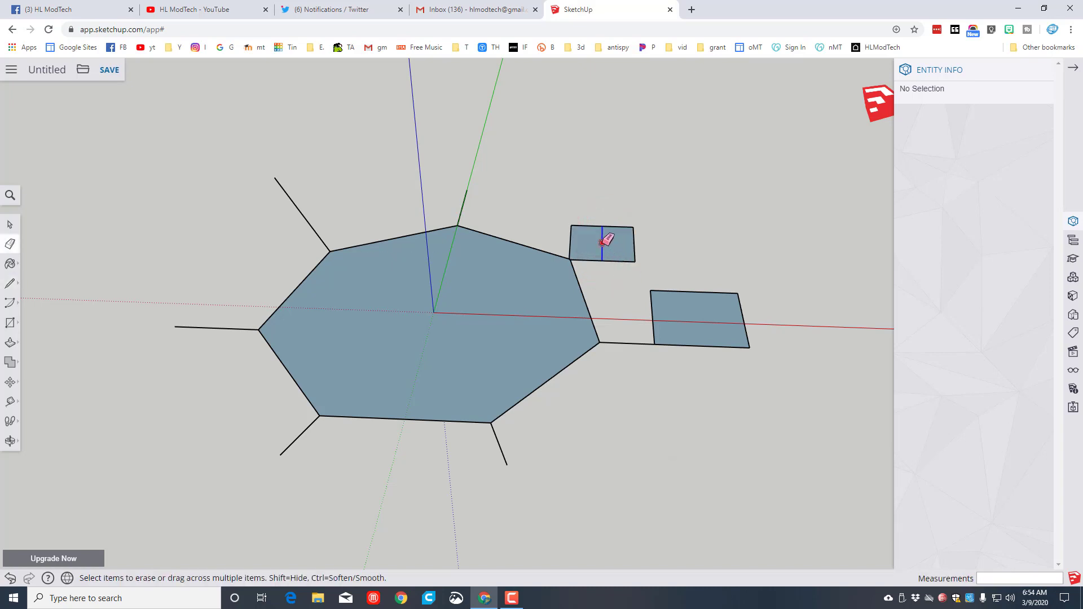
{"action": "key", "text": "e"}
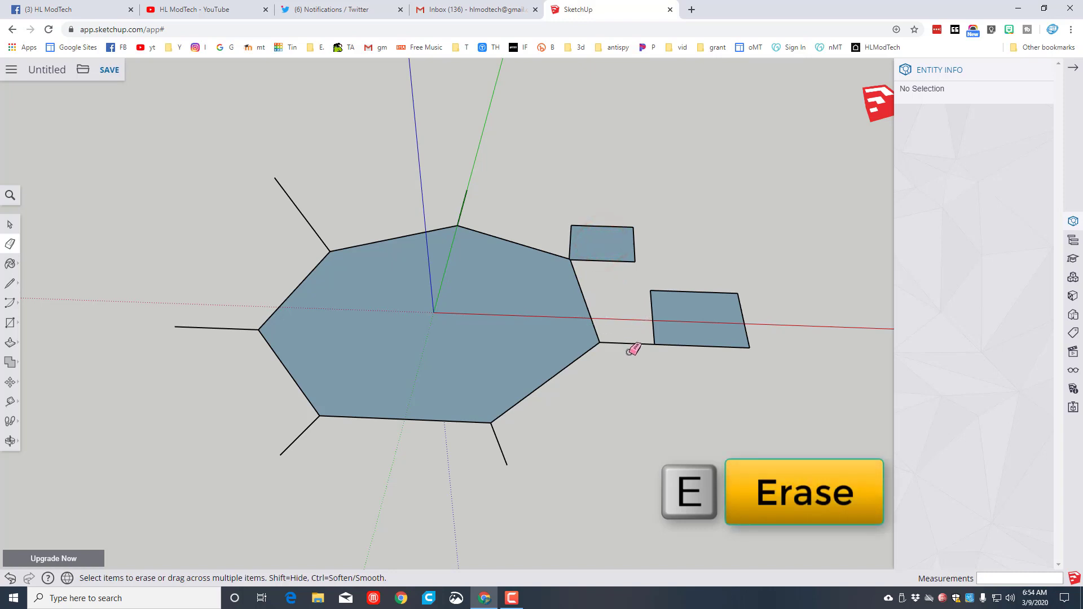
Step: Draw a filled circle centred on the top spoke's end and erase its connecting edge
{"action": "key", "text": "c"}
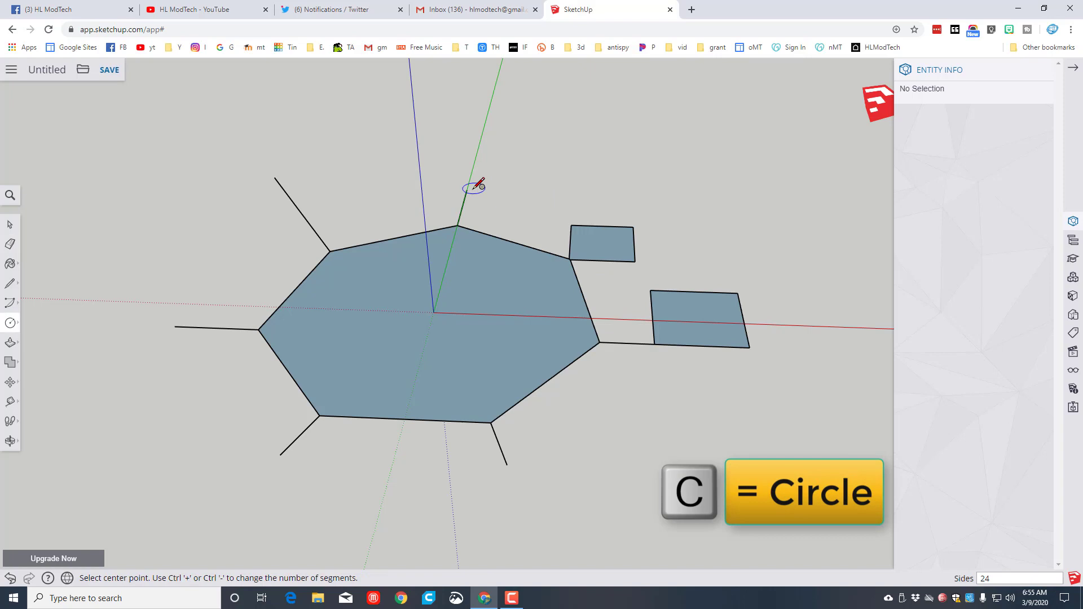
{"action": "left_click", "coordinate": [466, 191]}
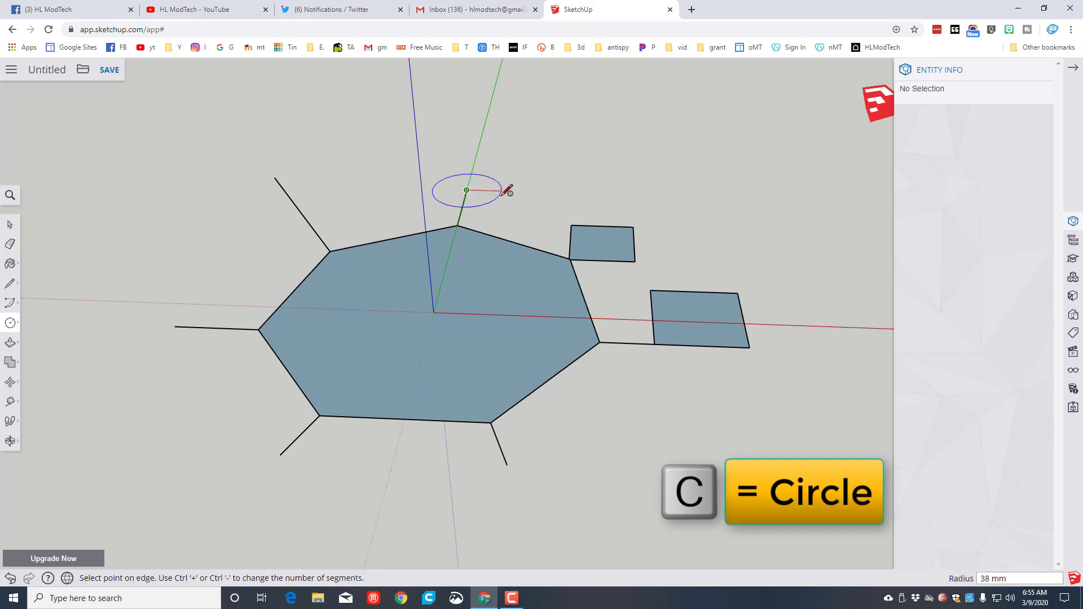
{"action": "key", "text": "e"}
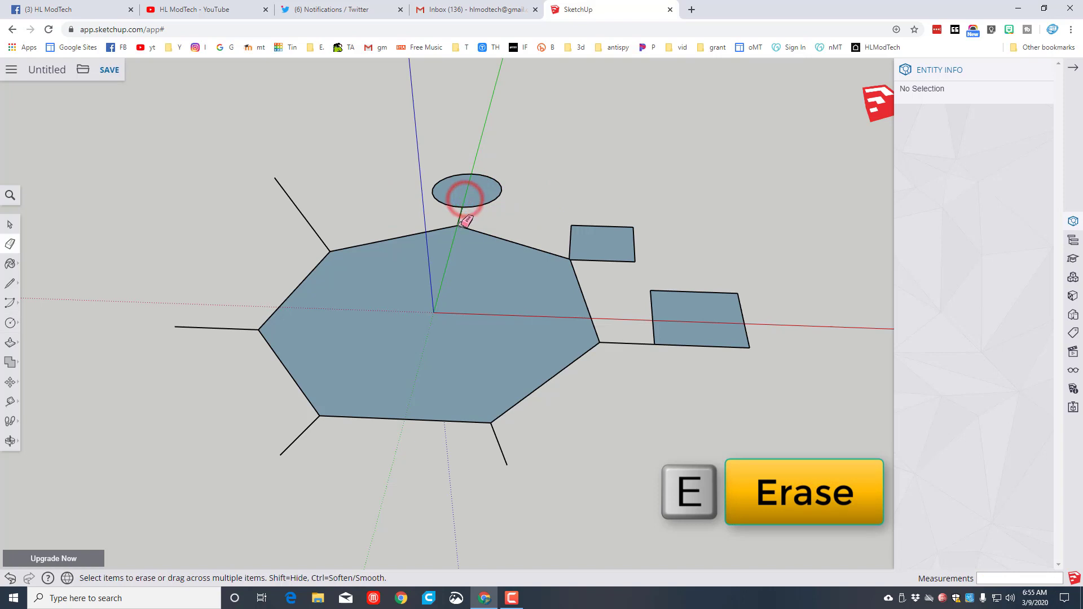
{"action": "key", "text": "o"}
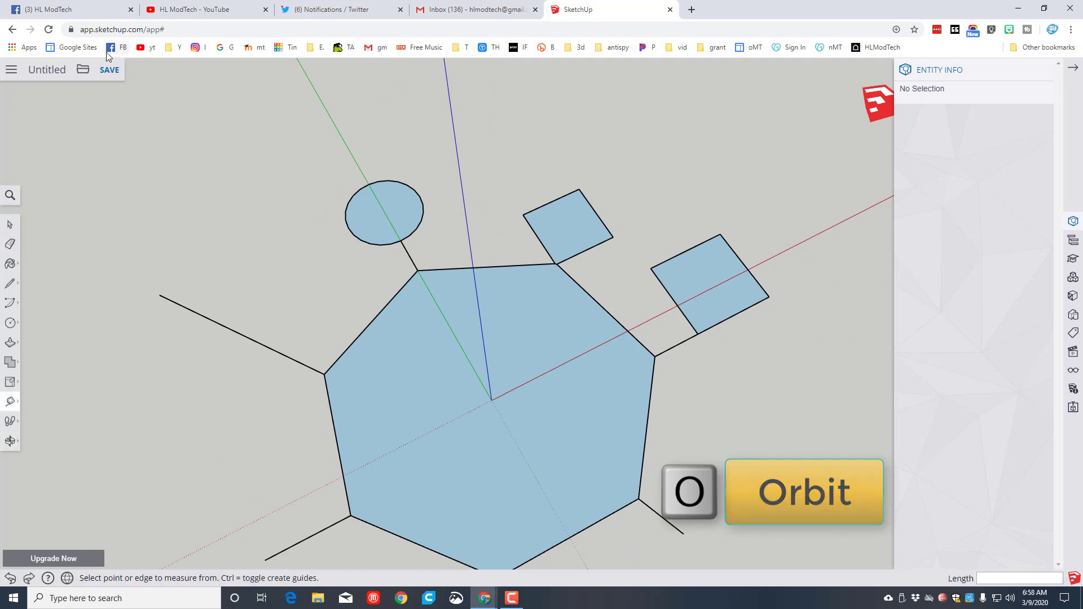
Step: Save the model to the SketchUp project under the name 'silly shortcuts'
{"action": "left_click", "coordinate": [108, 69]}
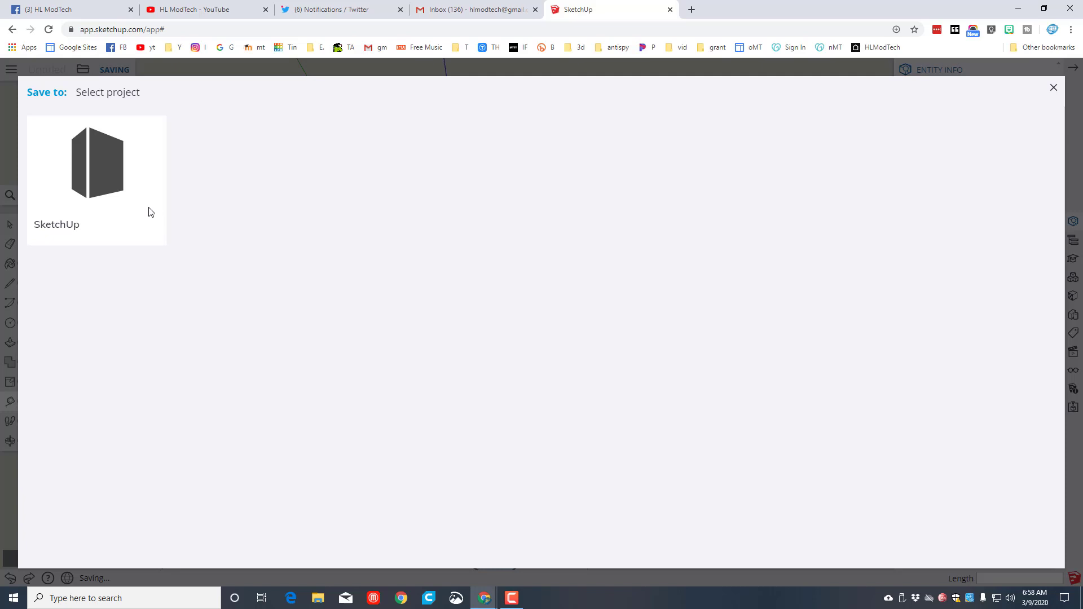
{"action": "left_click", "coordinate": [97, 162]}
{"action": "type", "text": "s"}
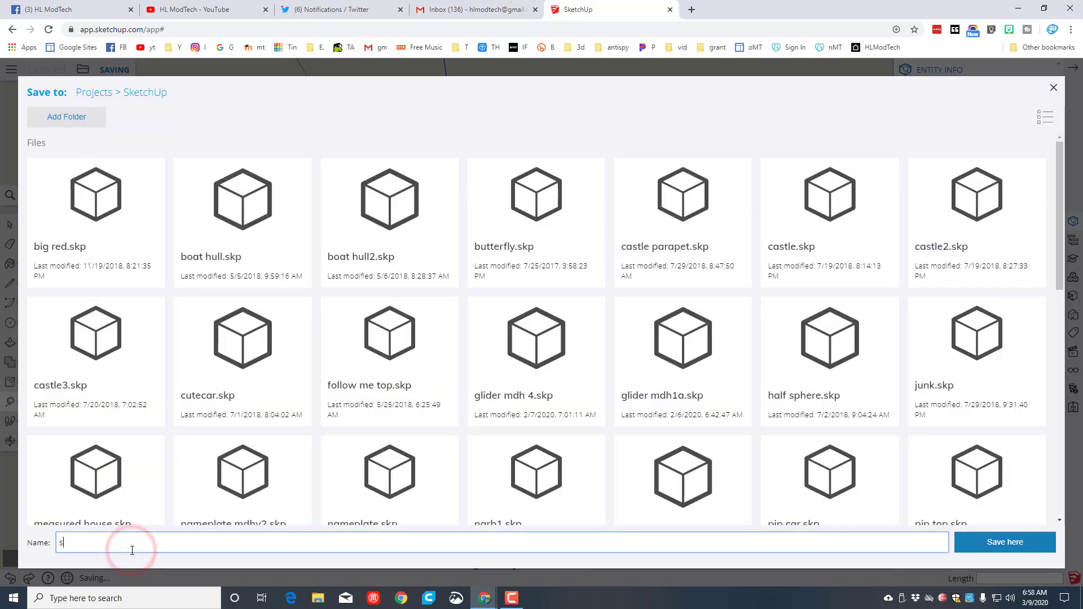
{"action": "type", "text": "illy"}
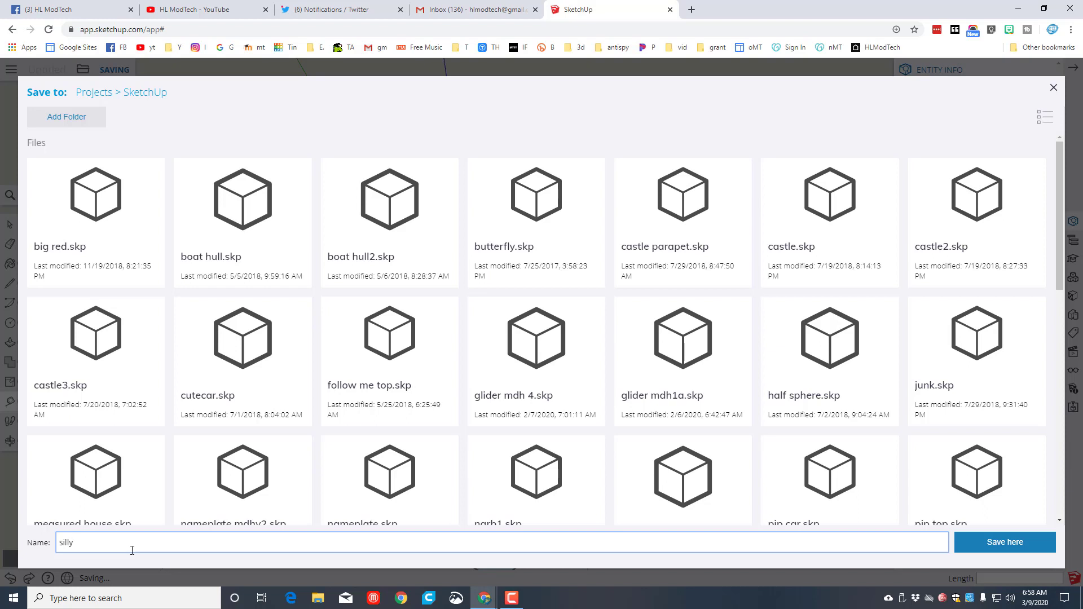
{"action": "type", "text": "short"}
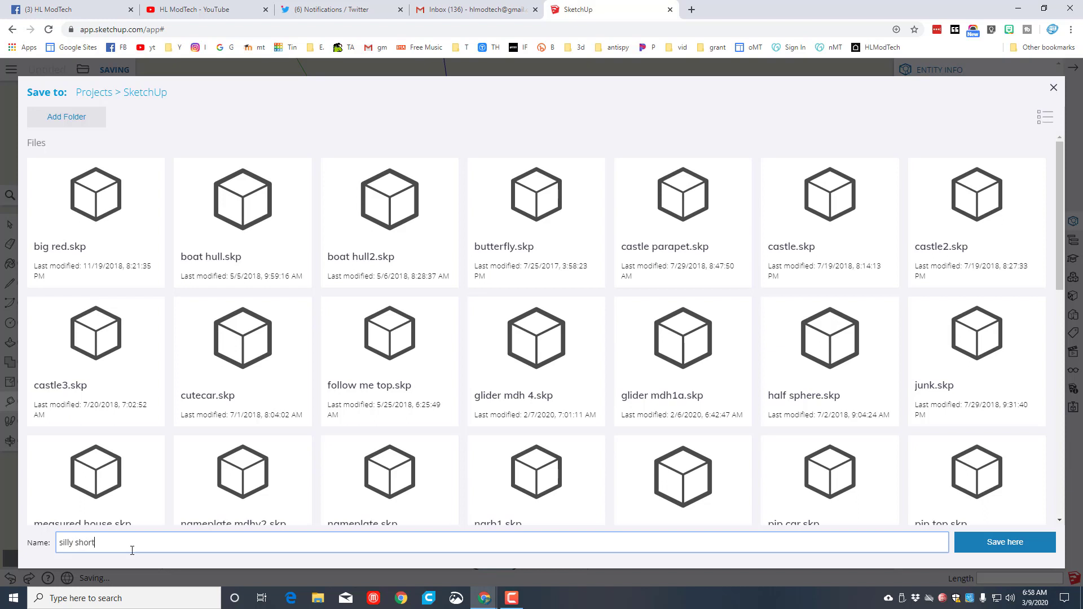
{"action": "type", "text": "cuts"}
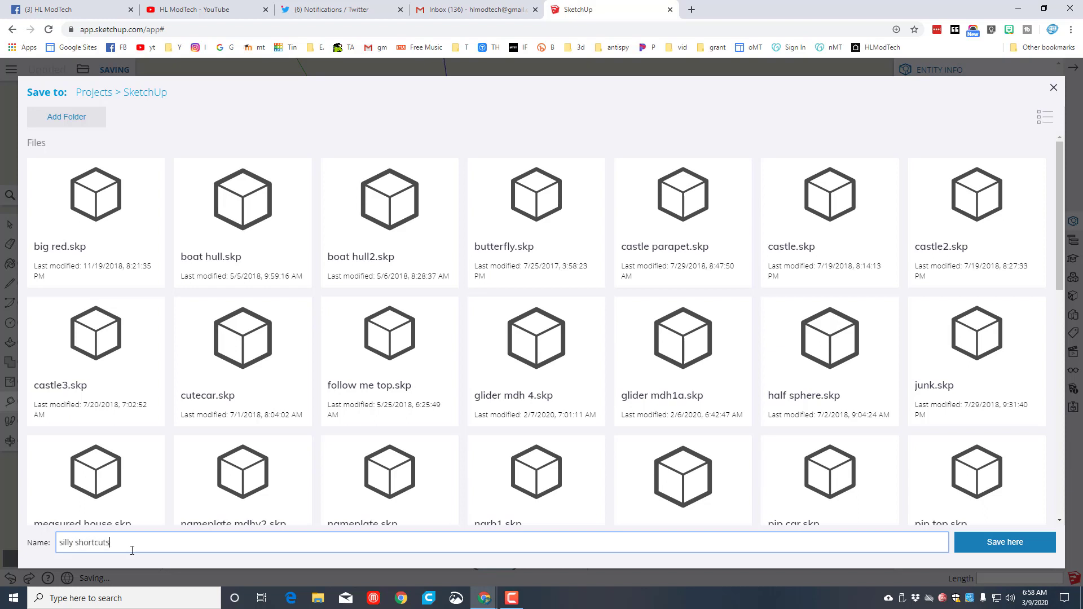
{"action": "left_click", "coordinate": [1003, 541]}
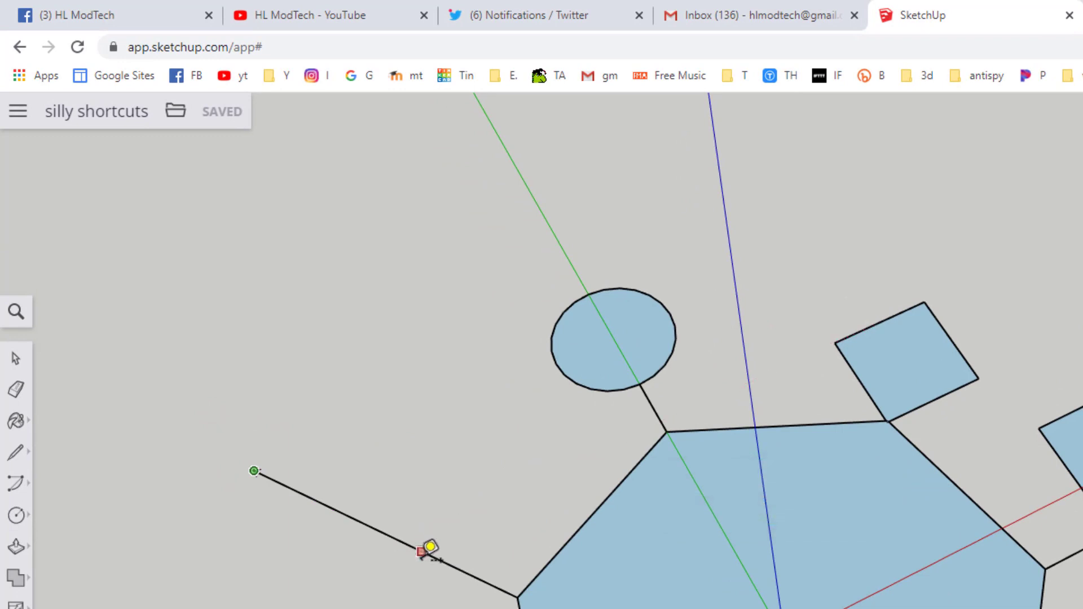
{"action": "mouse_move", "coordinate": [459, 559]}
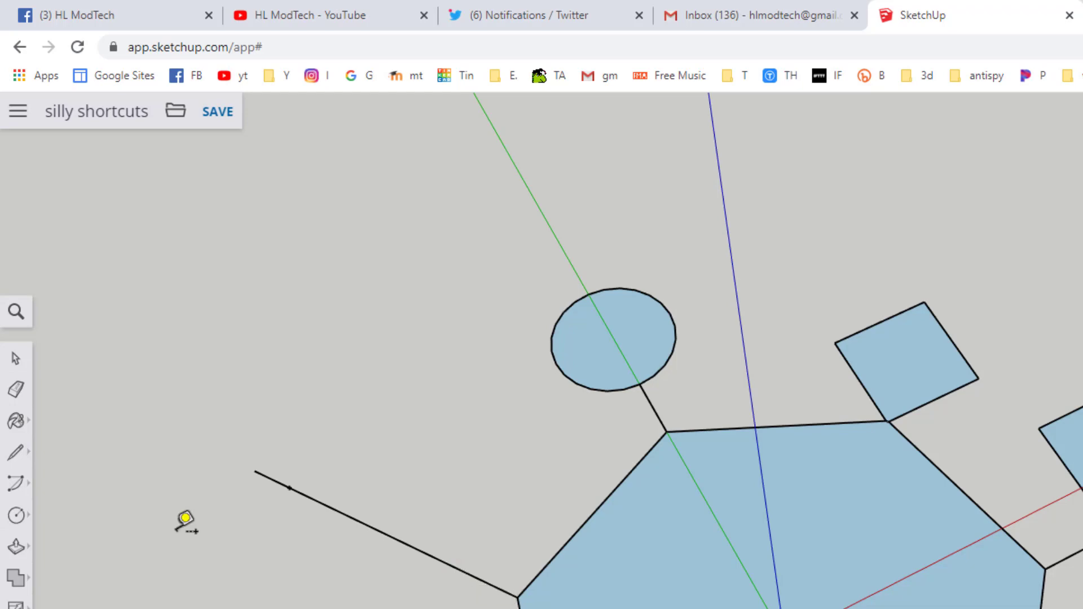
{"action": "mouse_move", "coordinate": [456, 496]}
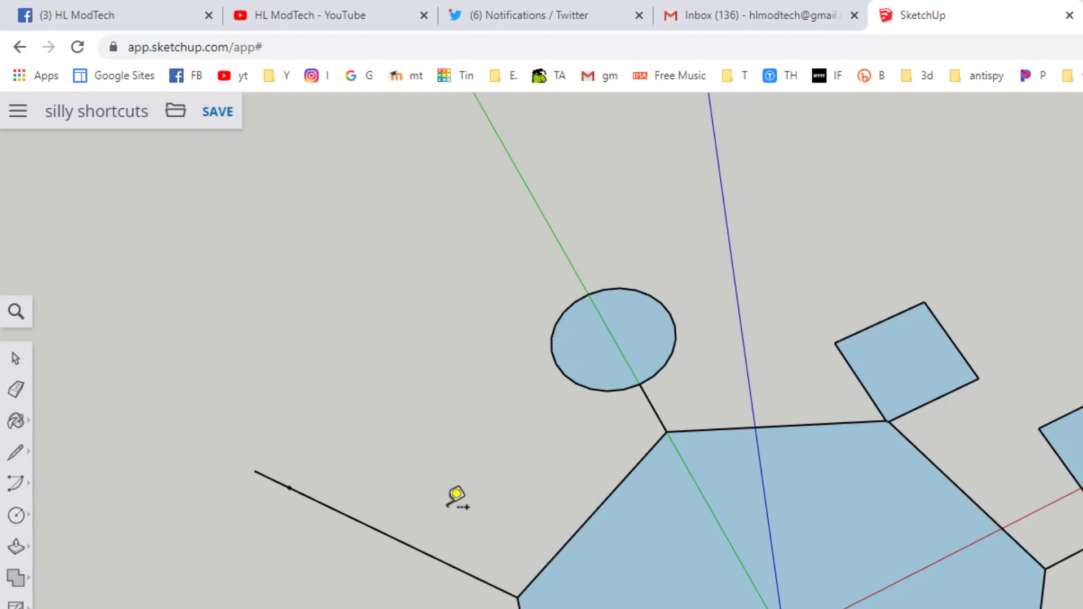
{"action": "mouse_move", "coordinate": [290, 484]}
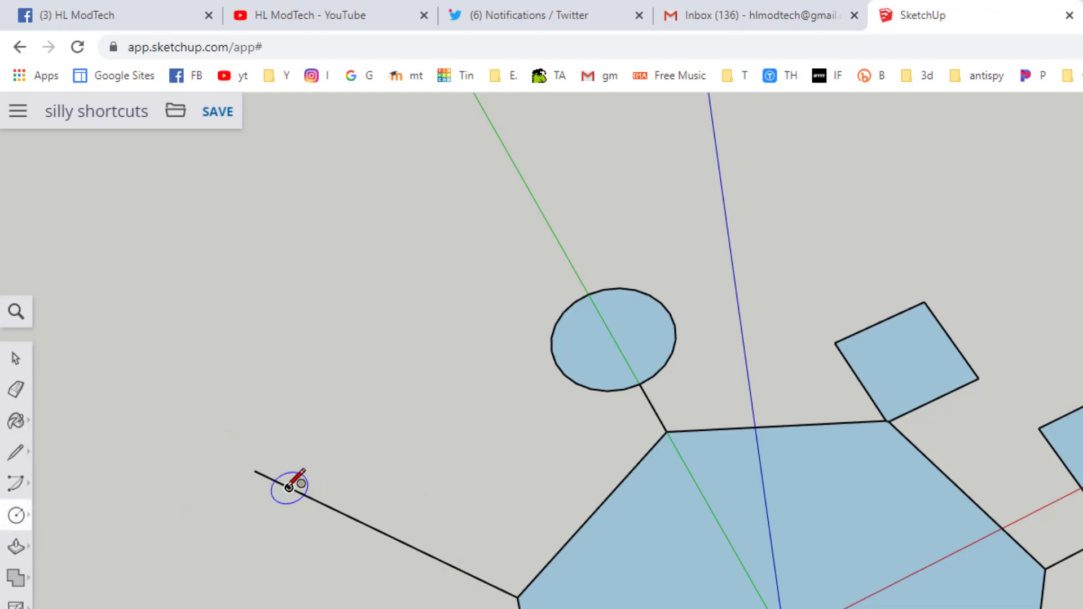
Step: Erase leftover edges by the new upper-left circle and orbit to review the four shapes
{"action": "key", "text": "e"}
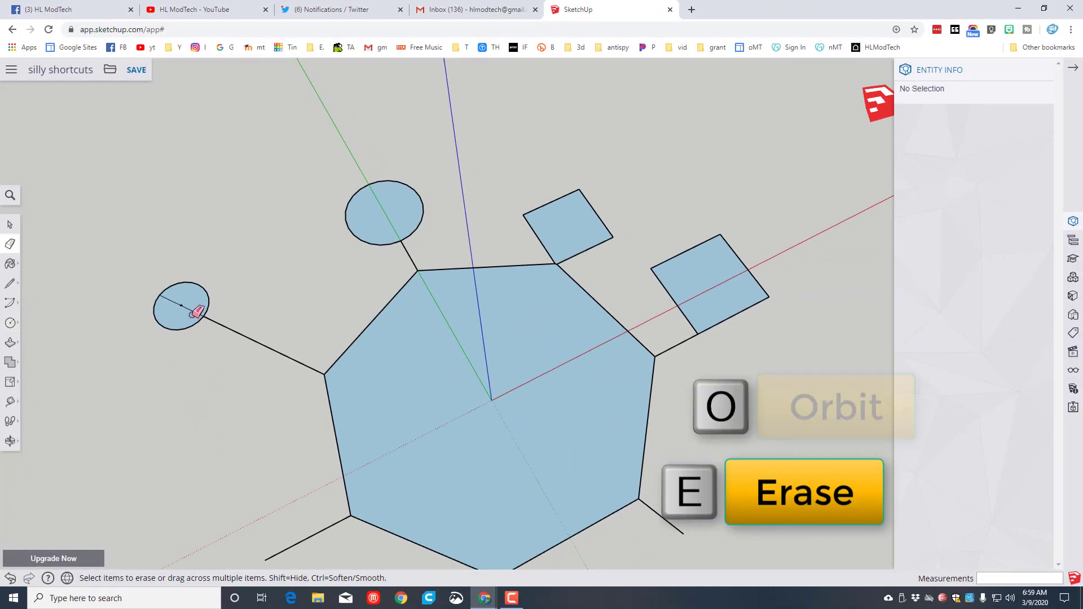
{"action": "key", "text": "o"}
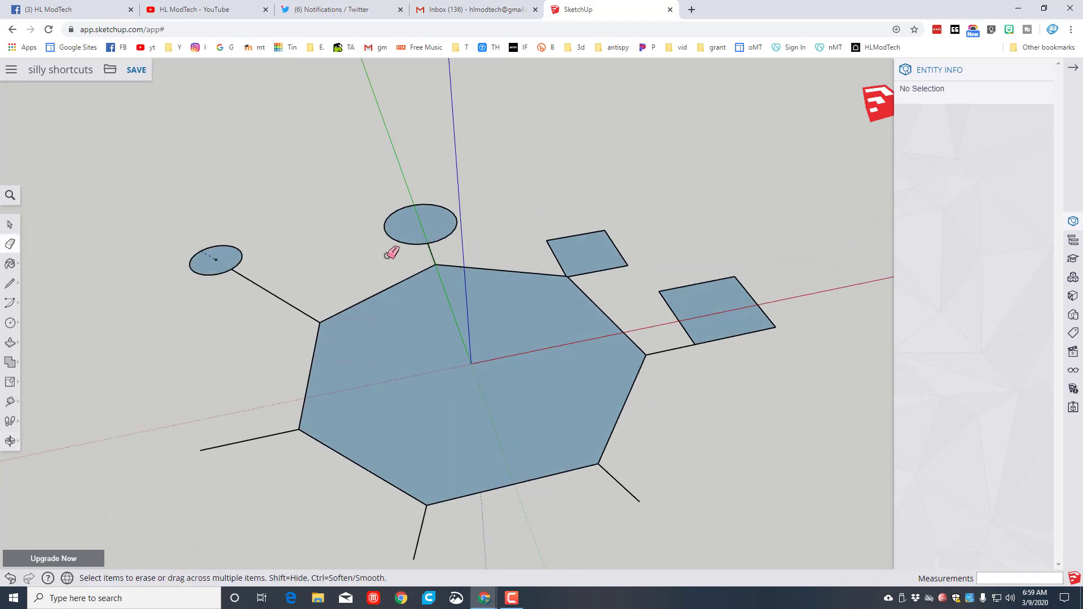
Step: Pull the larger circle up into a cylinder and the square into a cube, then erase the small circle's connecting line
{"action": "key", "text": "p"}
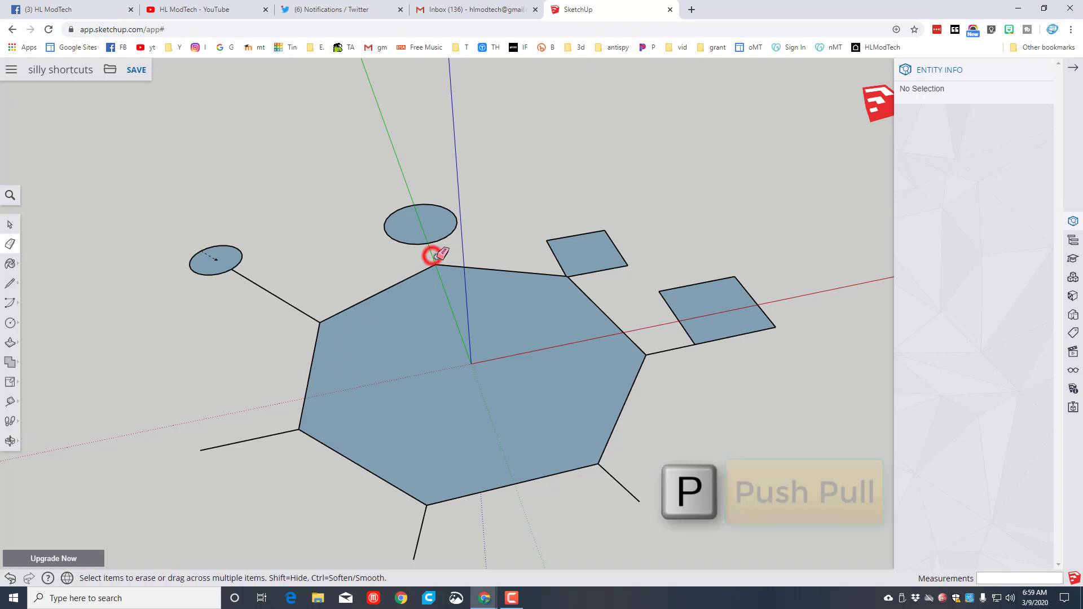
{"action": "mouse_move", "coordinate": [677, 347]}
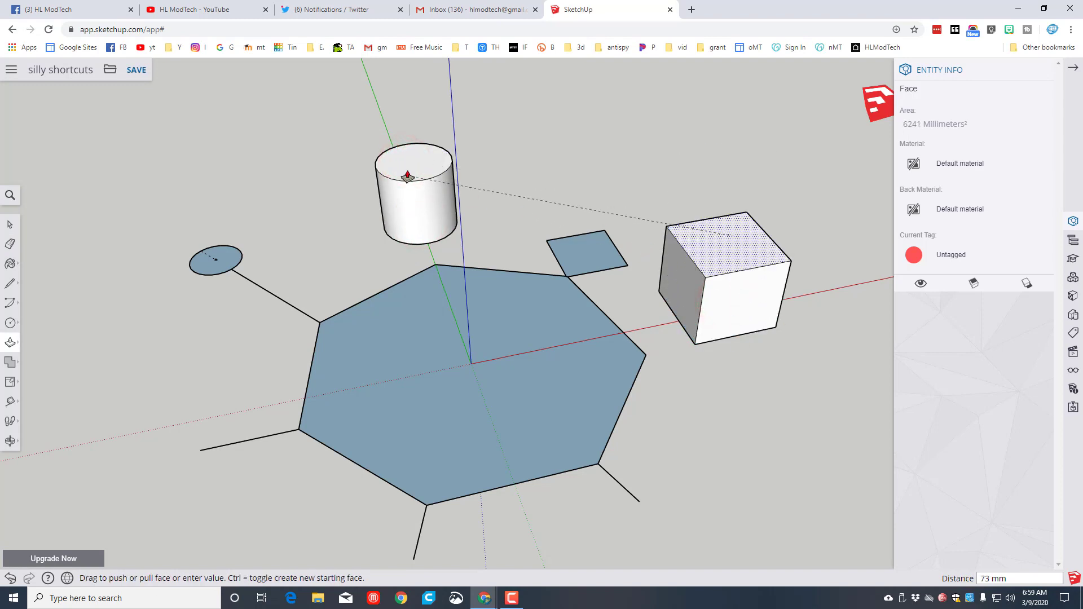
{"action": "left_click", "coordinate": [413, 185]}
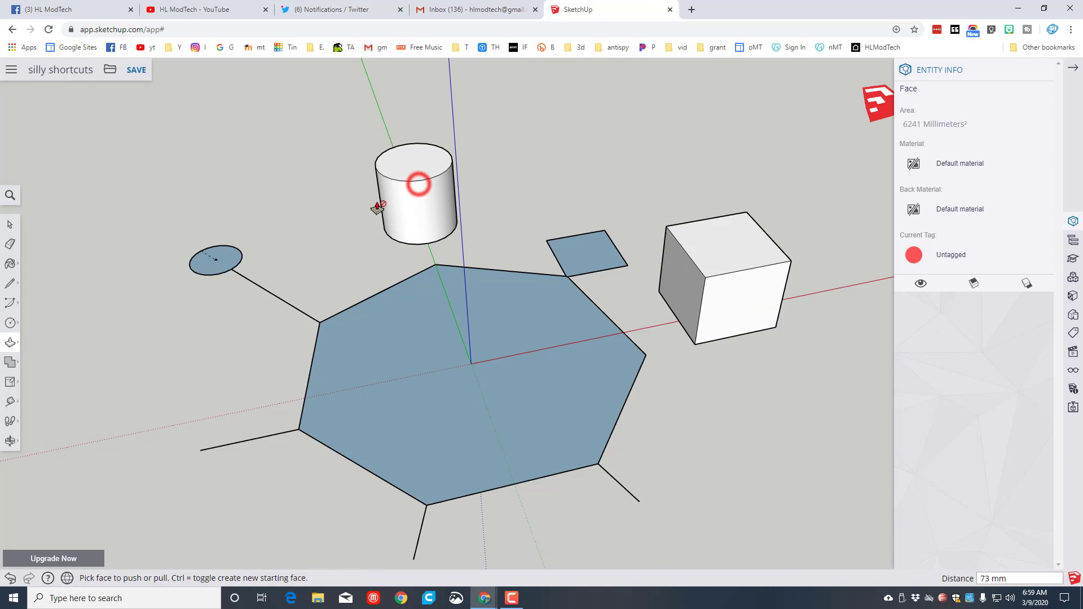
{"action": "key", "text": "e"}
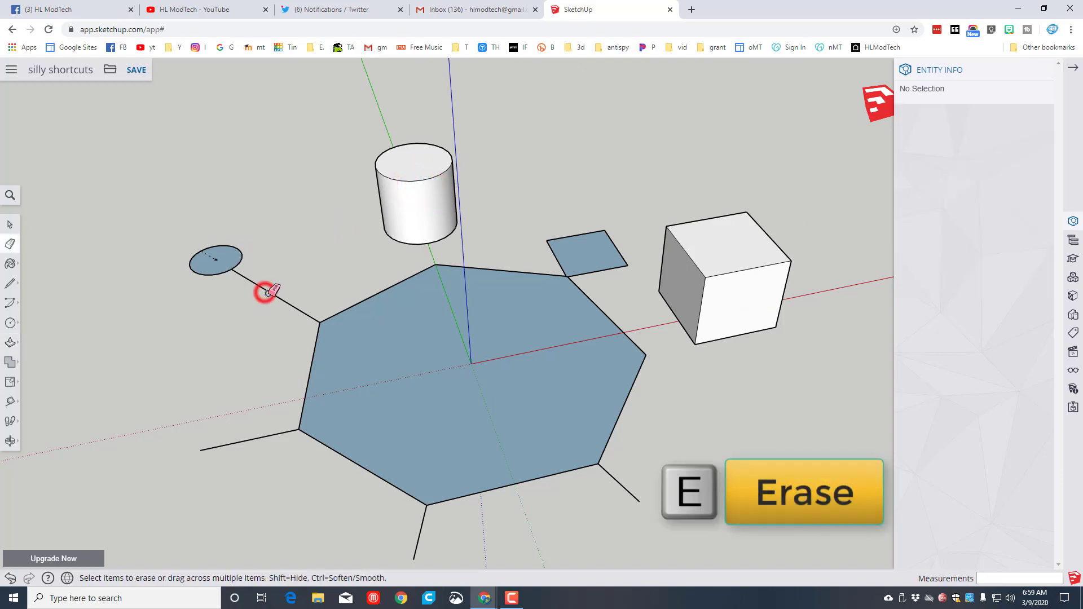
{"action": "left_click", "coordinate": [266, 290]}
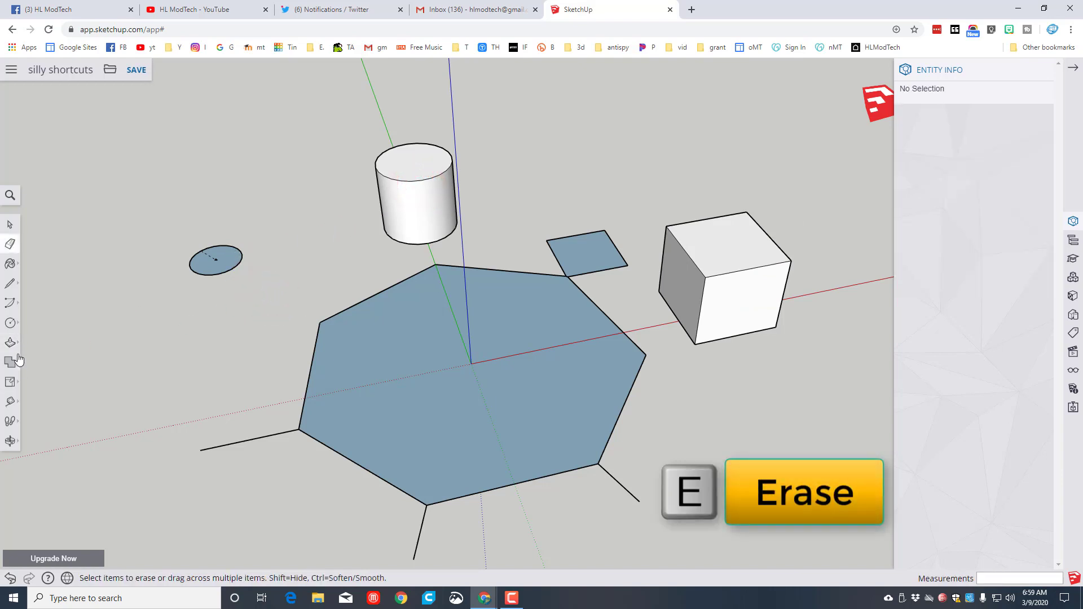
{"action": "left_click", "coordinate": [10, 343]}
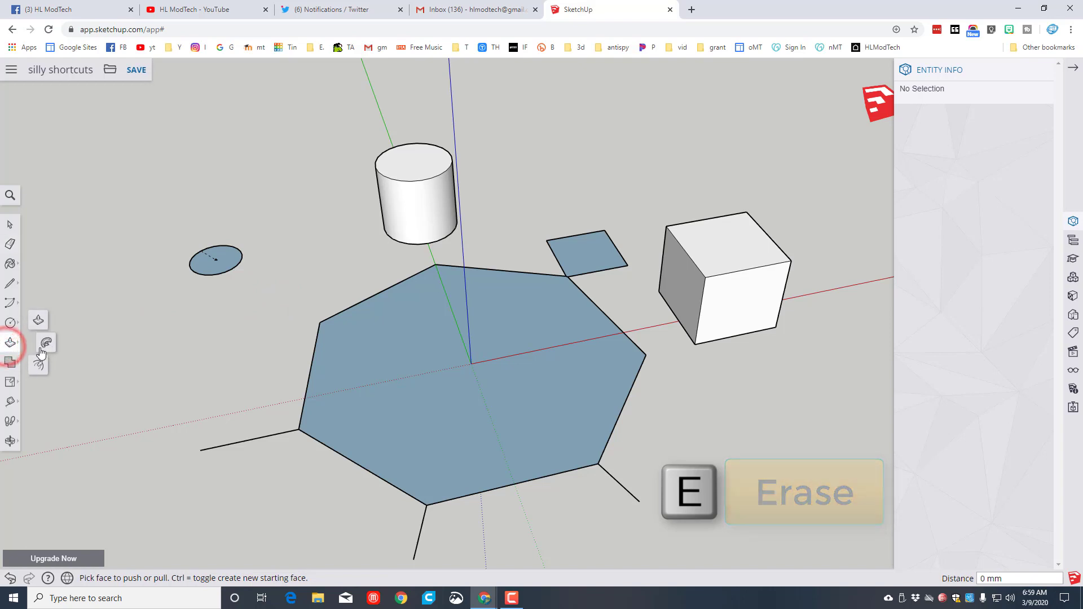
Step: Offset the small circle inward, delete the inner disc and pull the ring up into a hollow tube
{"action": "key", "text": "f"}
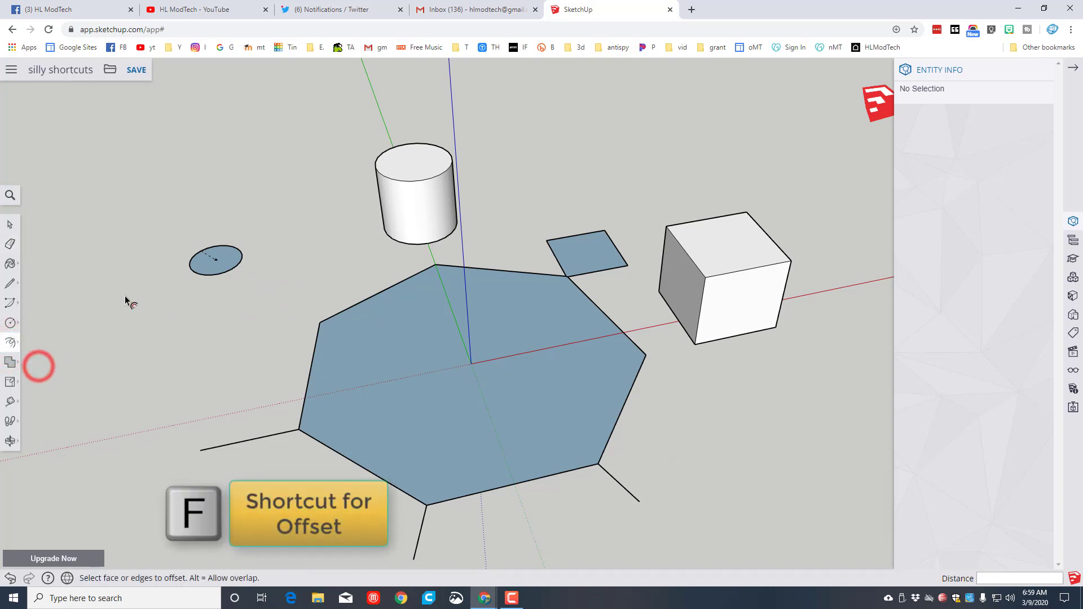
{"action": "mouse_move", "coordinate": [238, 263]}
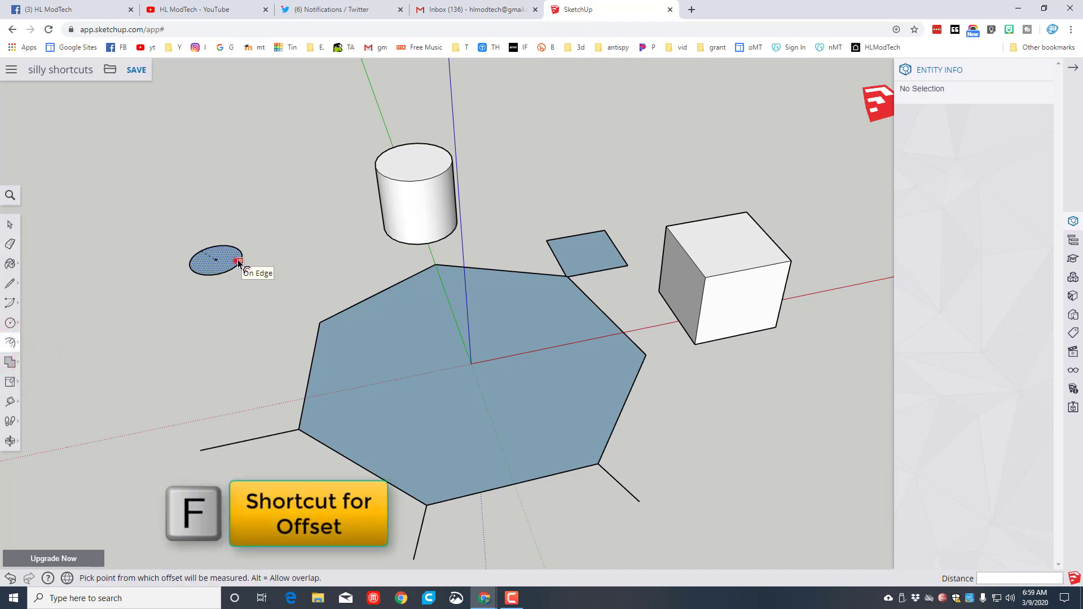
{"action": "left_click", "coordinate": [220, 260]}
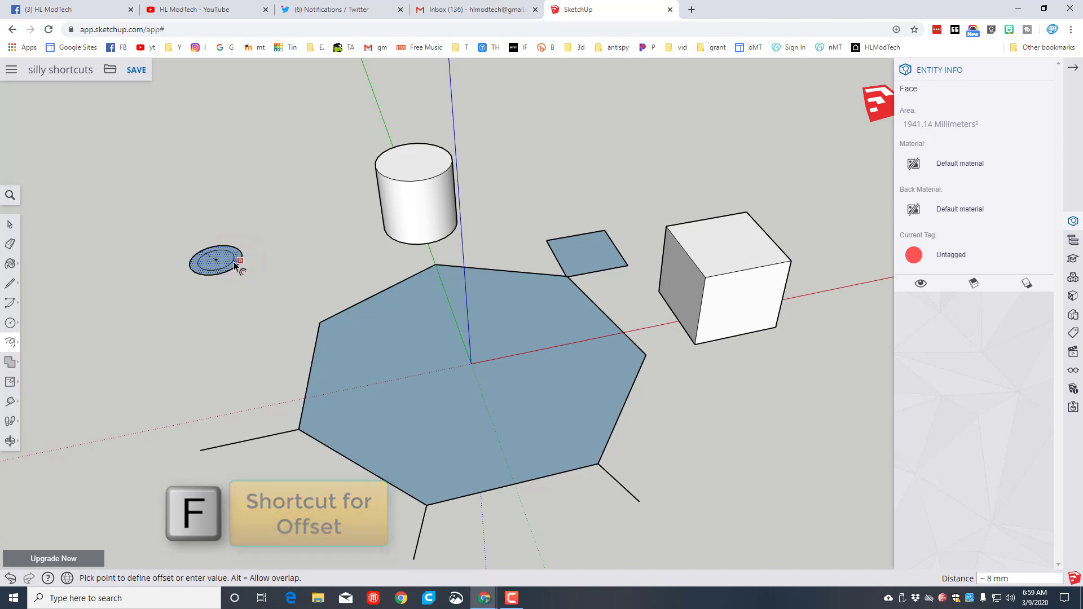
{"action": "left_click", "coordinate": [228, 263]}
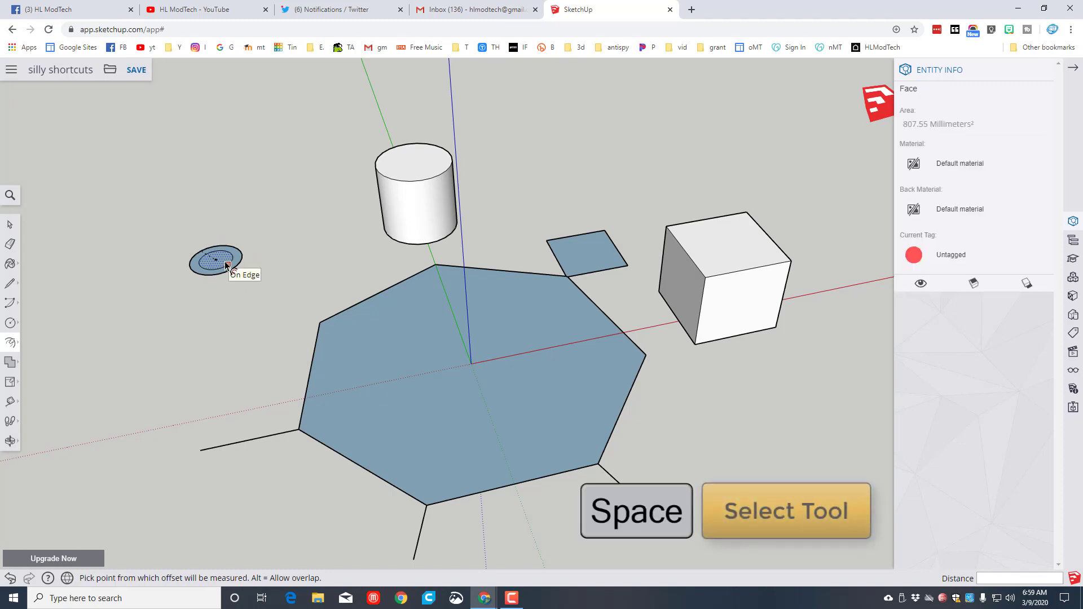
{"action": "key", "text": "space"}
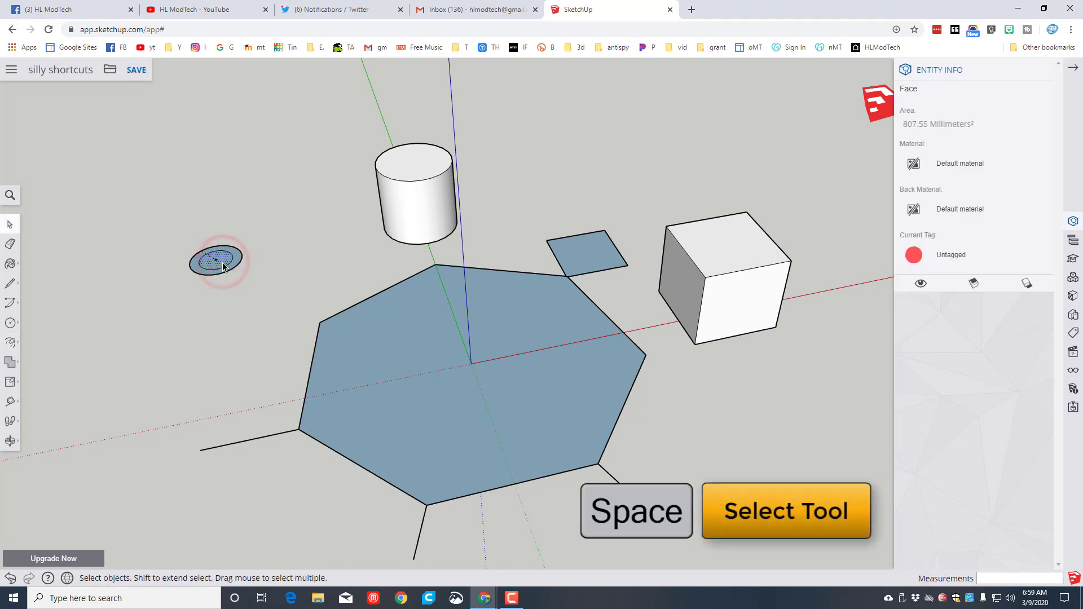
{"action": "key", "text": "p"}
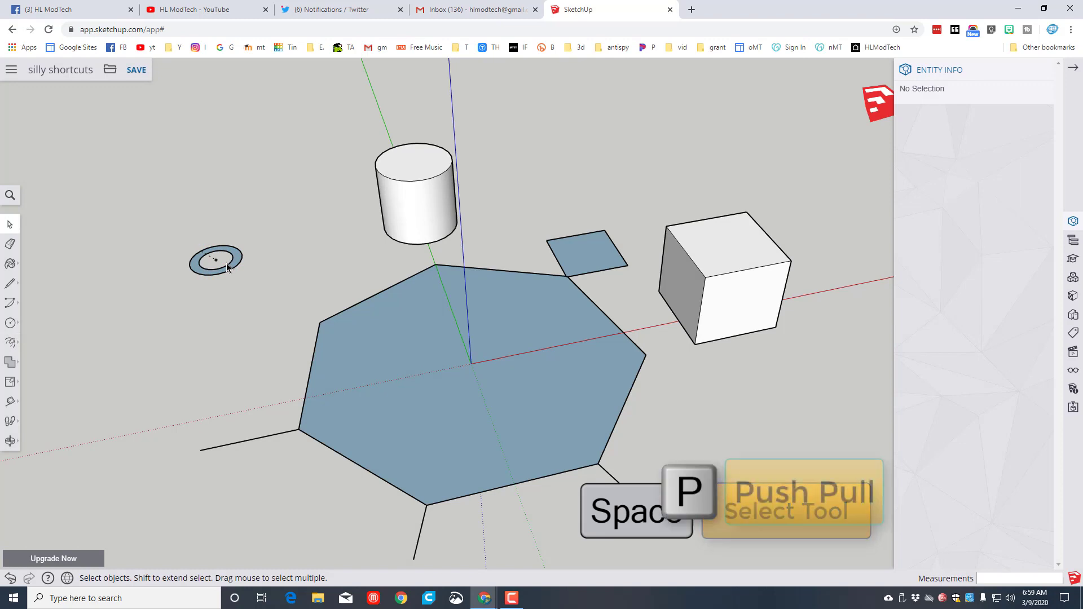
{"action": "key", "text": "p"}
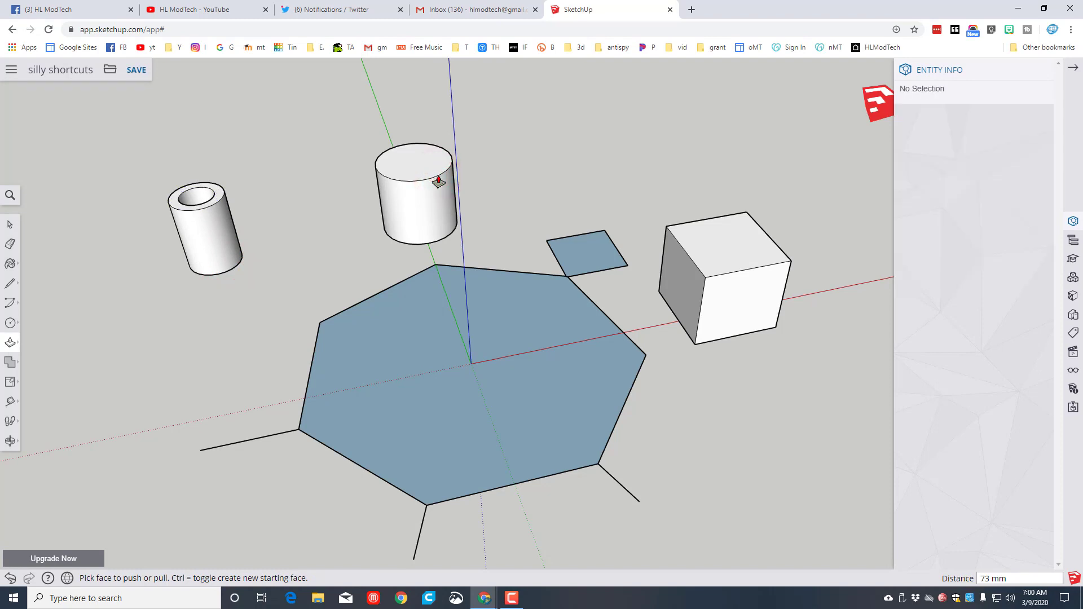
Step: Draw a 35 mm circle centred on the red axis left of the heptagon, erase its stray line and select it
{"action": "left_click", "coordinate": [11, 323]}
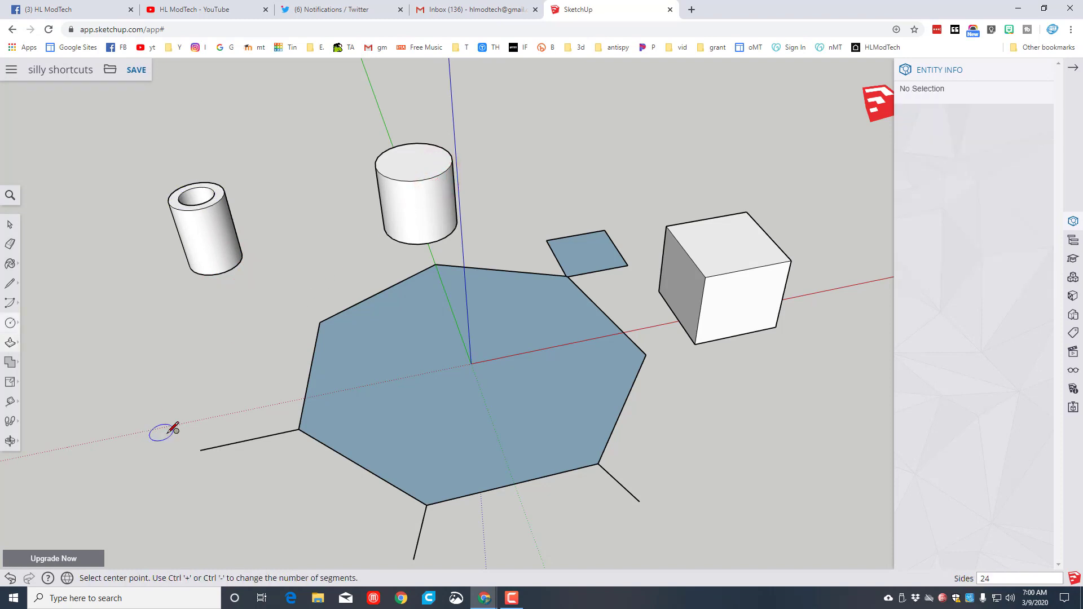
{"action": "left_click", "coordinate": [200, 450]}
{"action": "type", "text": "35"}
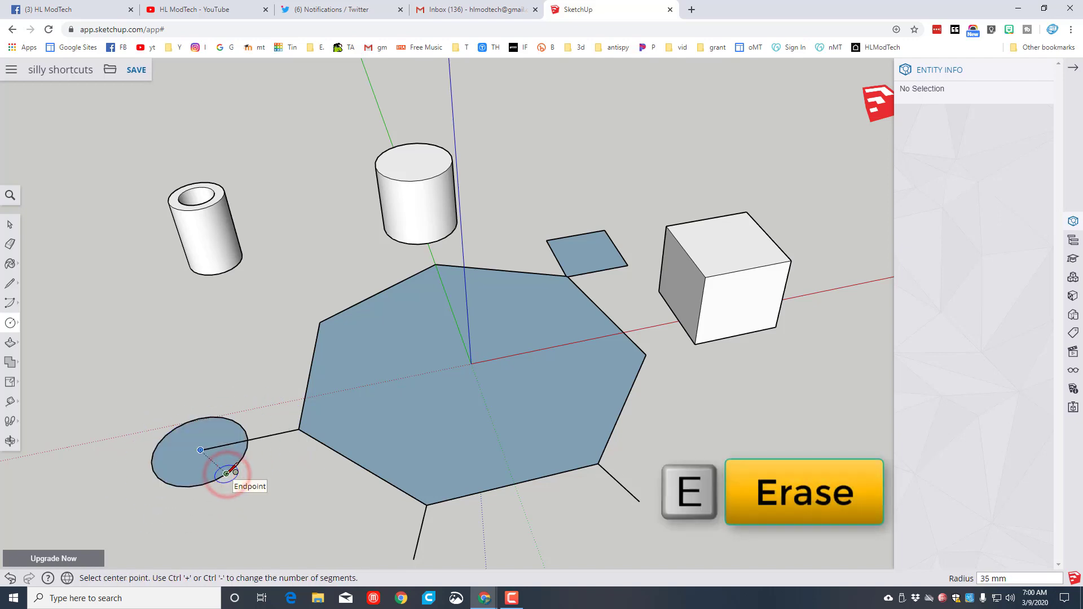
{"action": "key", "text": "e"}
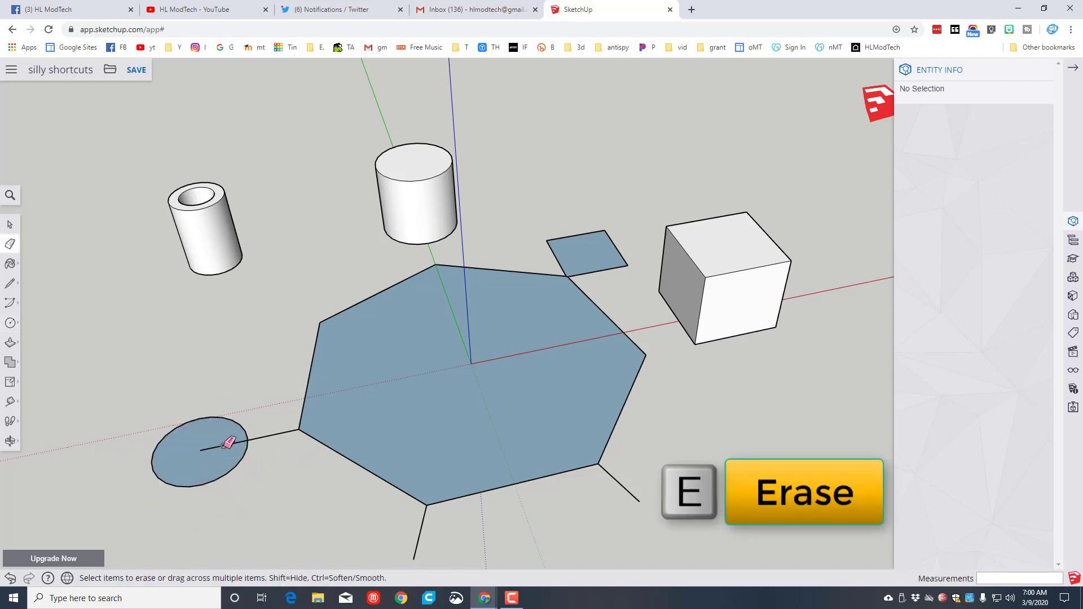
{"action": "key", "text": "space"}
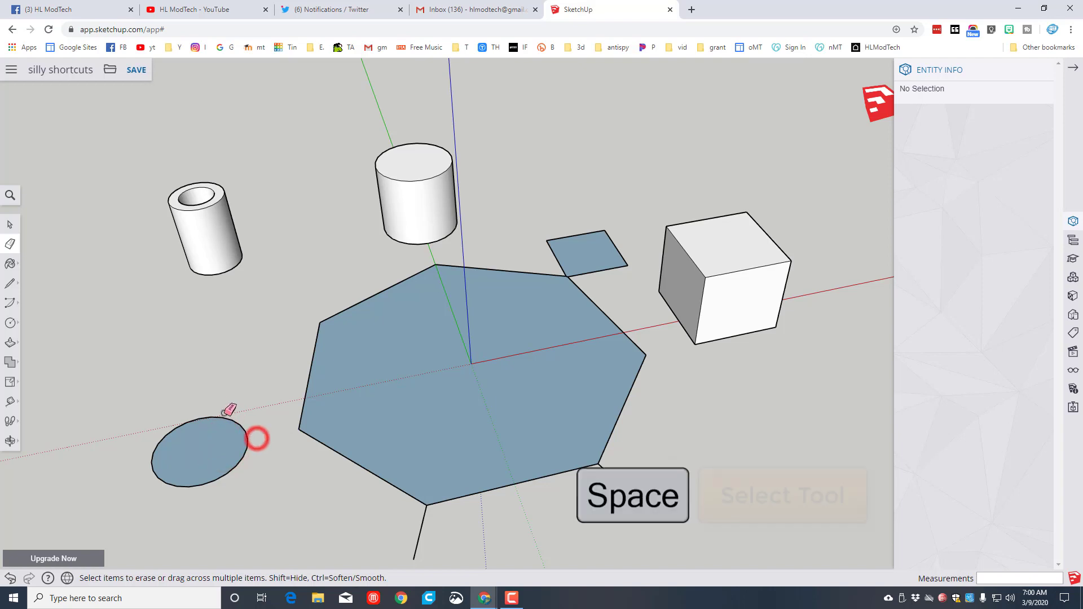
{"action": "key", "text": "space"}
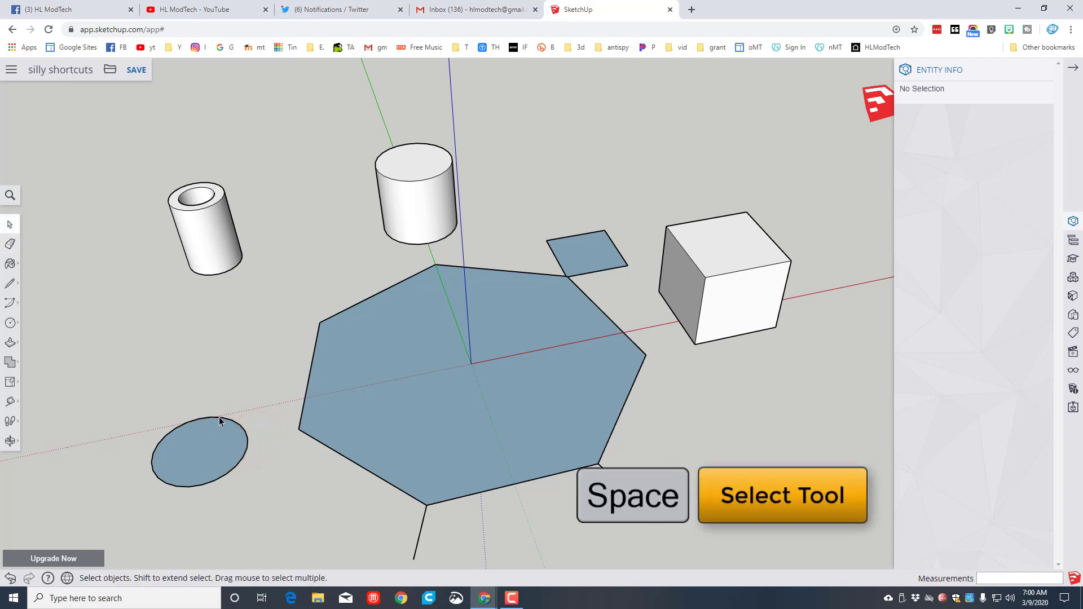
{"action": "left_click", "coordinate": [201, 449]}
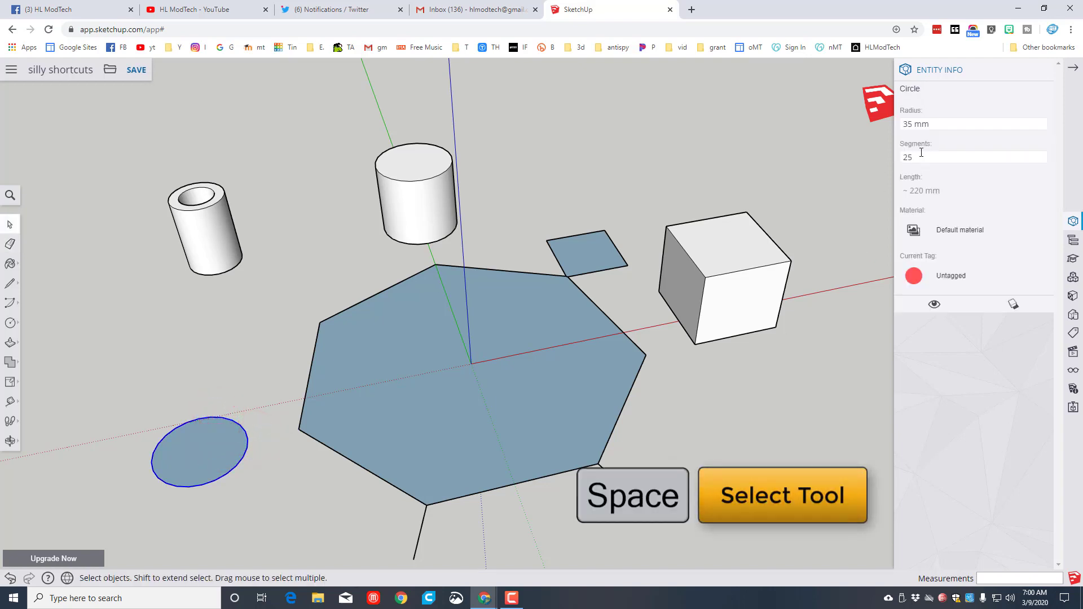
{"action": "left_click", "coordinate": [953, 157]}
{"action": "type", "text": "6"}
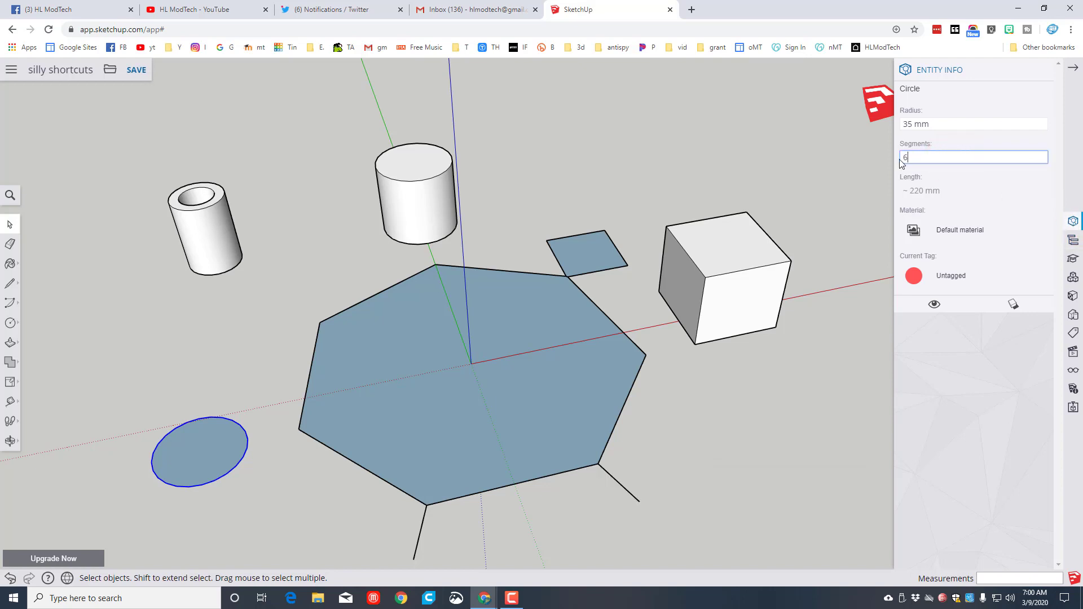
Step: Set the circle's Segments to 6 in Entity Info, making it a hexagon
{"action": "key", "text": "Return"}
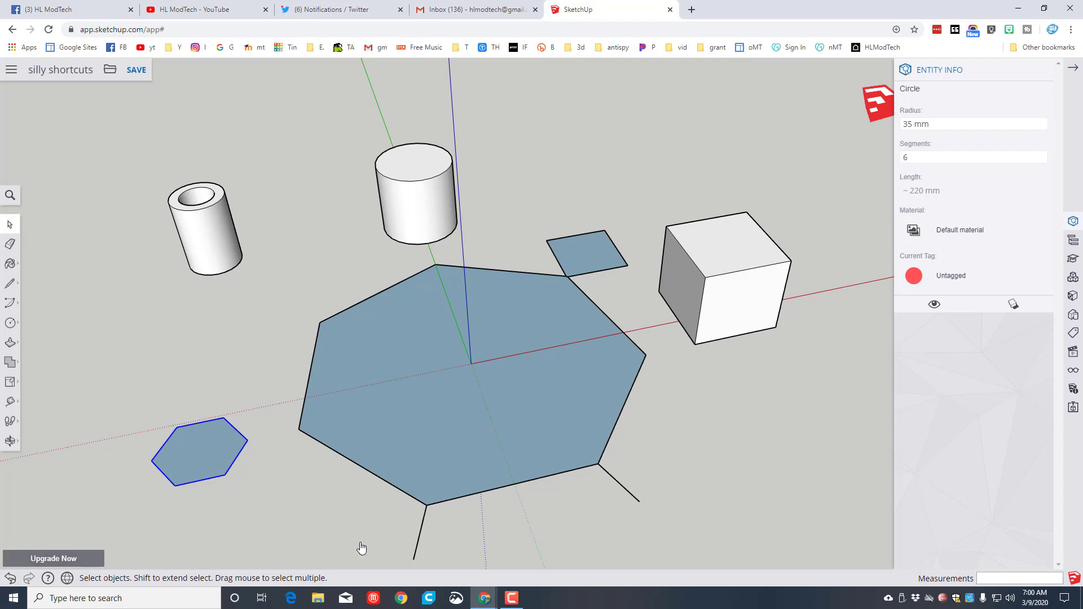
{"action": "key", "text": "m"}
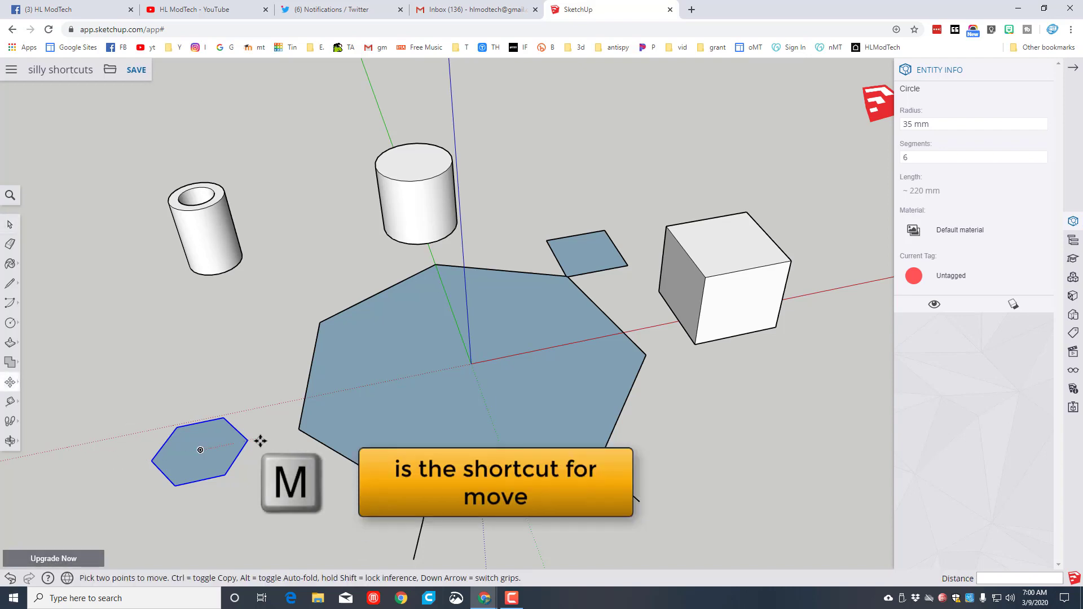
{"action": "mouse_move", "coordinate": [238, 442]}
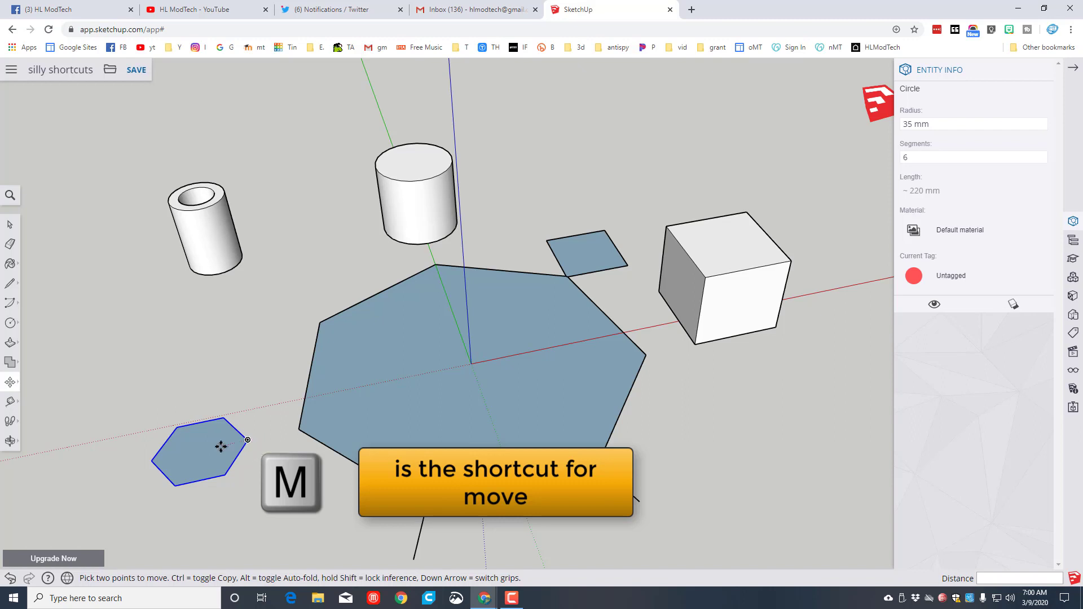
{"action": "mouse_move", "coordinate": [197, 451]}
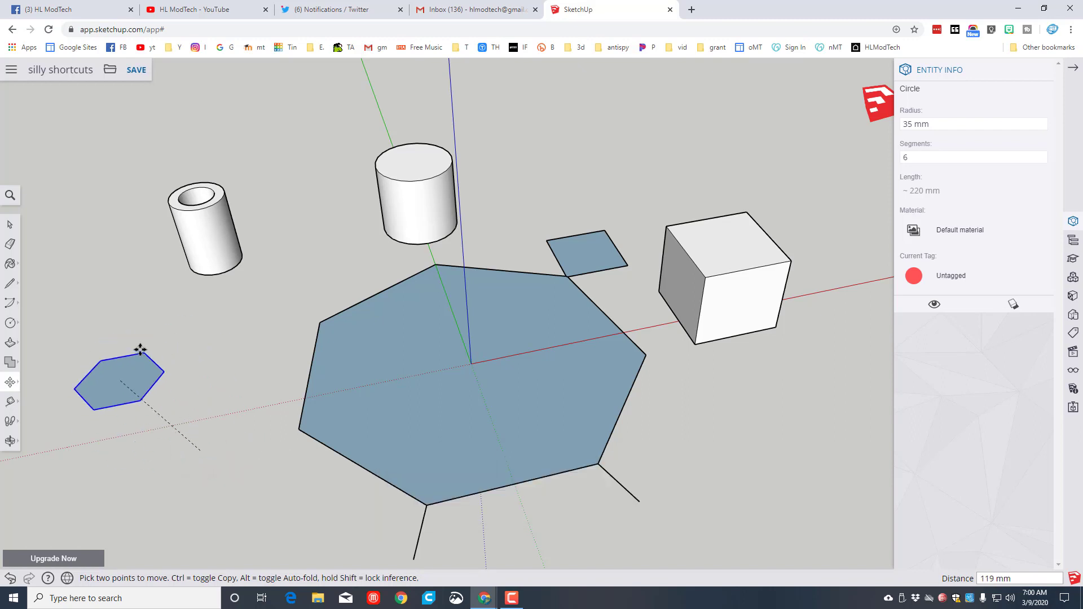
Step: Ctrl-copy the hexagon as an outline to its upper left and a filled copy near the tube
{"action": "key", "text": "ctrl"}
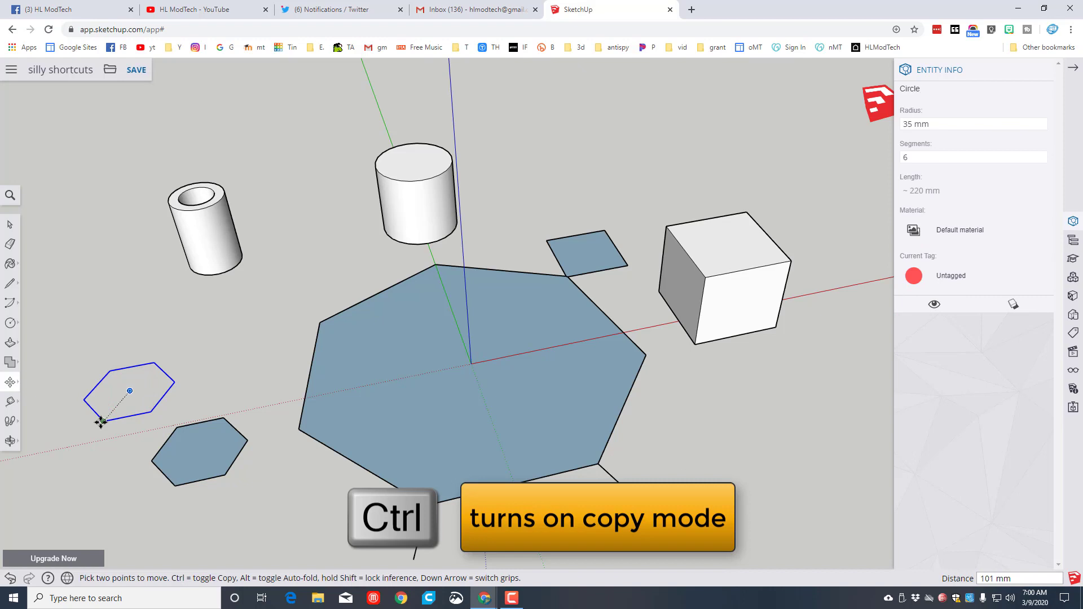
{"action": "key", "text": "space"}
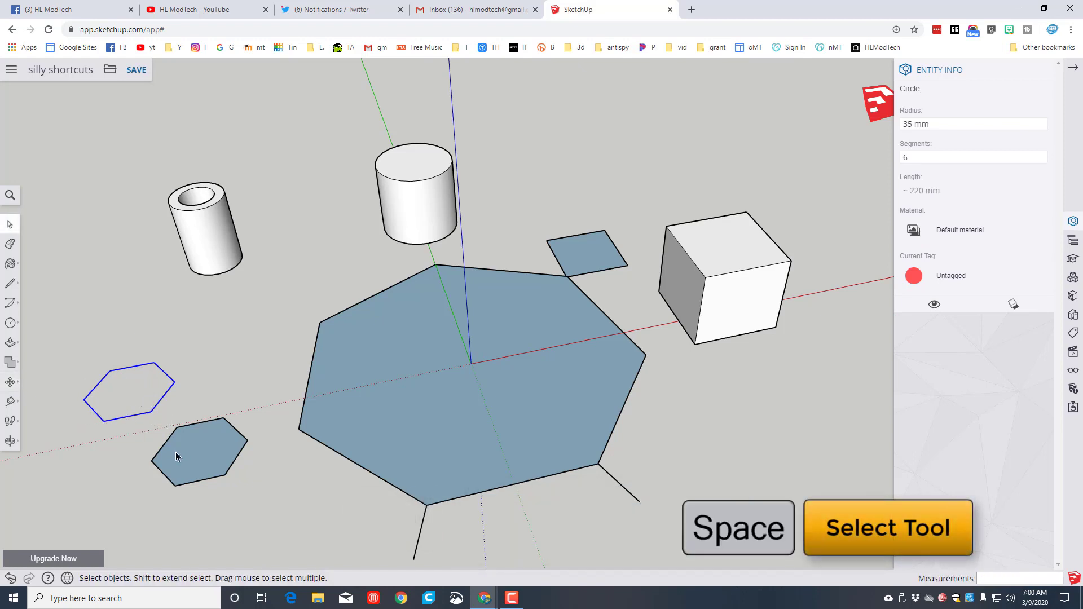
{"action": "left_click", "coordinate": [204, 455]}
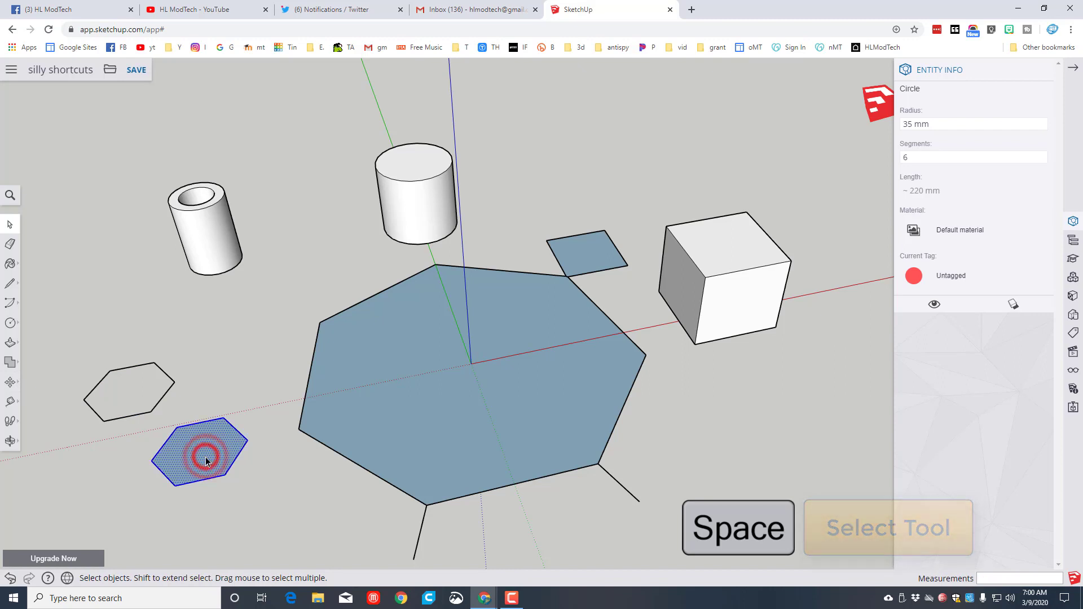
{"action": "key", "text": "m"}
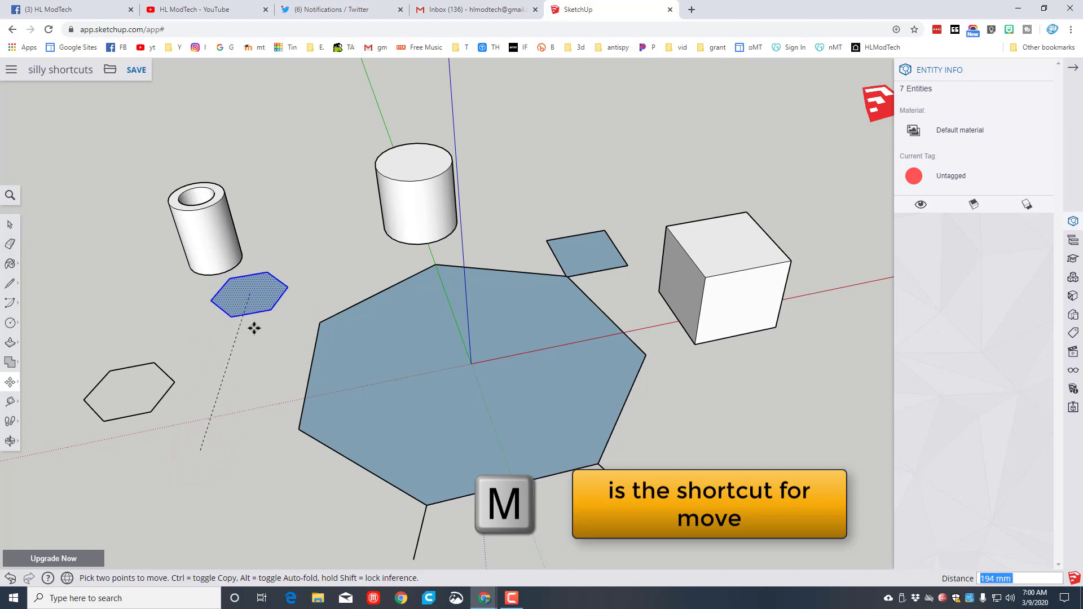
{"action": "key", "text": "ctrl"}
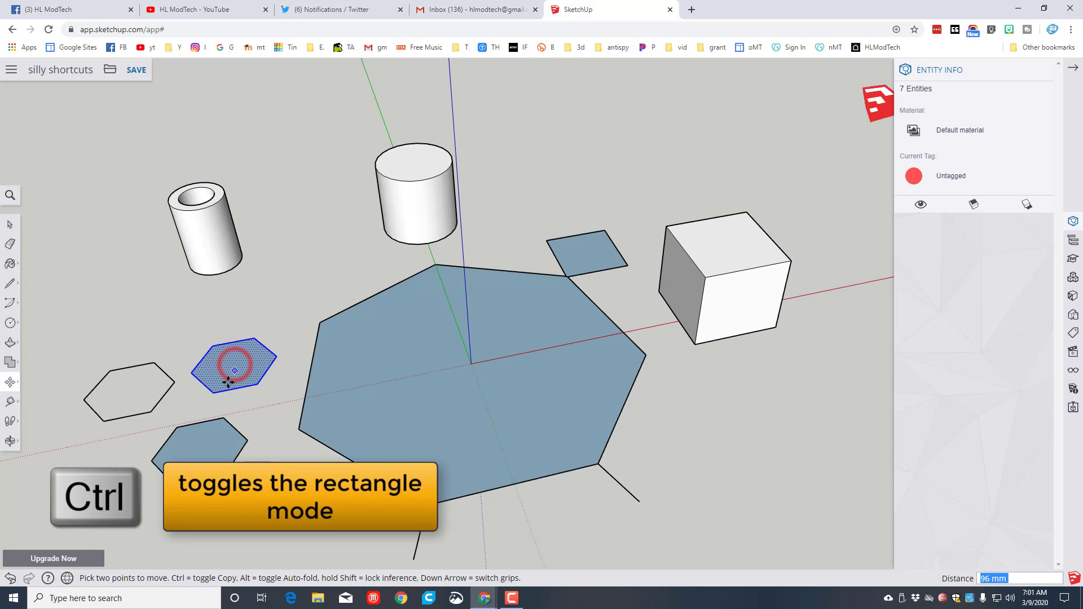
{"action": "mouse_move", "coordinate": [47, 380]}
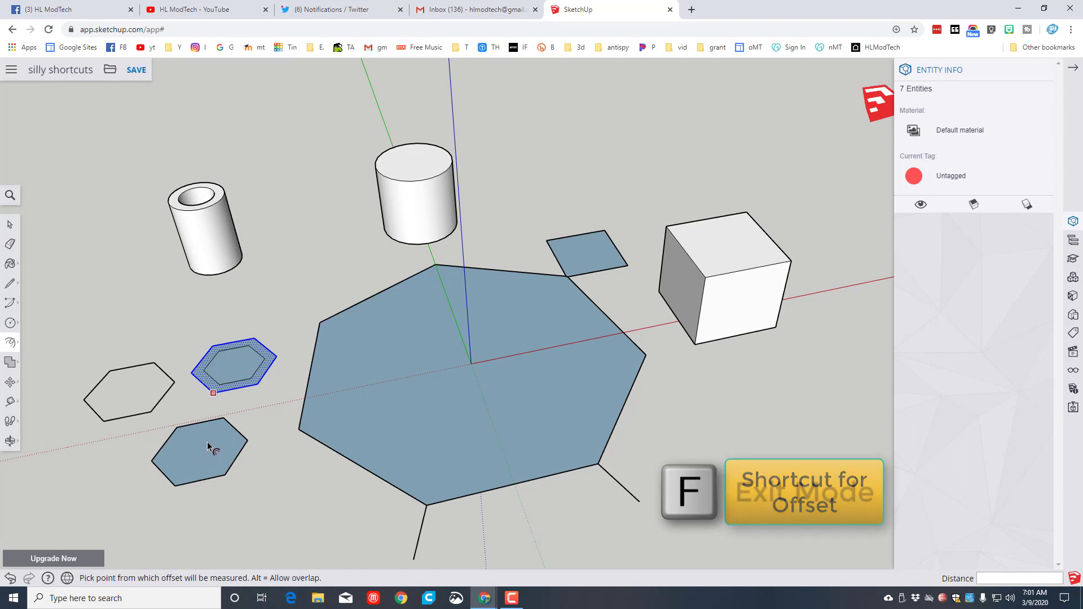
Step: Inset an inner hexagon and pull the outer ring up into a hollow hexagonal nut
{"action": "key", "text": "space"}
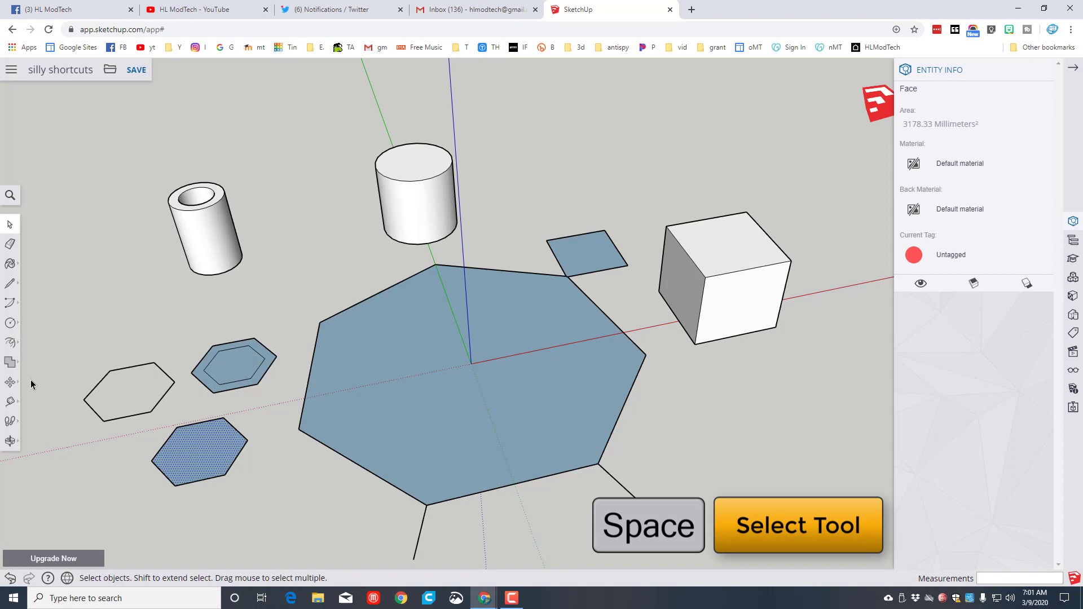
{"action": "left_click", "coordinate": [11, 342]}
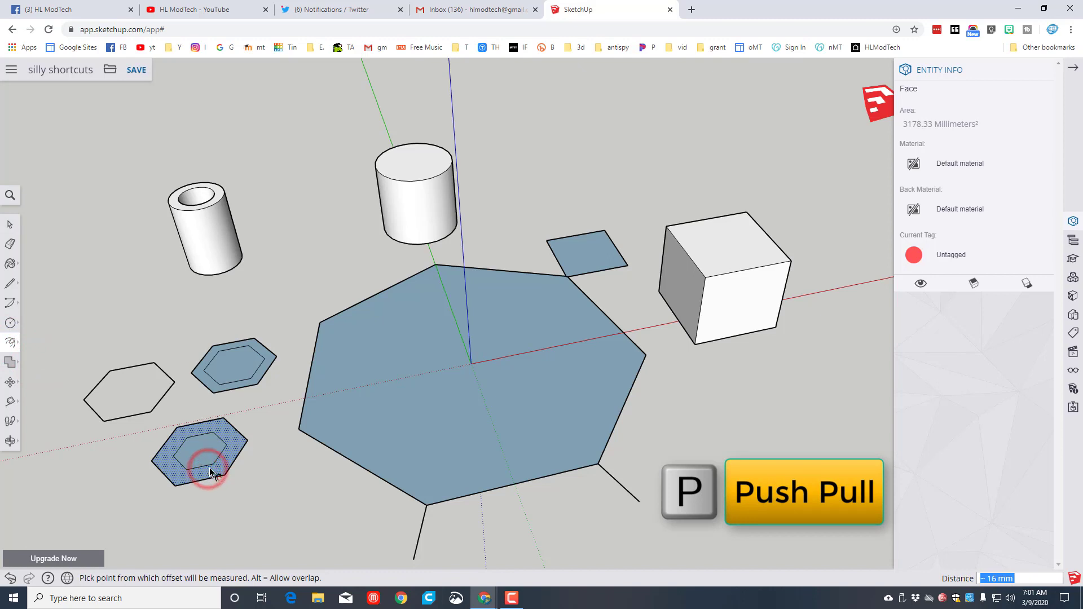
{"action": "left_click", "coordinate": [205, 466]}
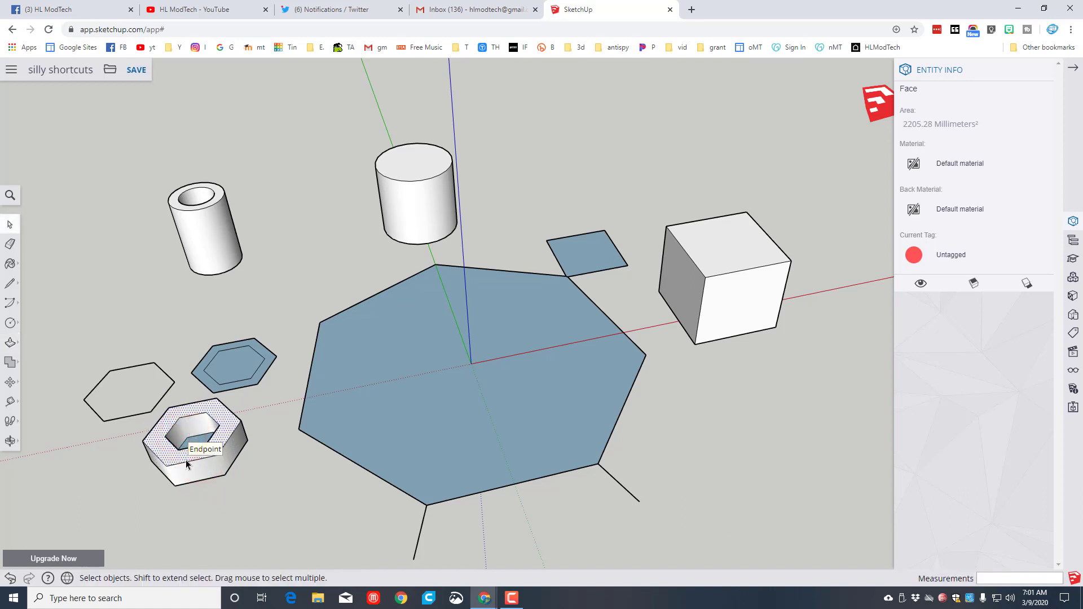
{"action": "left_click", "coordinate": [199, 443]}
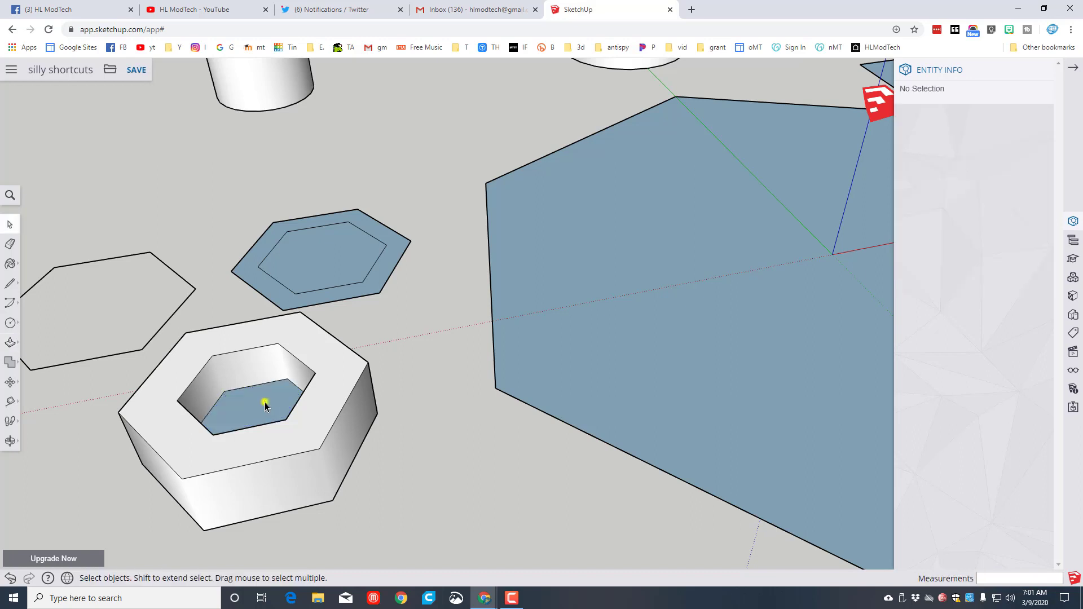
Step: Pull the second hexagon ring up into another hollow nut and reverse its inner face to the front side
{"action": "left_click", "coordinate": [248, 400]}
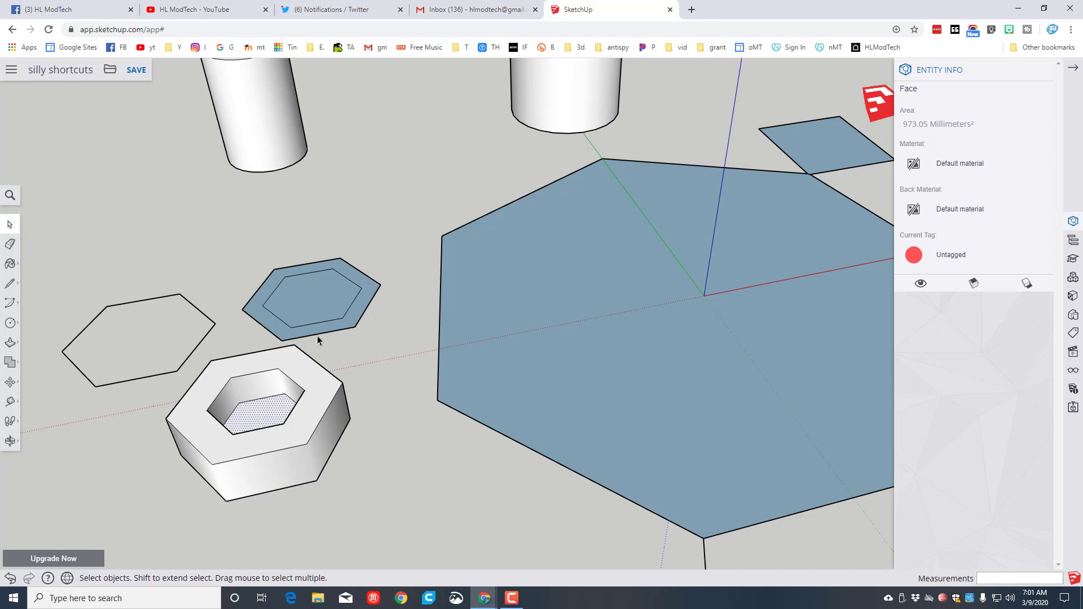
{"action": "left_click", "coordinate": [307, 290]}
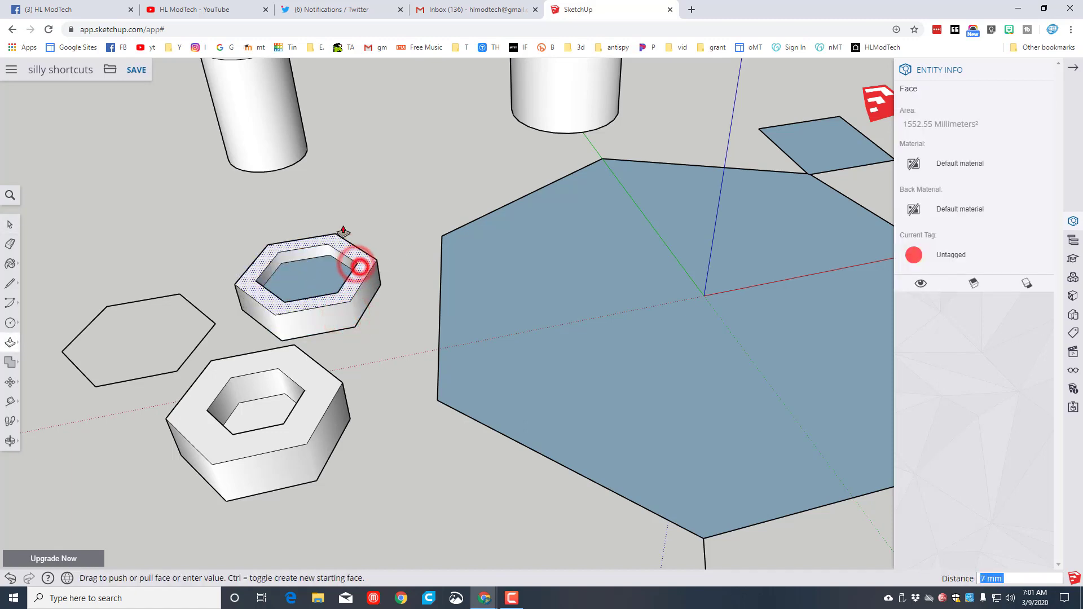
{"action": "right_click", "coordinate": [307, 271]}
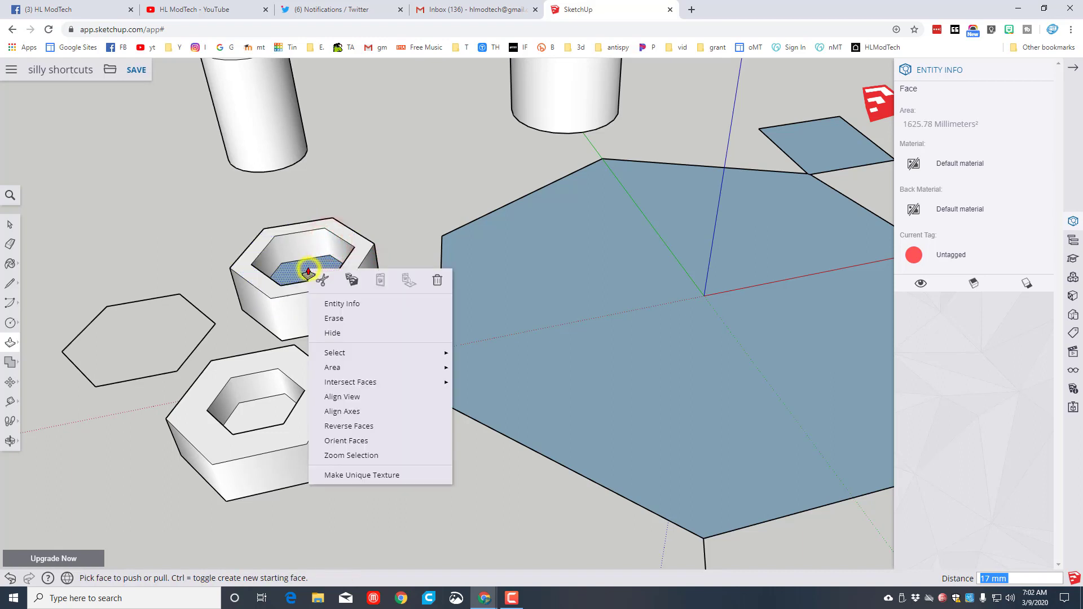
{"action": "mouse_move", "coordinate": [364, 428]}
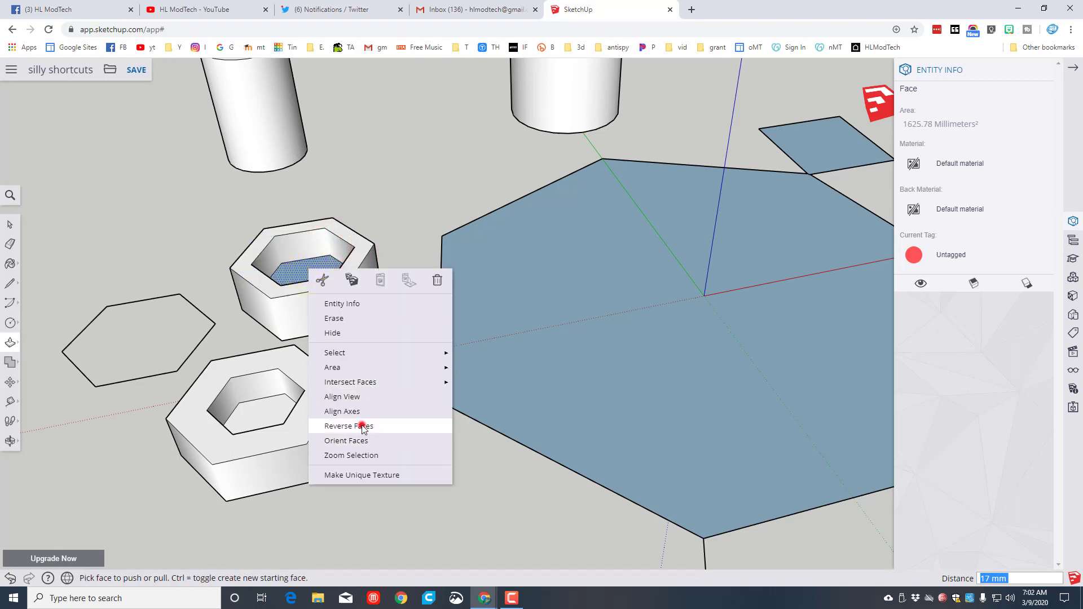
{"action": "left_click", "coordinate": [348, 426]}
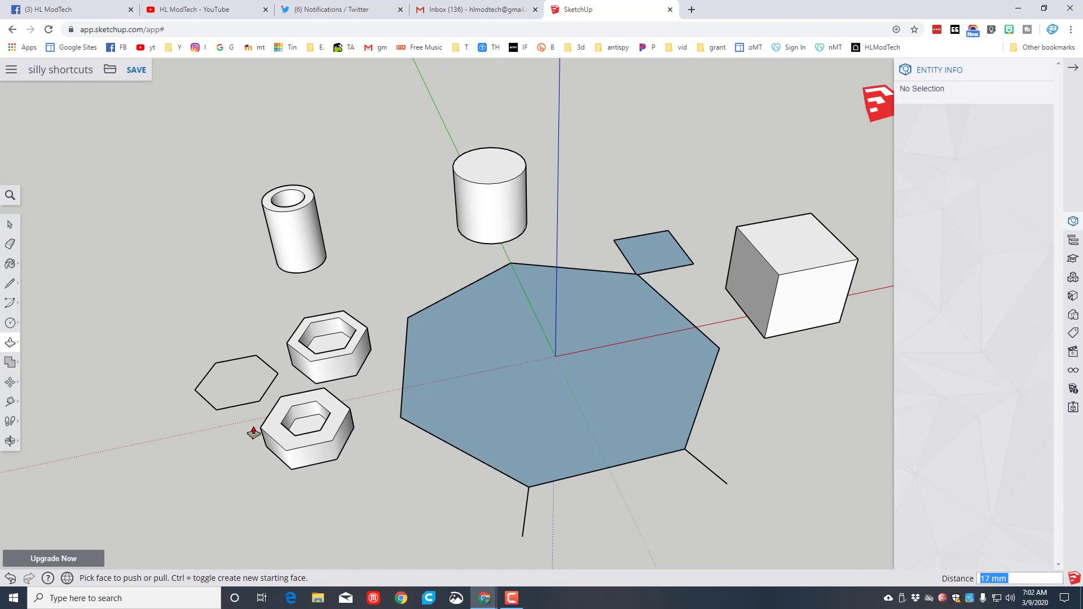
{"action": "key", "text": "l"}
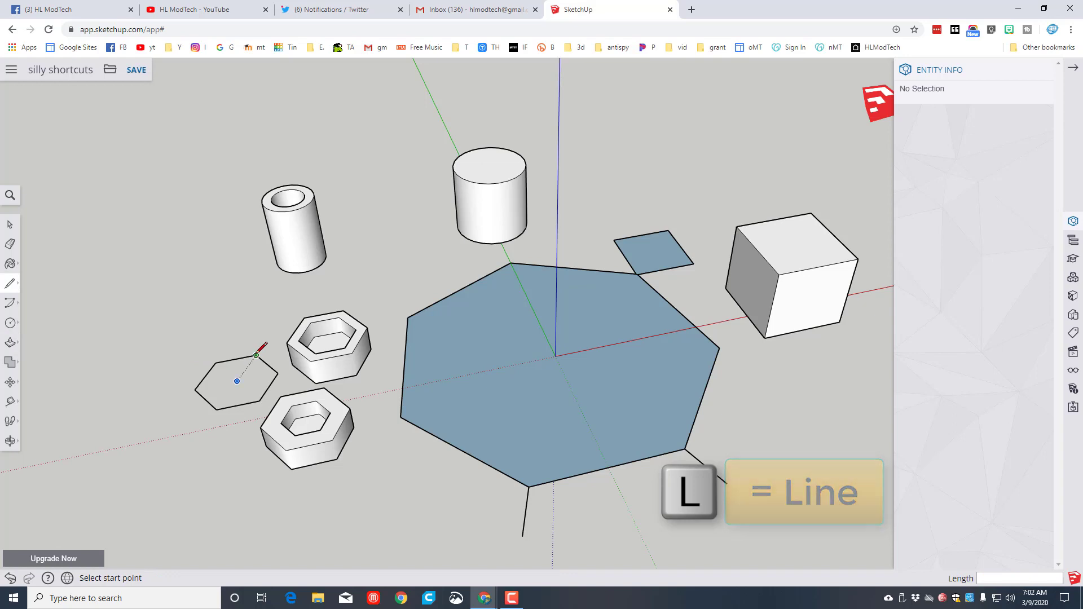
Step: Retrace an edge to fill the flat hexagon, erase the helper line and reverse faces to show white front sides
{"action": "left_click", "coordinate": [221, 411]}
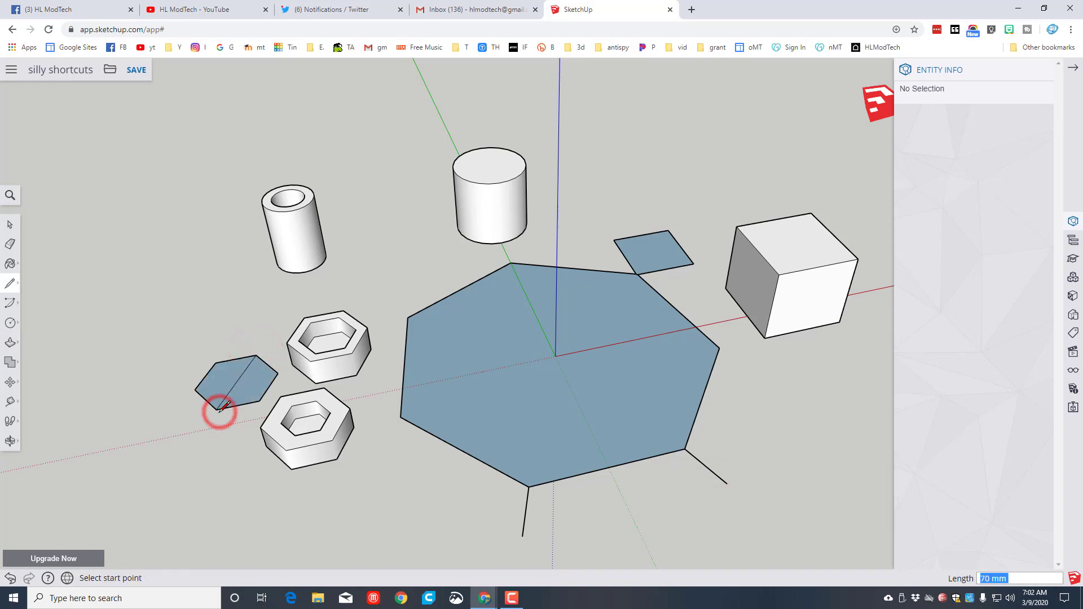
{"action": "key", "text": "e"}
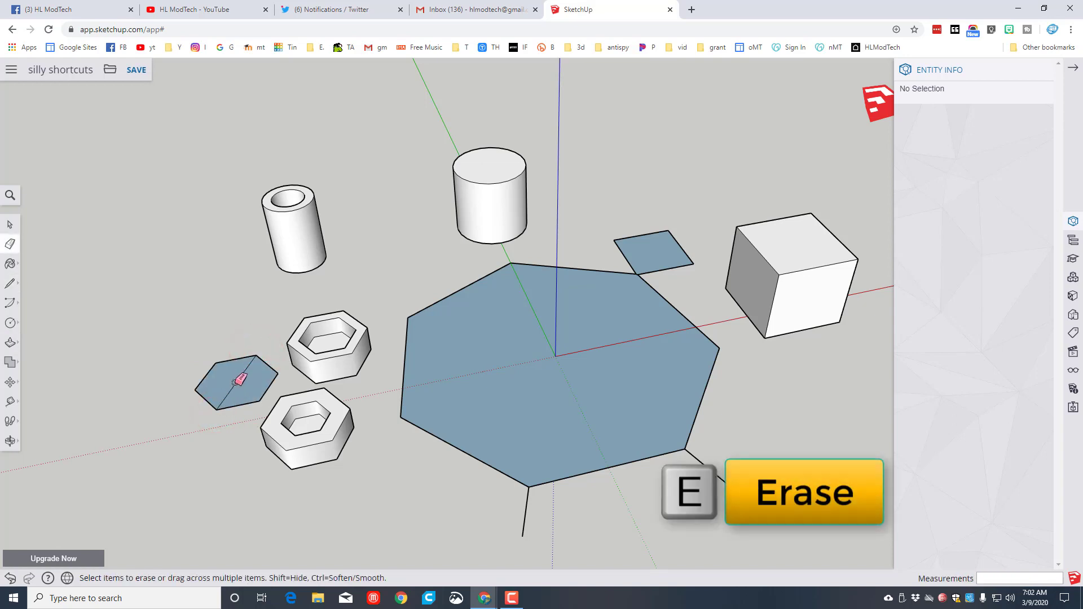
{"action": "right_click", "coordinate": [237, 380]}
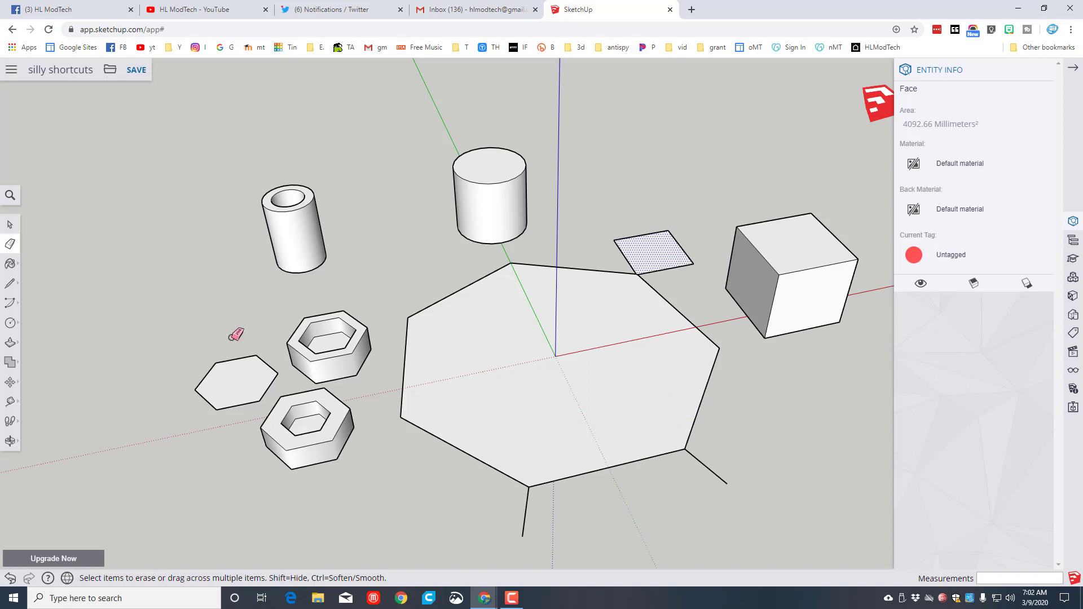
{"action": "key", "text": "space"}
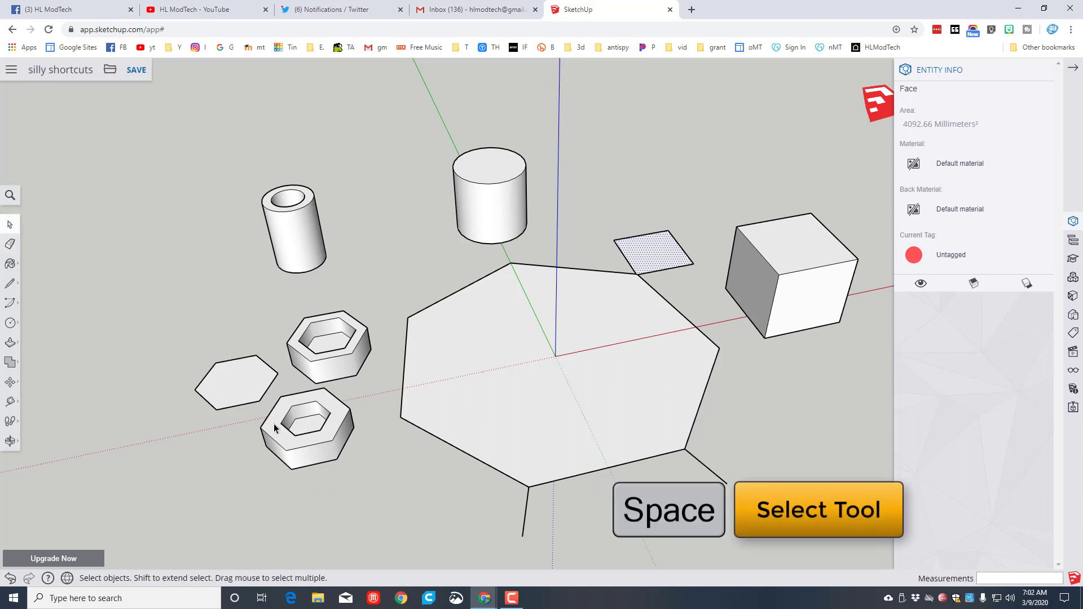
{"action": "mouse_move", "coordinate": [275, 435]}
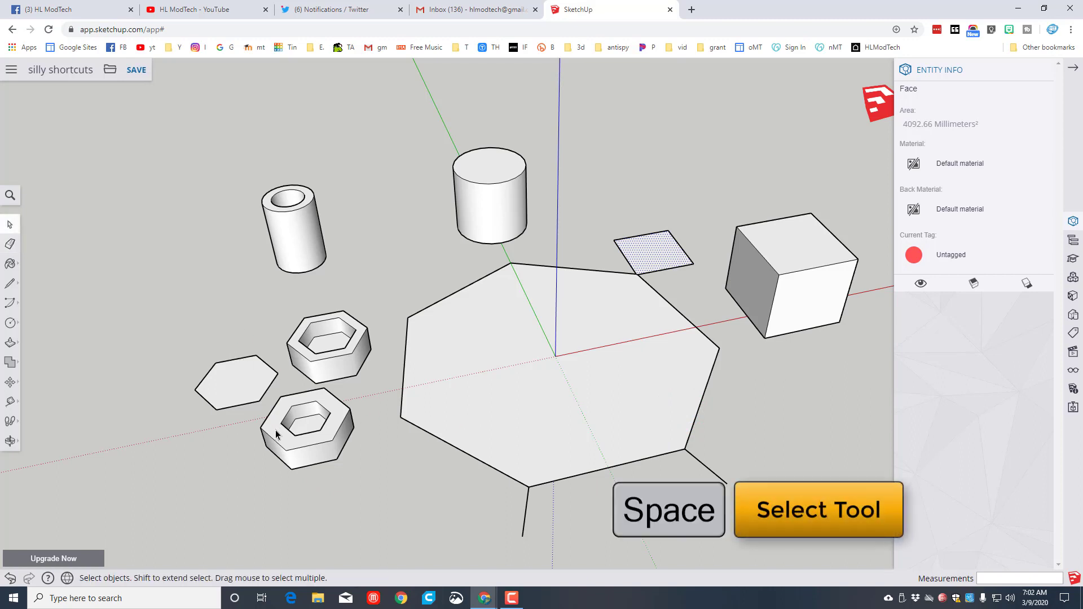
Step: Select the lower hex nut, try the Scale tool, then Move-copy it beside the original
{"action": "left_click", "coordinate": [277, 432]}
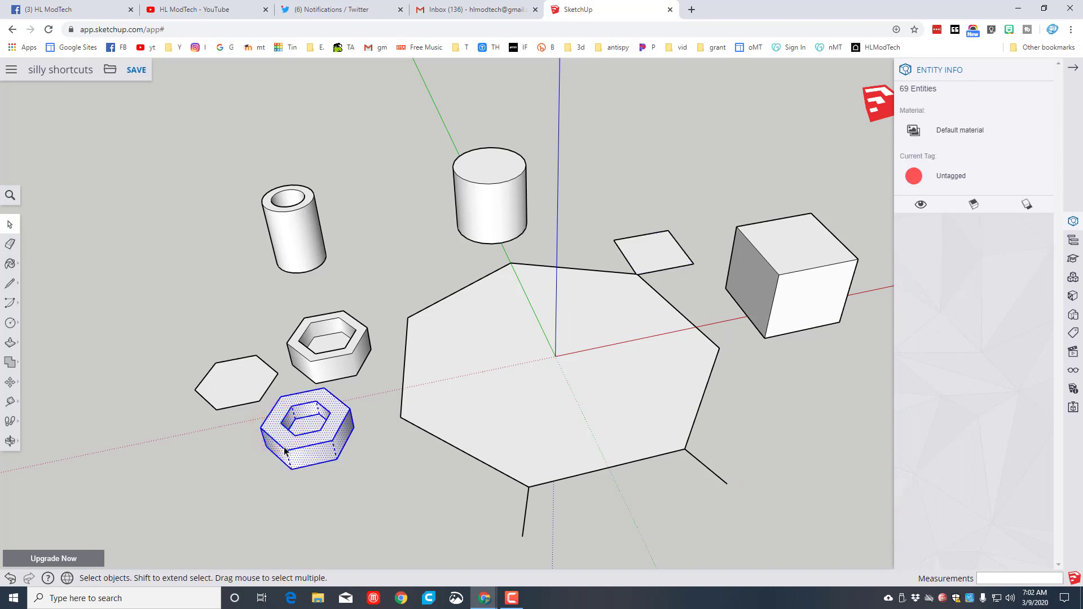
{"action": "left_click", "coordinate": [11, 382]}
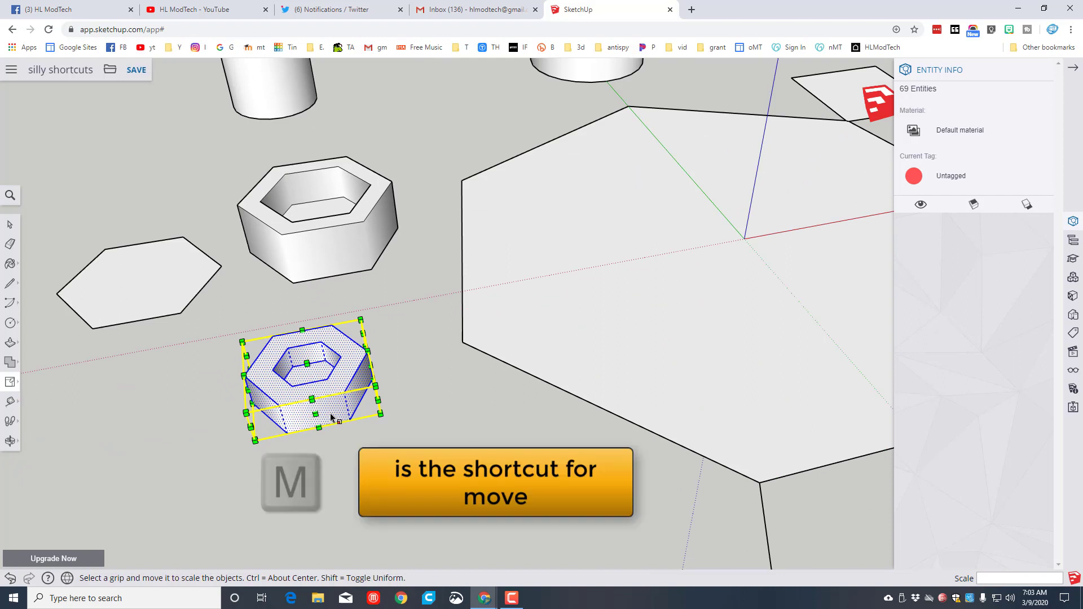
{"action": "key", "text": "m"}
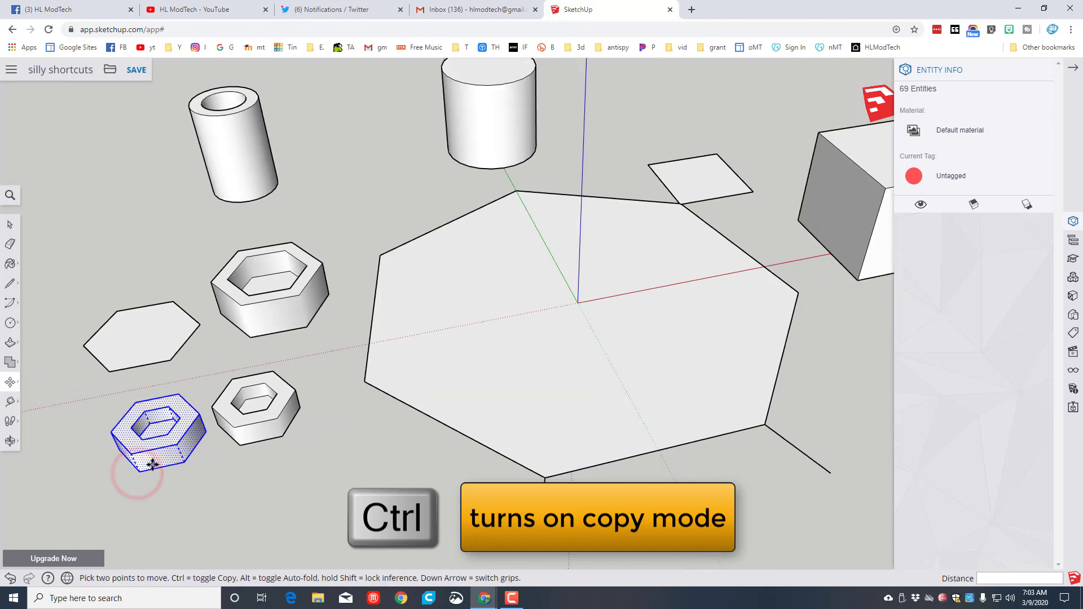
{"action": "left_click", "coordinate": [250, 432]}
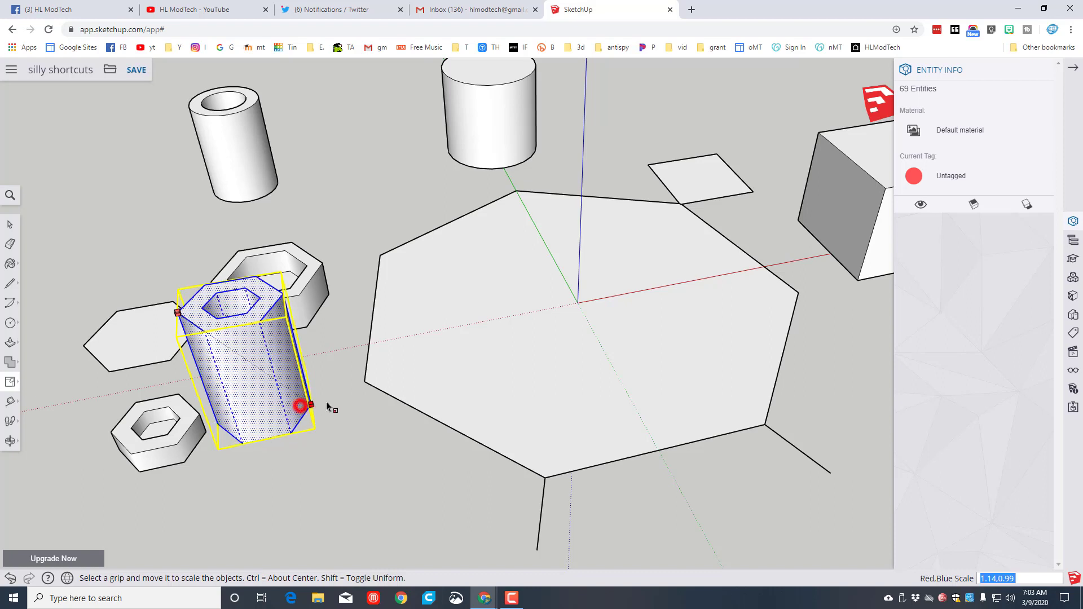
Step: Undo the experimental stretch with repeated Ctrl+Z, keeping the copied nut
{"action": "key", "text": "ctrl+z"}
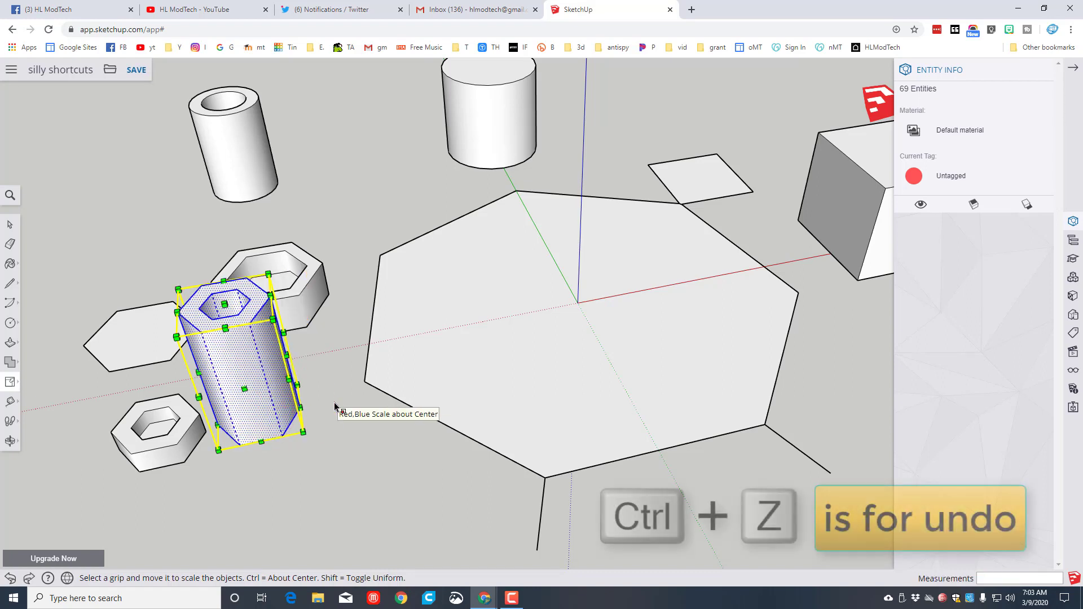
{"action": "key", "text": "ctrl+z"}
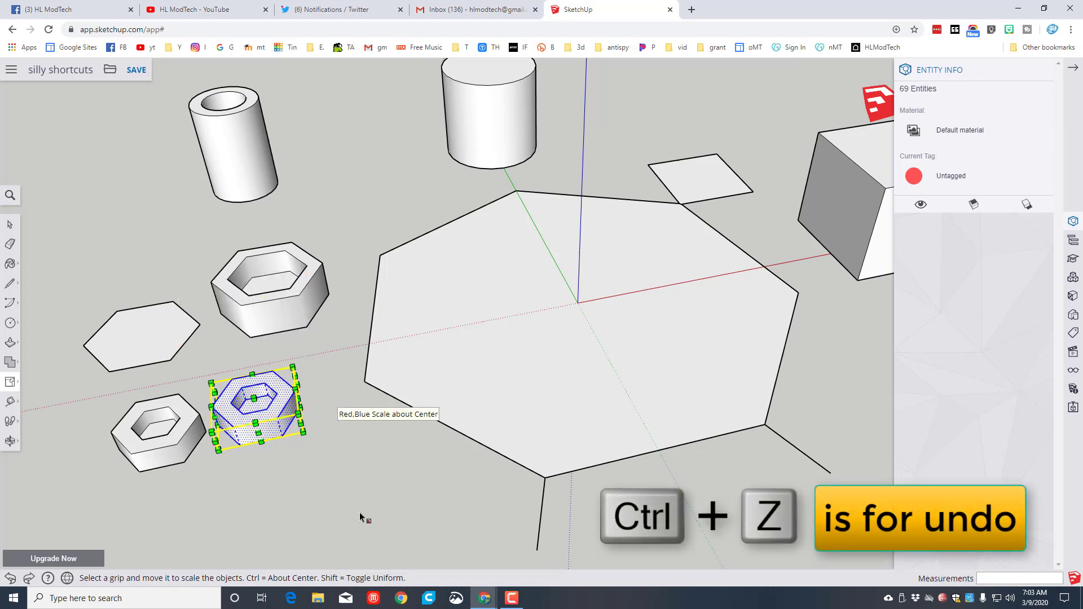
{"action": "key", "text": "ctrl+z"}
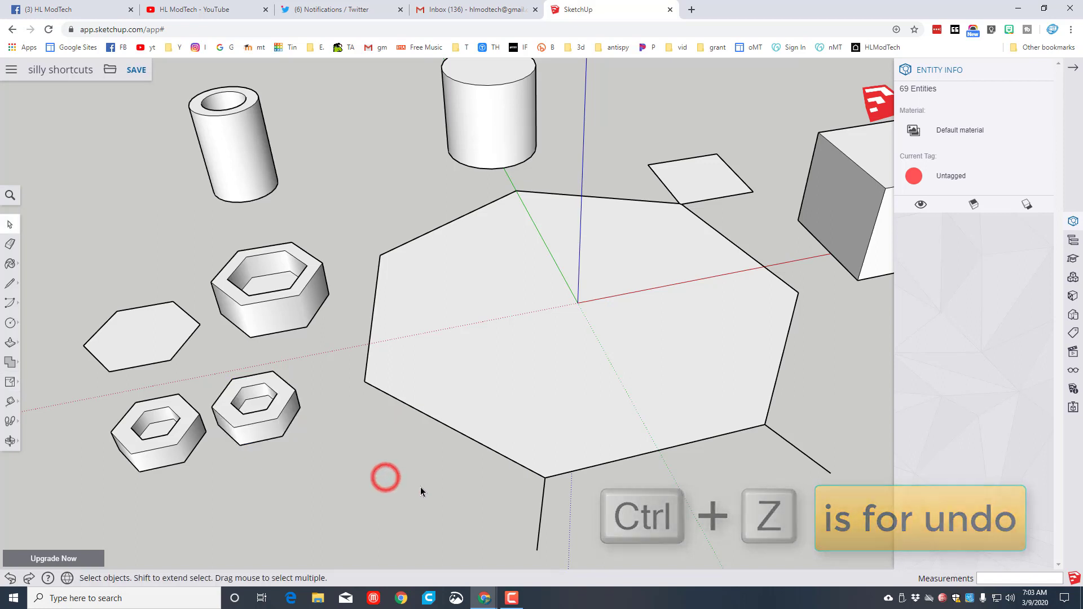
{"action": "key", "text": "ctrl+z"}
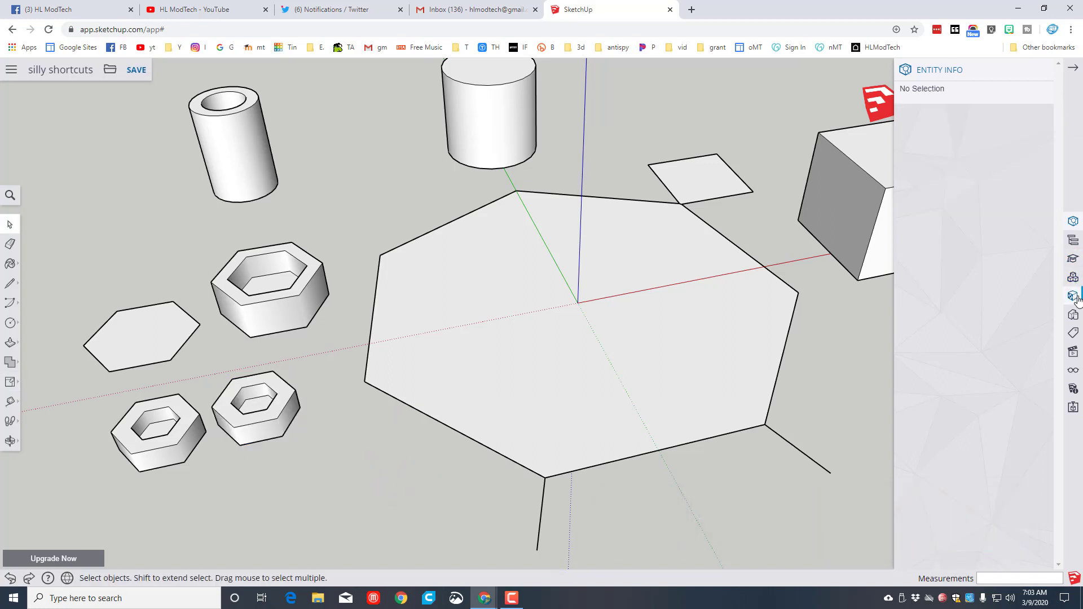
Step: Paint the tube and a nut tan and the cylinder navy from the Materials panel
{"action": "left_click", "coordinate": [1072, 295]}
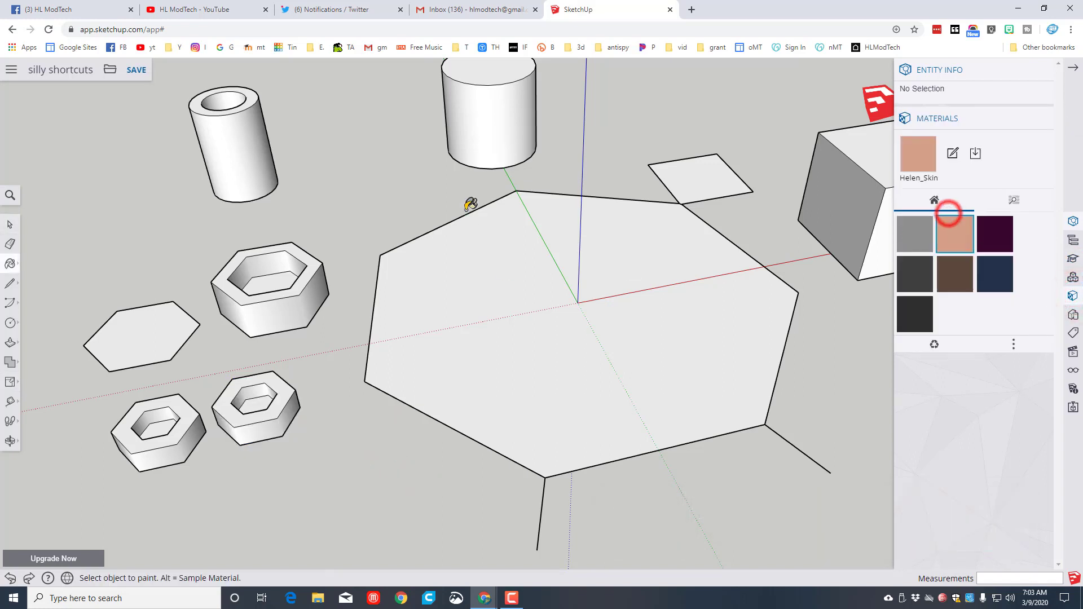
{"action": "left_click", "coordinate": [235, 153]}
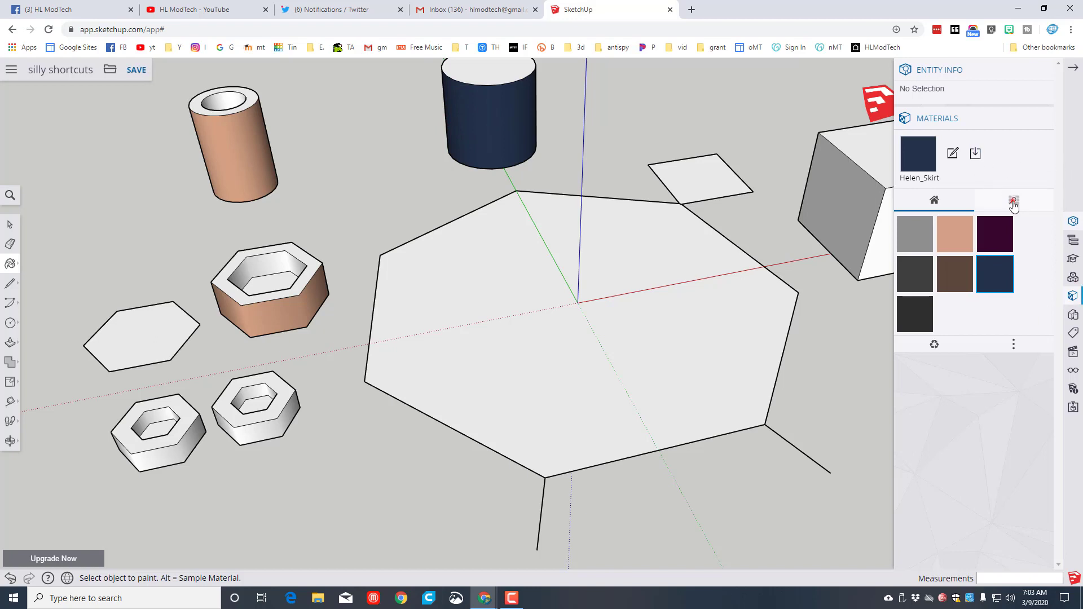
{"action": "left_click", "coordinate": [1013, 200]}
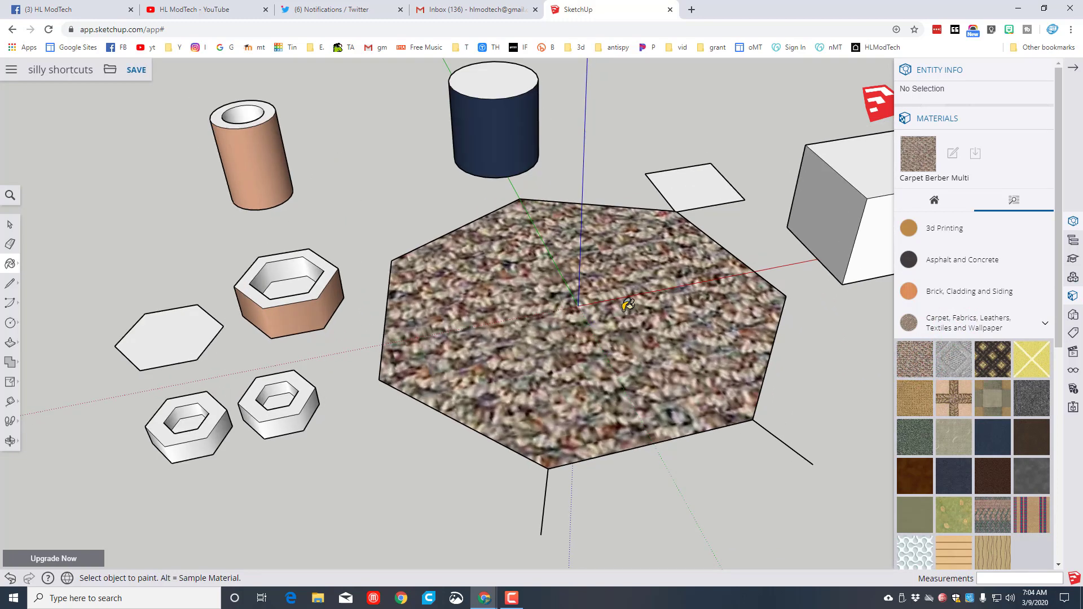
{"action": "mouse_move", "coordinate": [992, 400]}
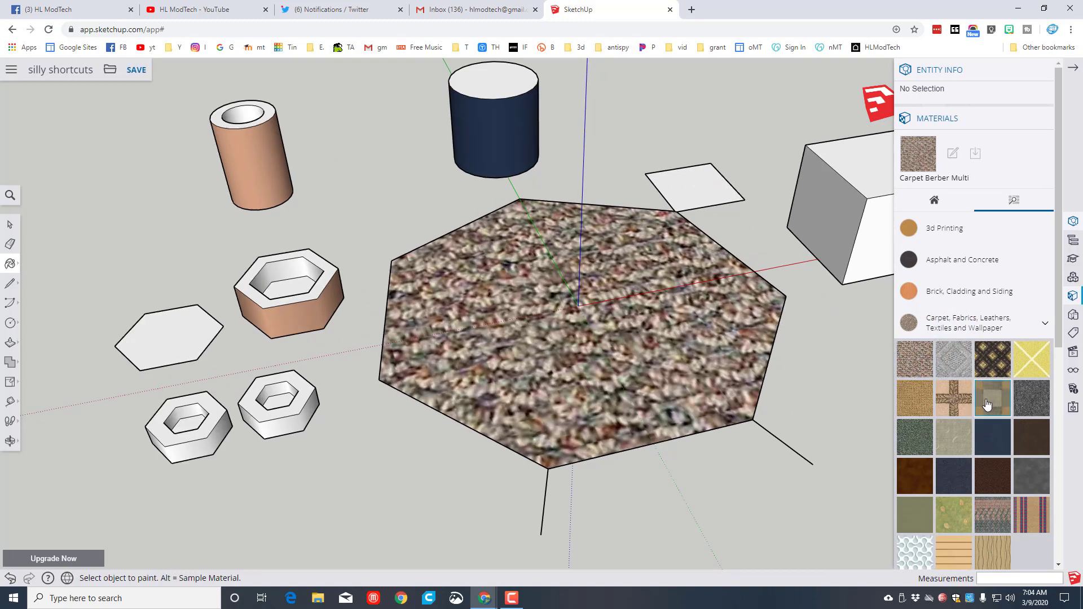
Step: Apply the leaf squares carpet texture to the heptagon, square and flat hexagon, then browse Colors
{"action": "left_click", "coordinate": [952, 398]}
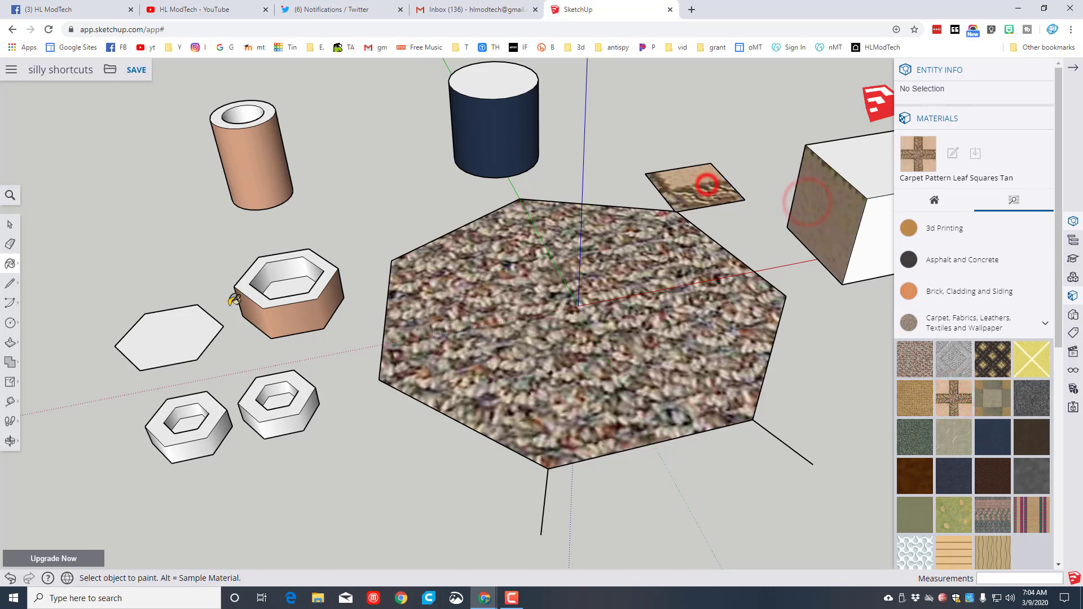
{"action": "left_click", "coordinate": [170, 339]}
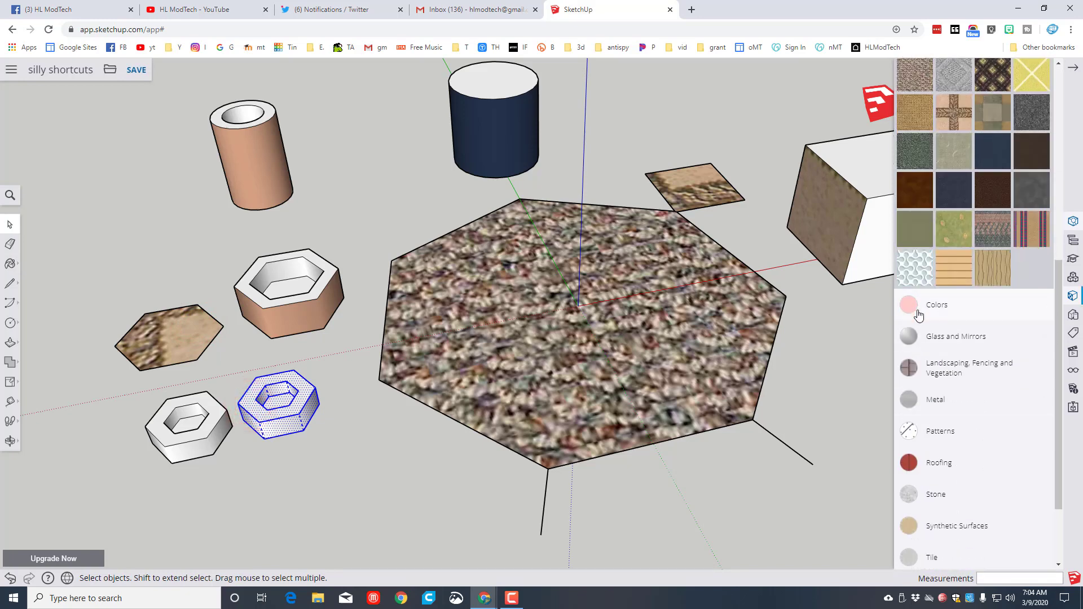
{"action": "left_click", "coordinate": [936, 305]}
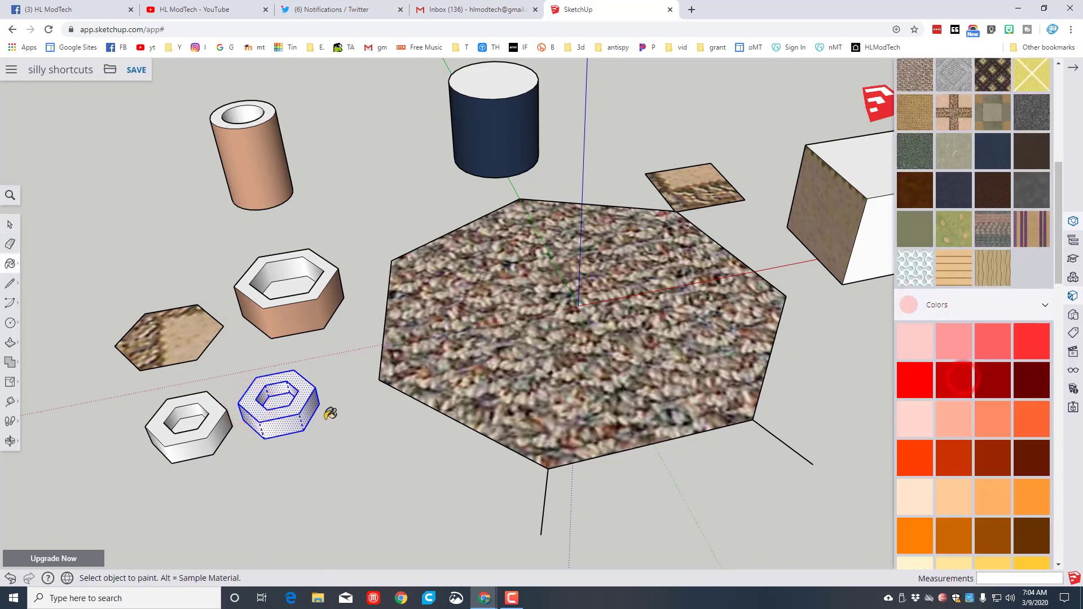